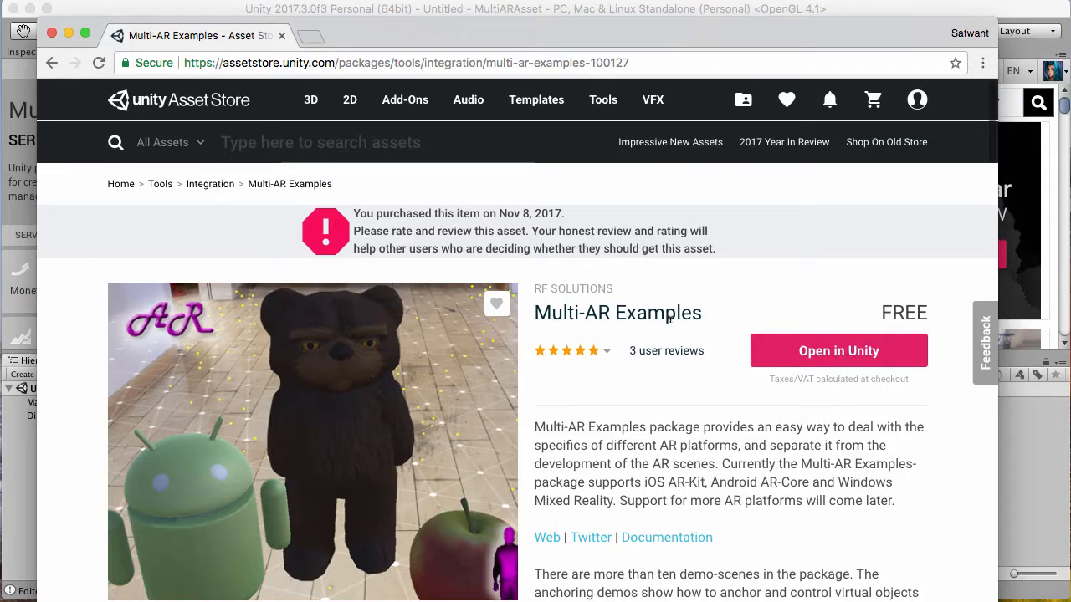
mouse_move(733, 393)
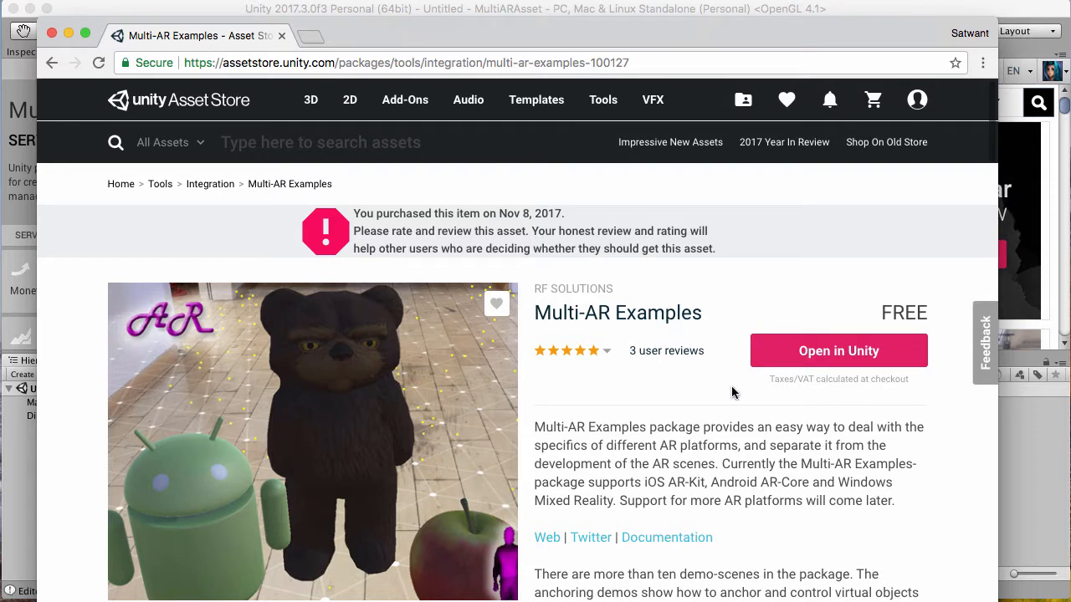
mouse_move(633, 378)
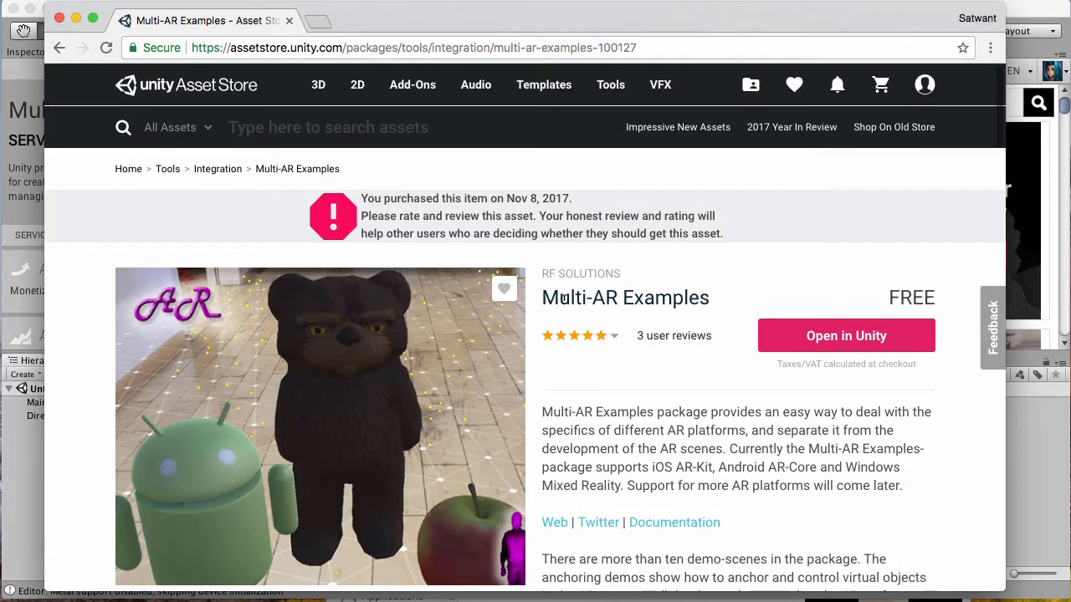
mouse_move(874, 297)
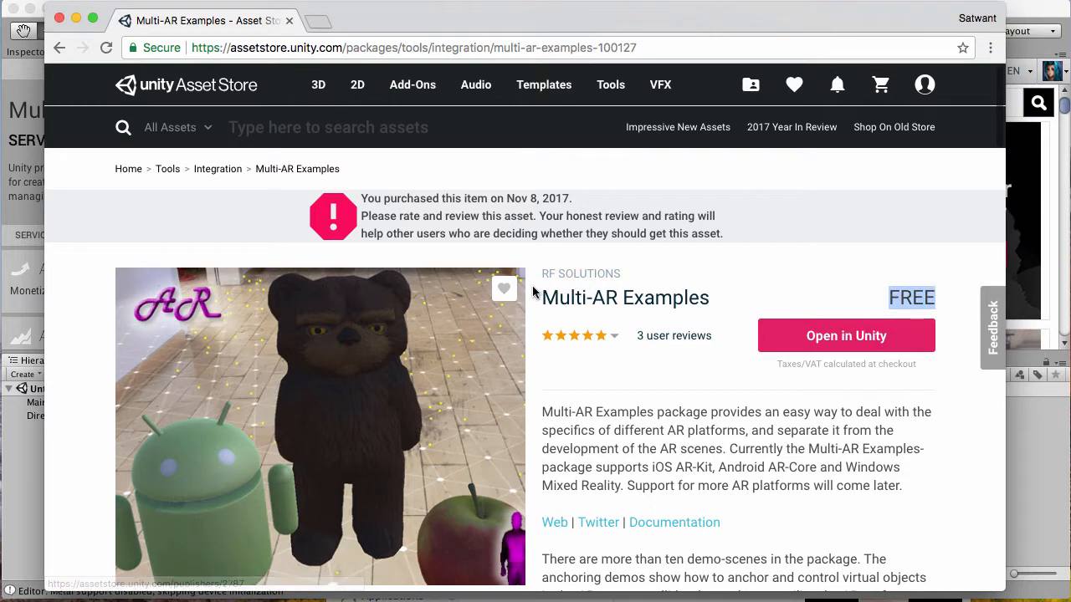
mouse_move(726, 341)
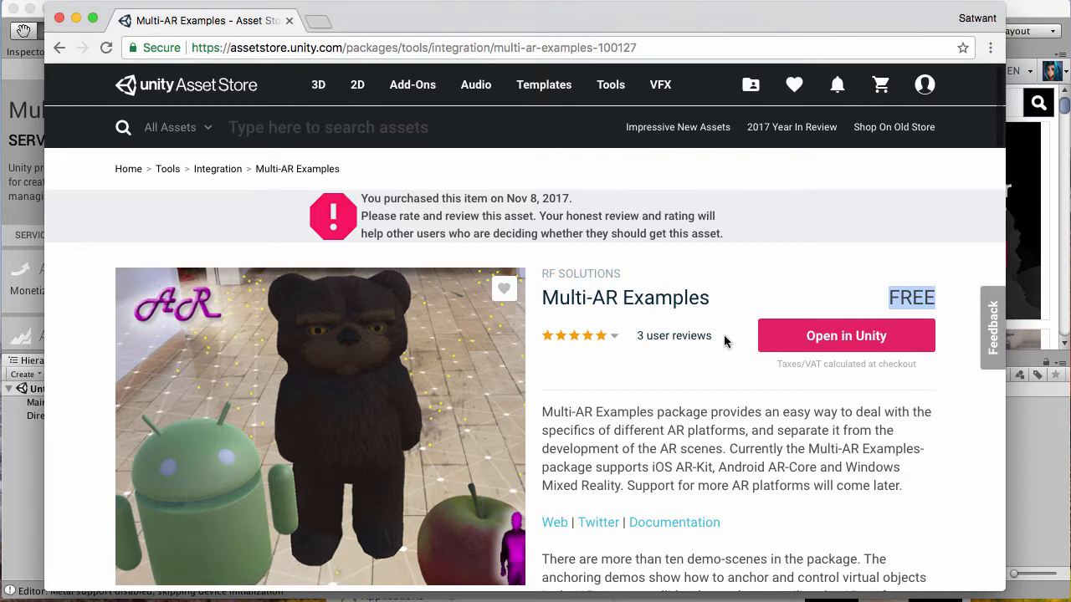
Scroll through the Multi-AR Examples page on the Asset Store website.
scroll("down", 3)
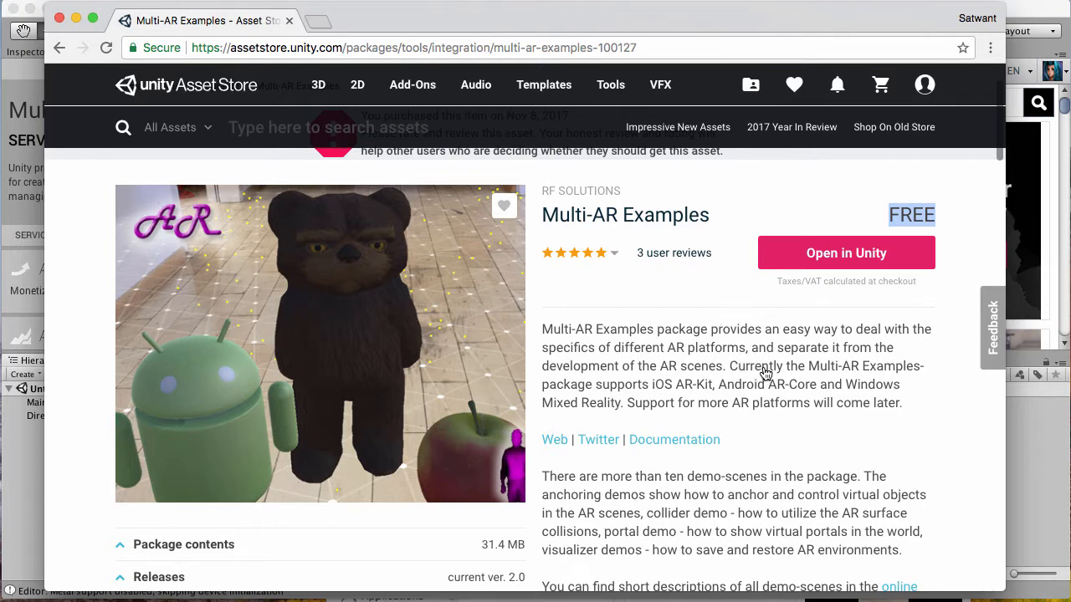
mouse_move(633, 428)
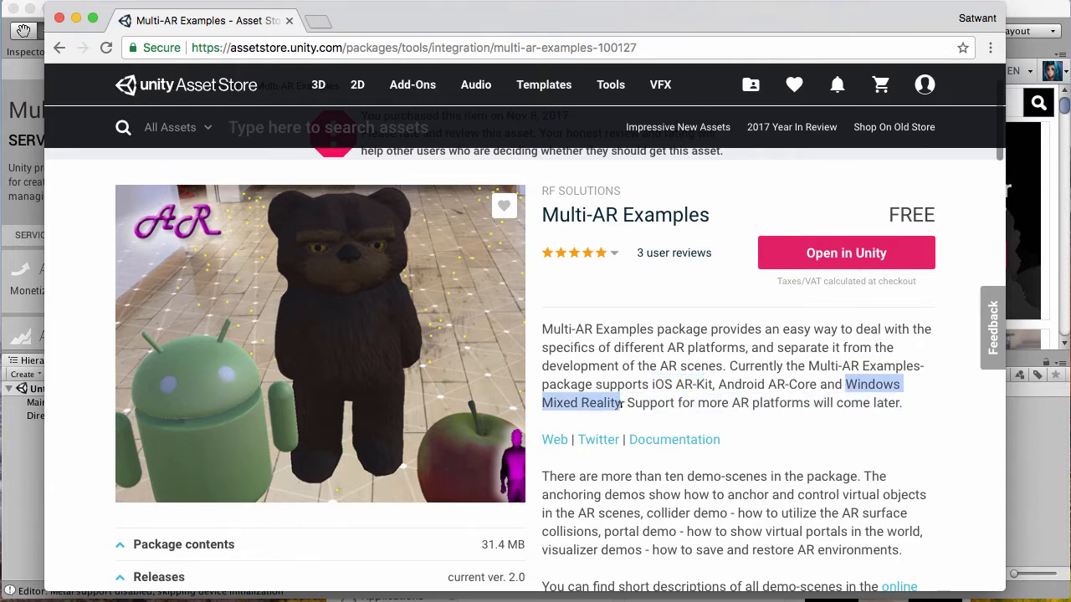
scroll("down", 3)
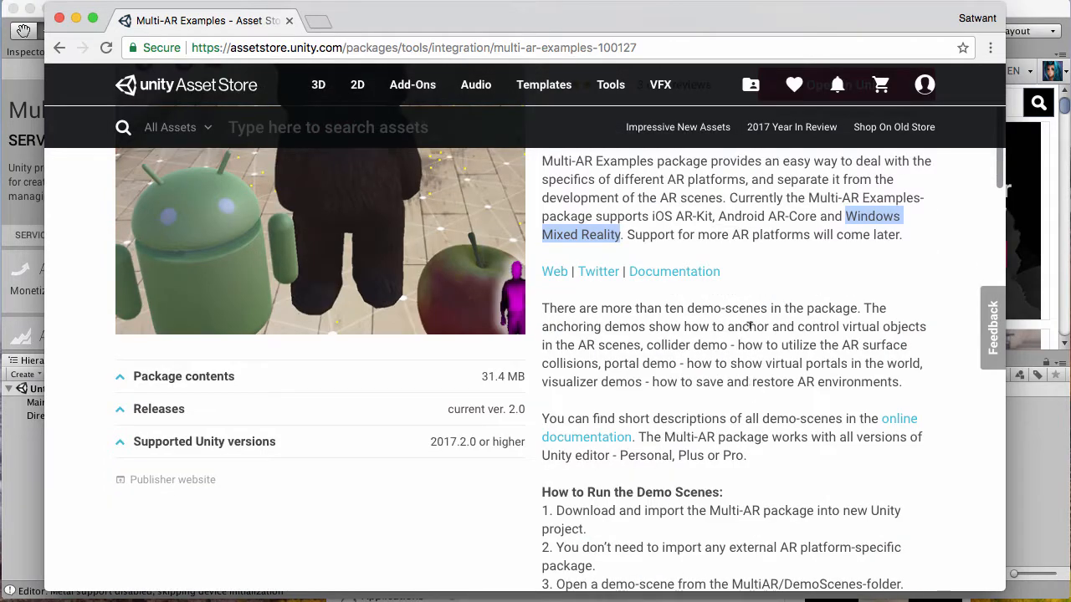
scroll("up", 3)
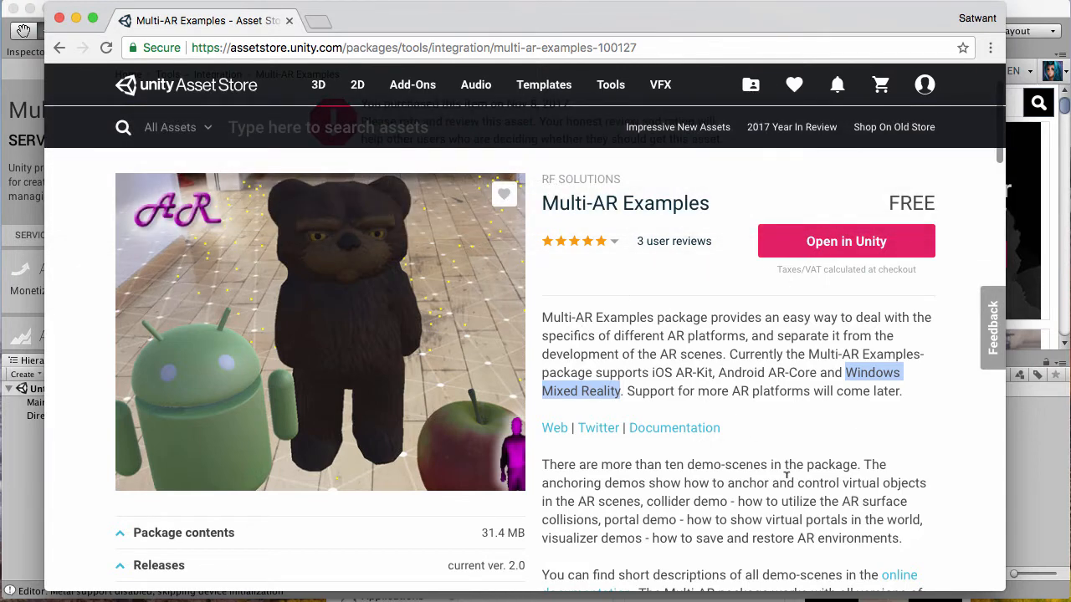
mouse_move(890, 423)
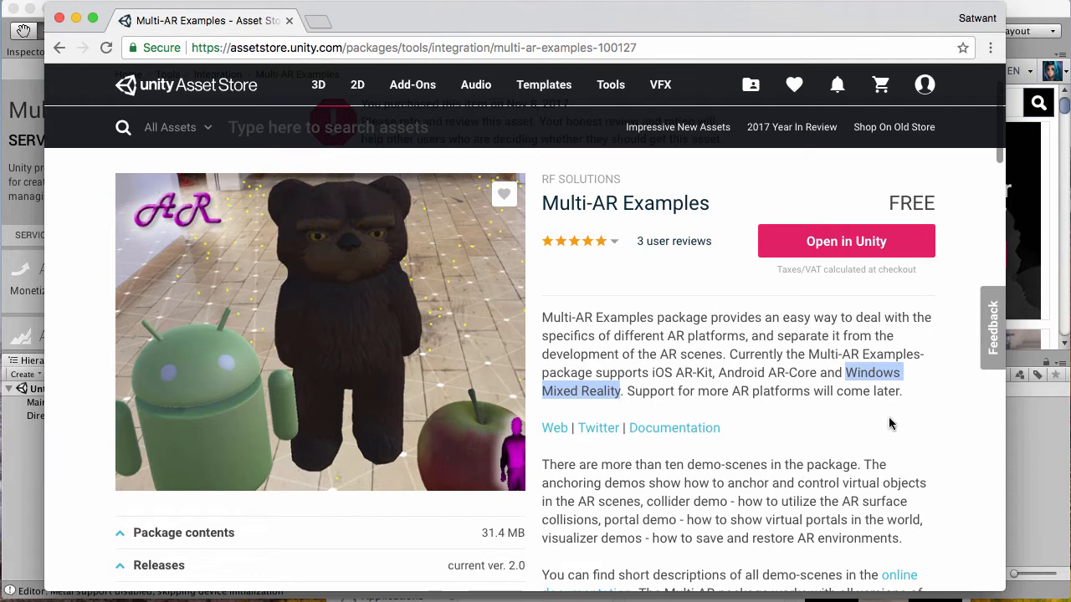
scroll("down", 3)
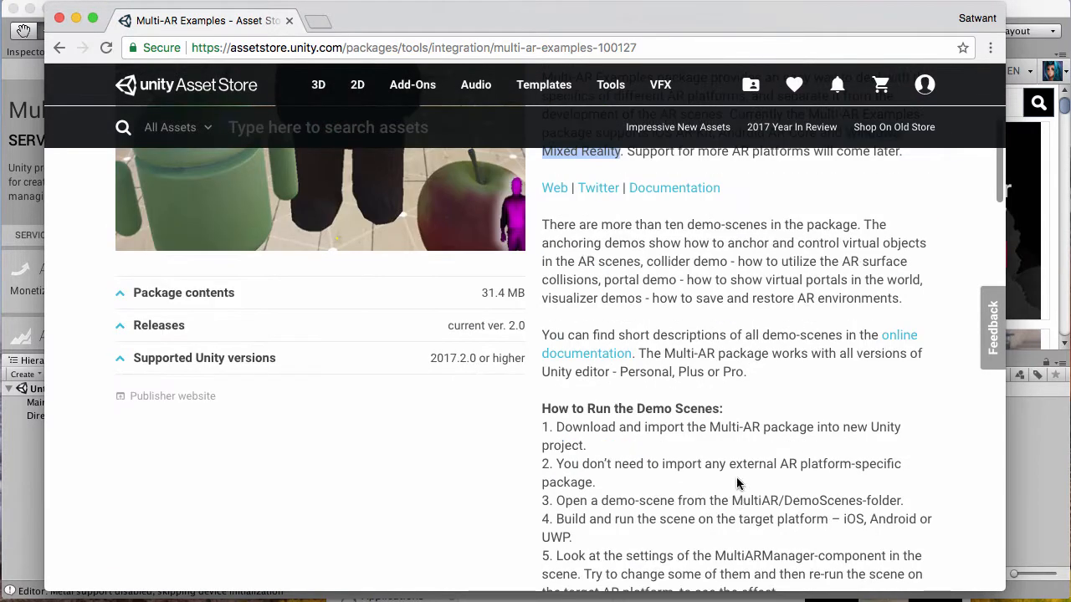
mouse_move(734, 459)
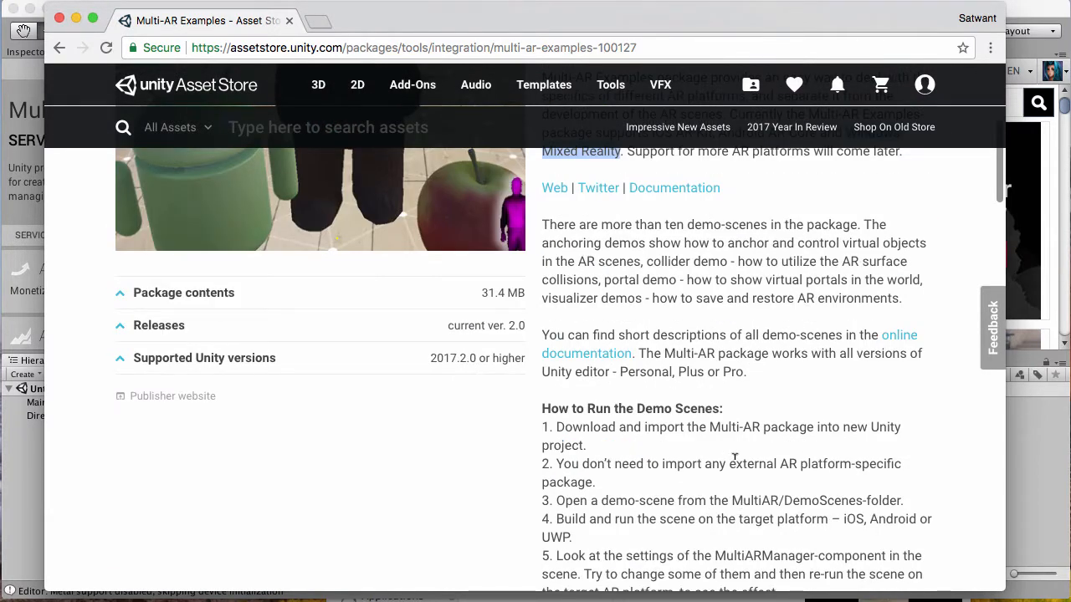
mouse_move(736, 446)
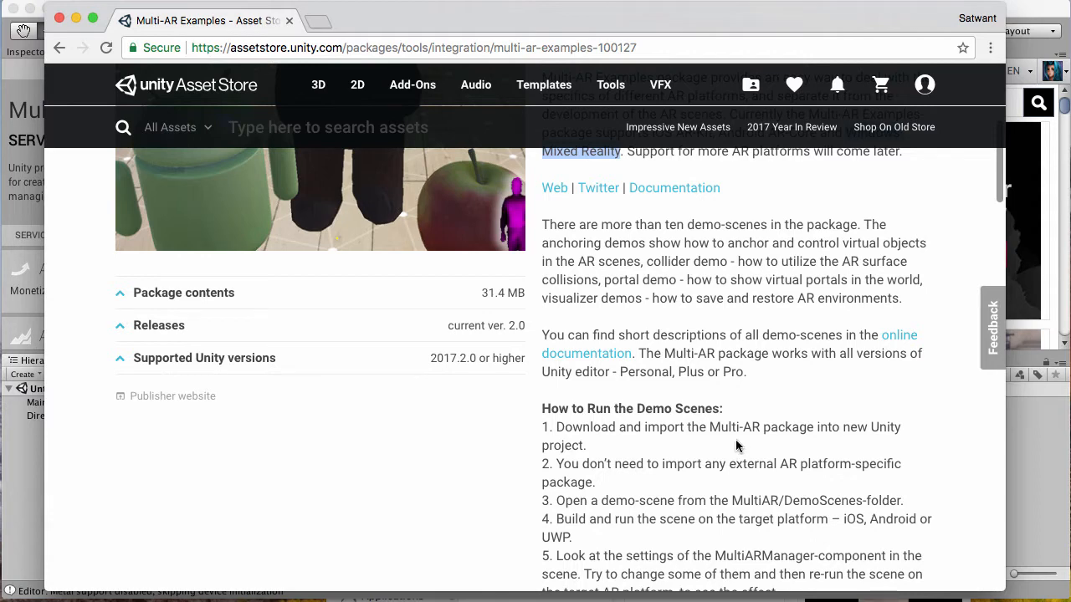
scroll("up", 3)
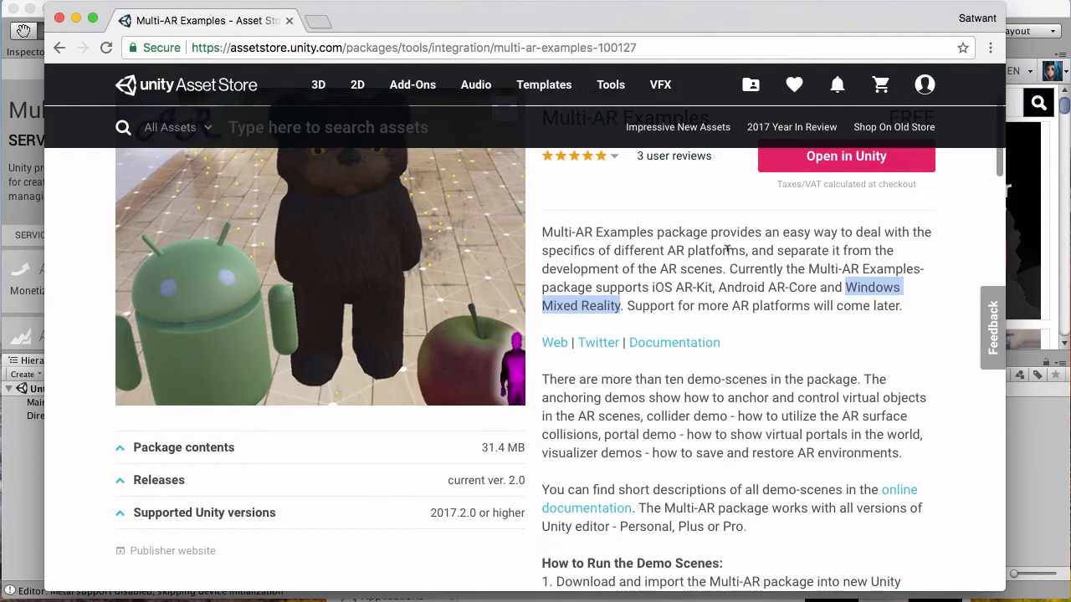
scroll("up", 3)
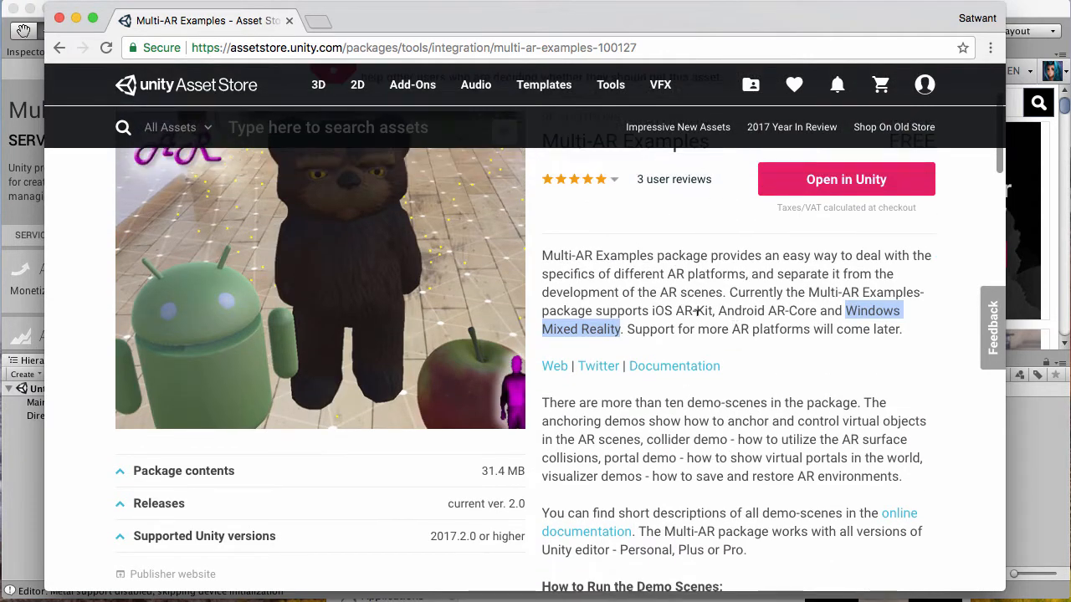
scroll("down", 3)
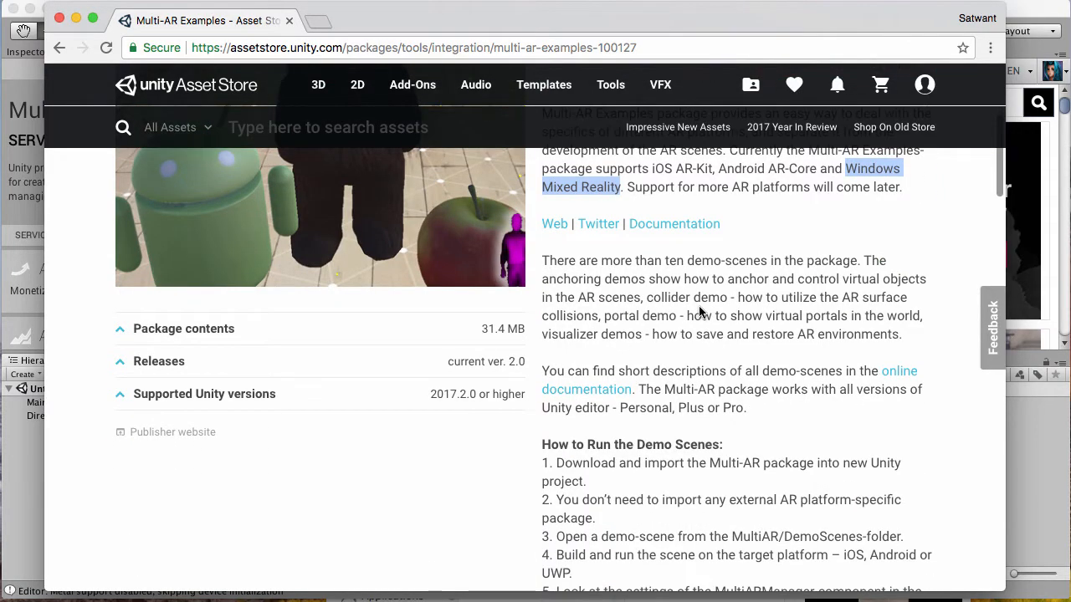
scroll("down", 3)
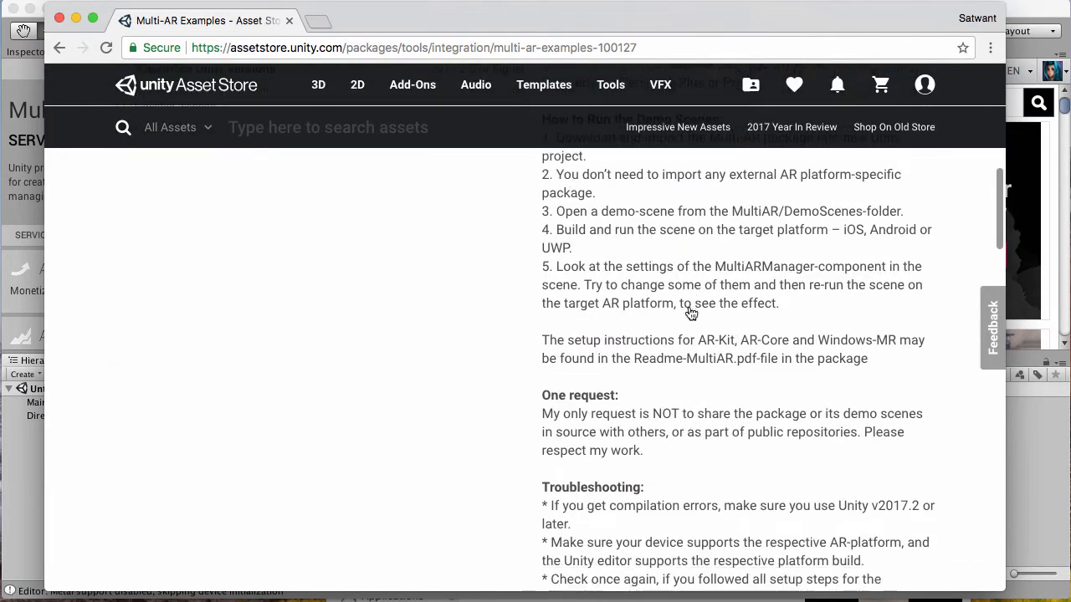
scroll("down", 3)
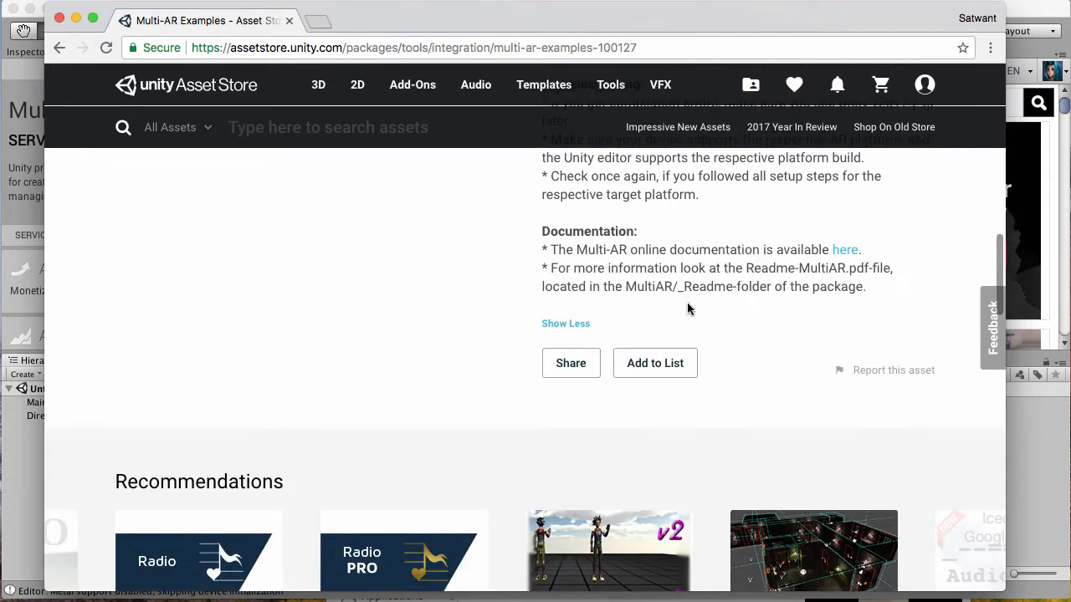
scroll("up", 3)
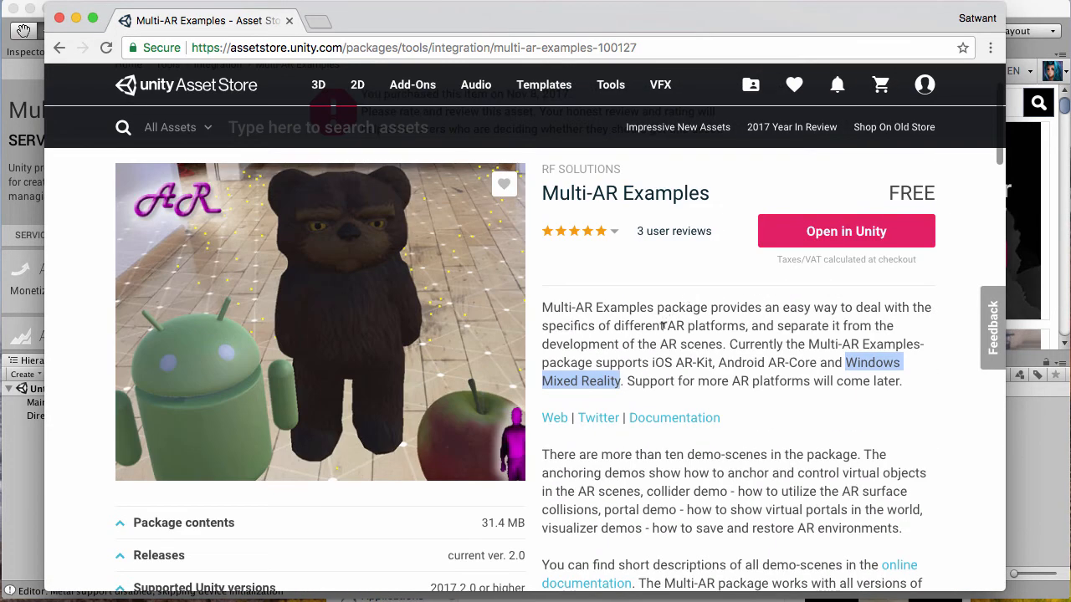
mouse_move(669, 253)
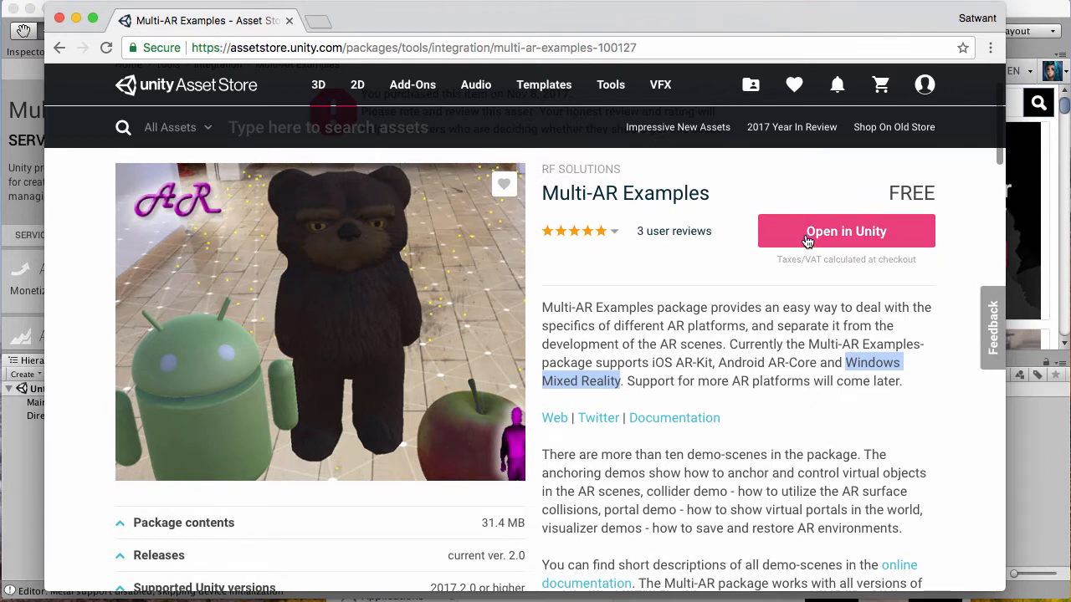
Bring the Multi-AR Examples package into Unity's Asset Store window and start getting it.
left_click(846, 231)
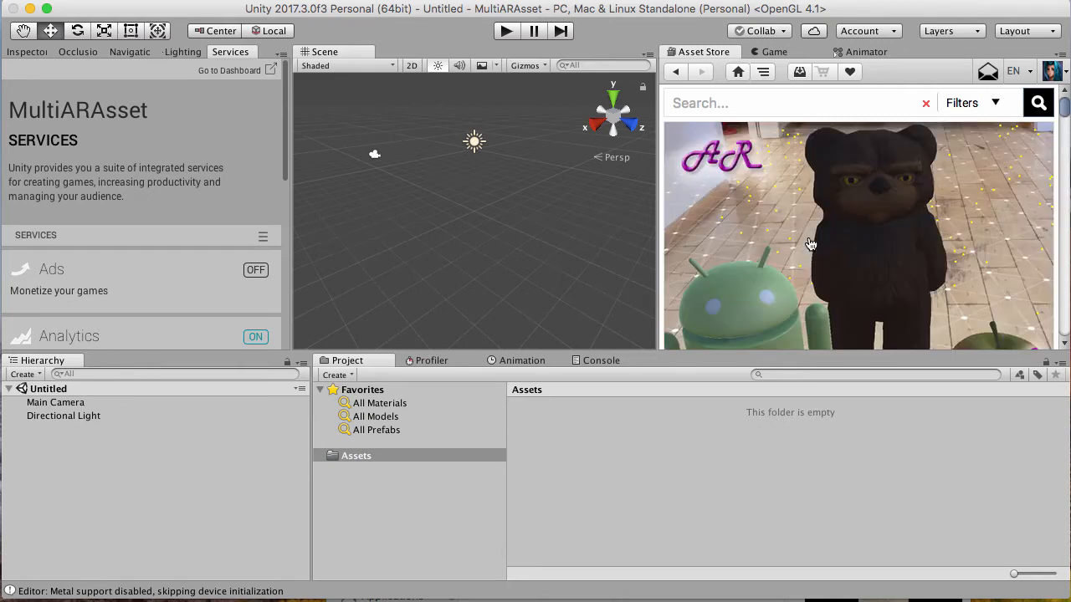
mouse_move(736, 132)
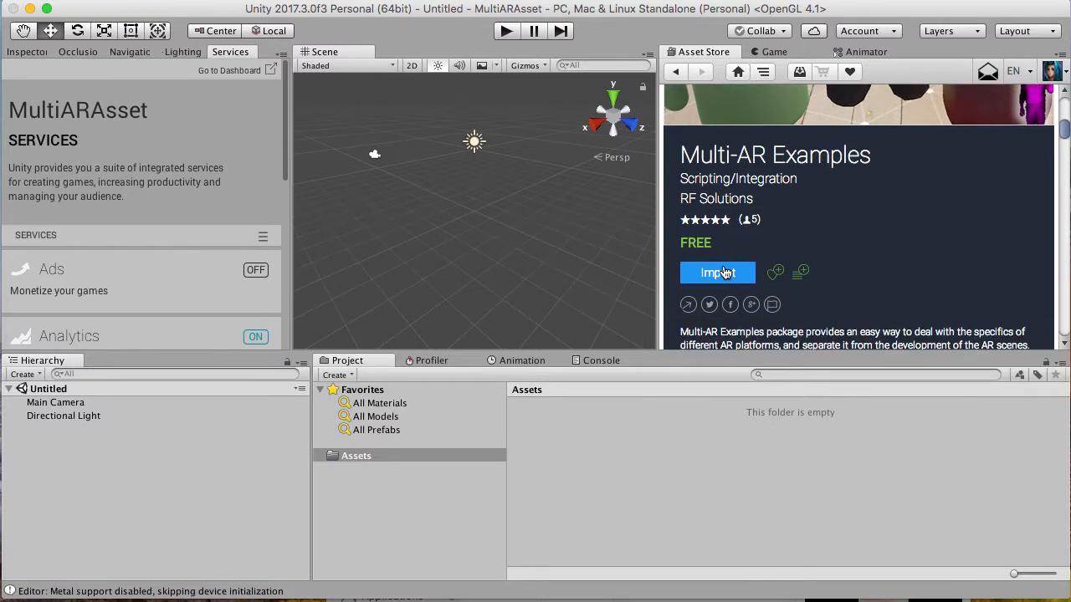
left_click(716, 271)
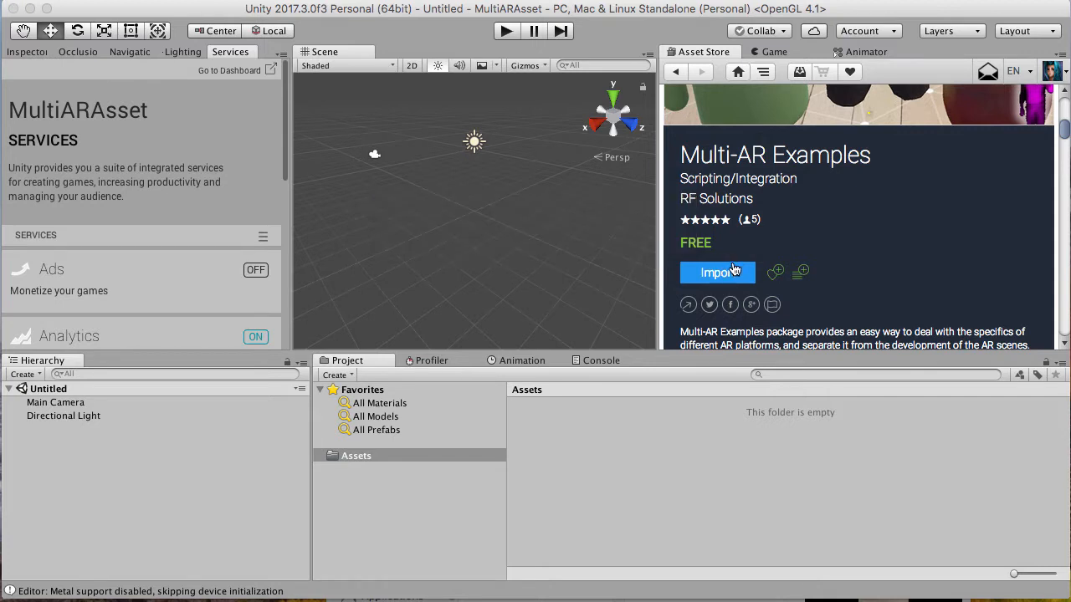
mouse_move(734, 269)
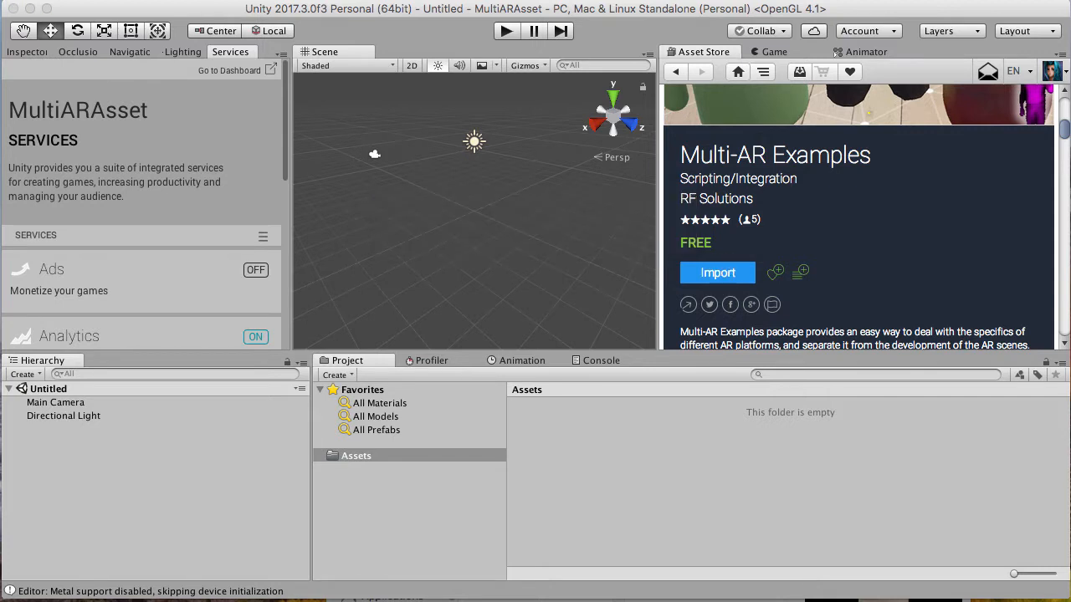
Import the Multi-AR Examples package files into the project after reviewing the contents list.
left_click(716, 273)
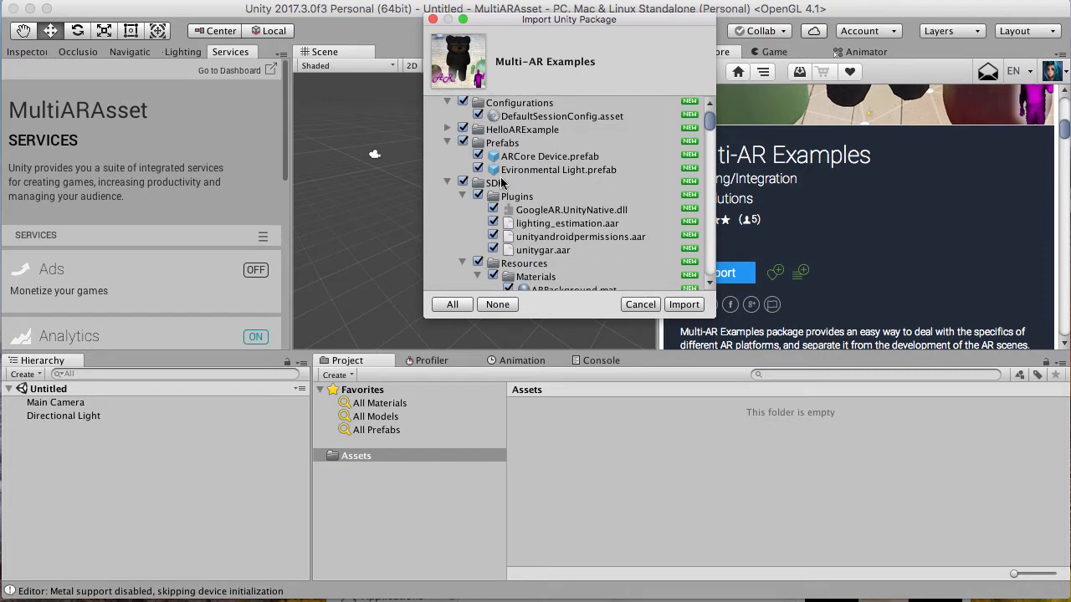
mouse_move(543, 224)
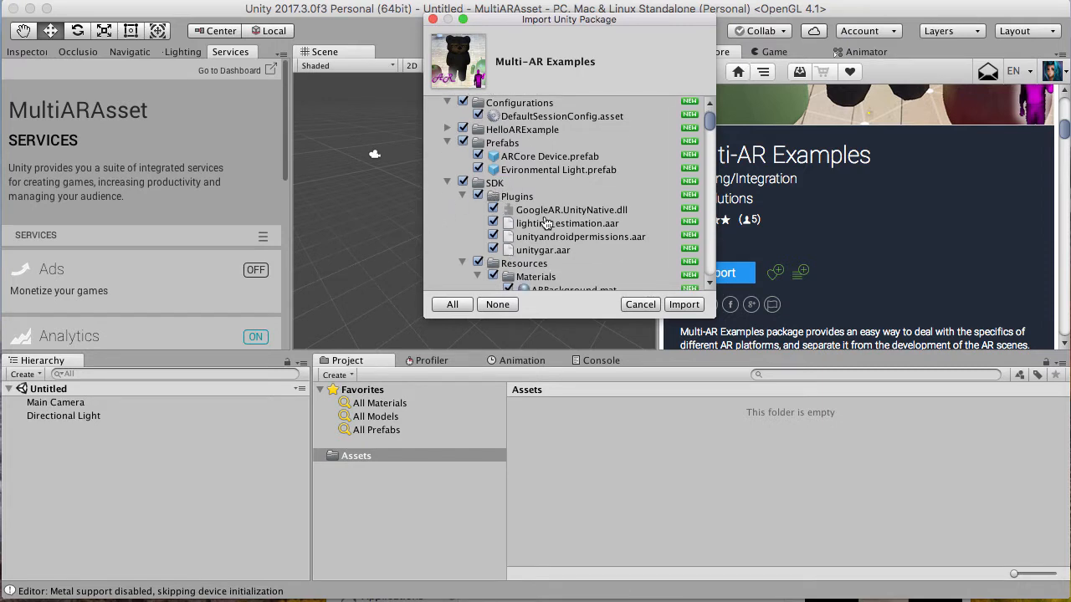
scroll("down", 3)
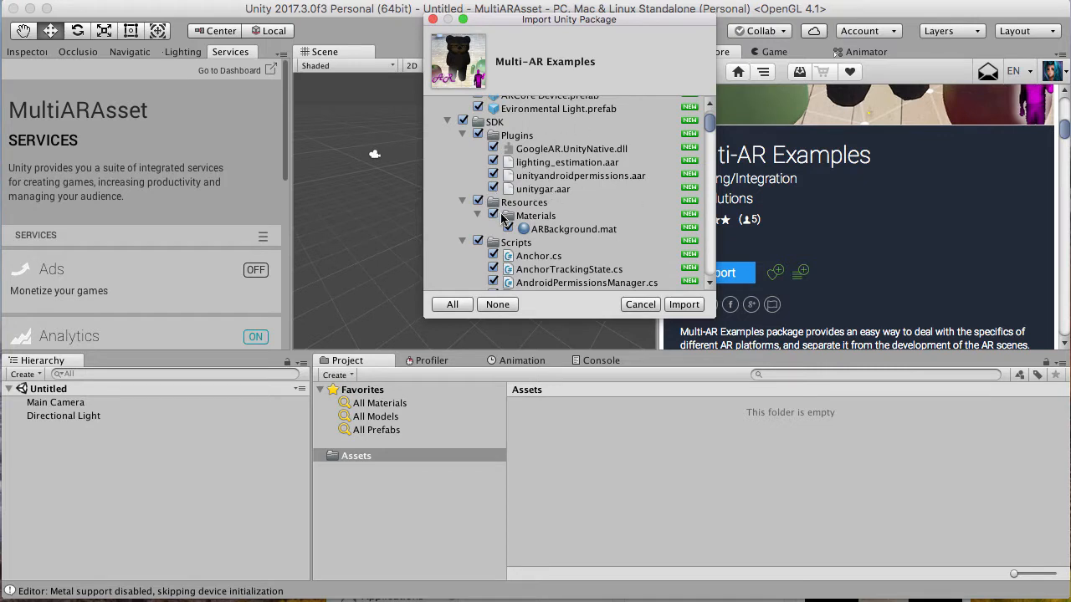
left_click(683, 304)
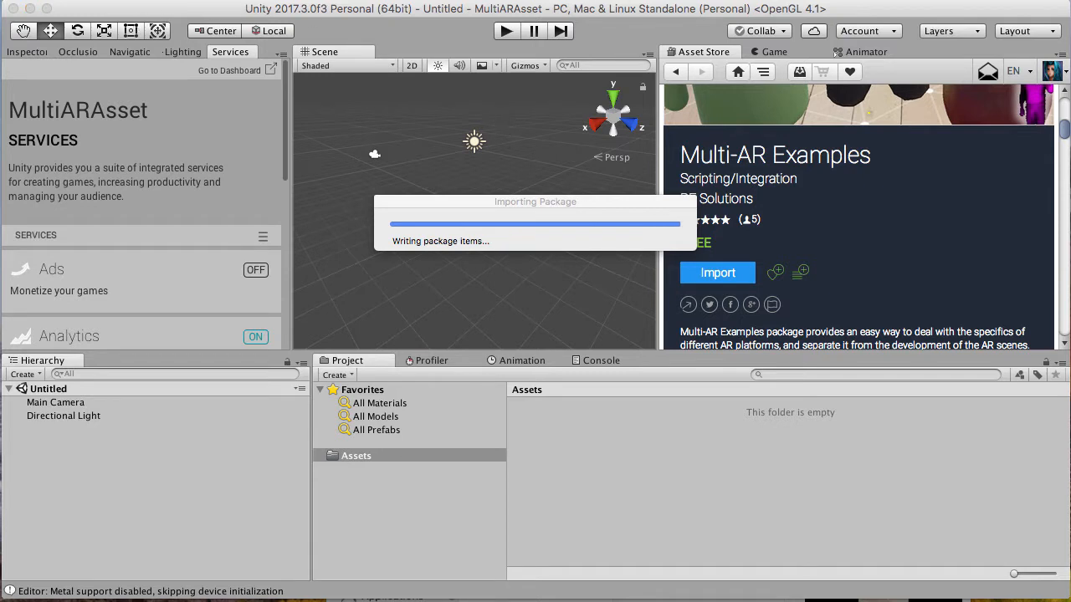
mouse_move(503, 276)
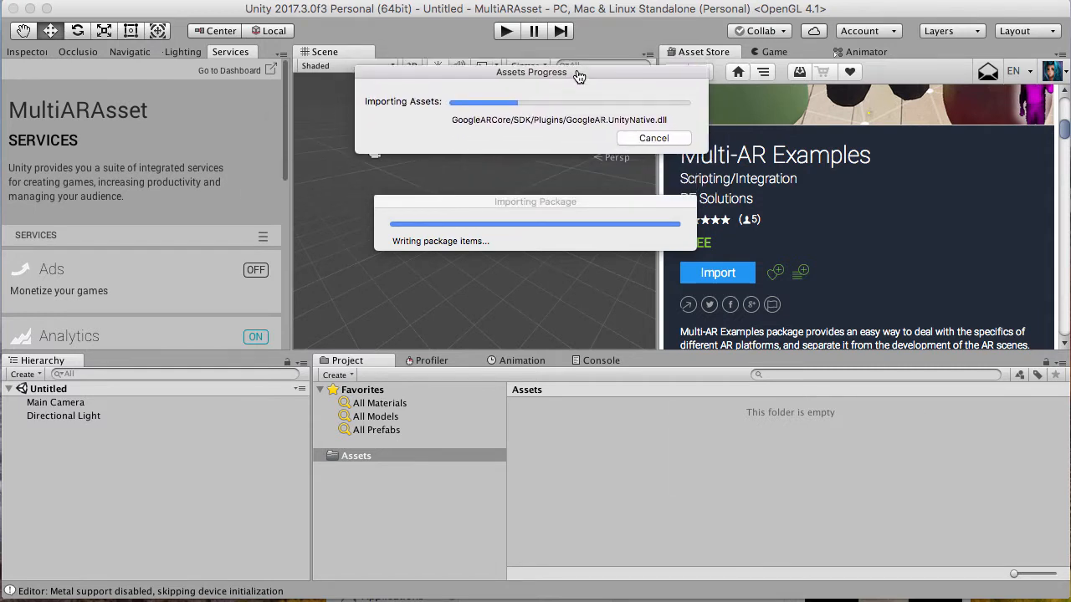
mouse_move(572, 87)
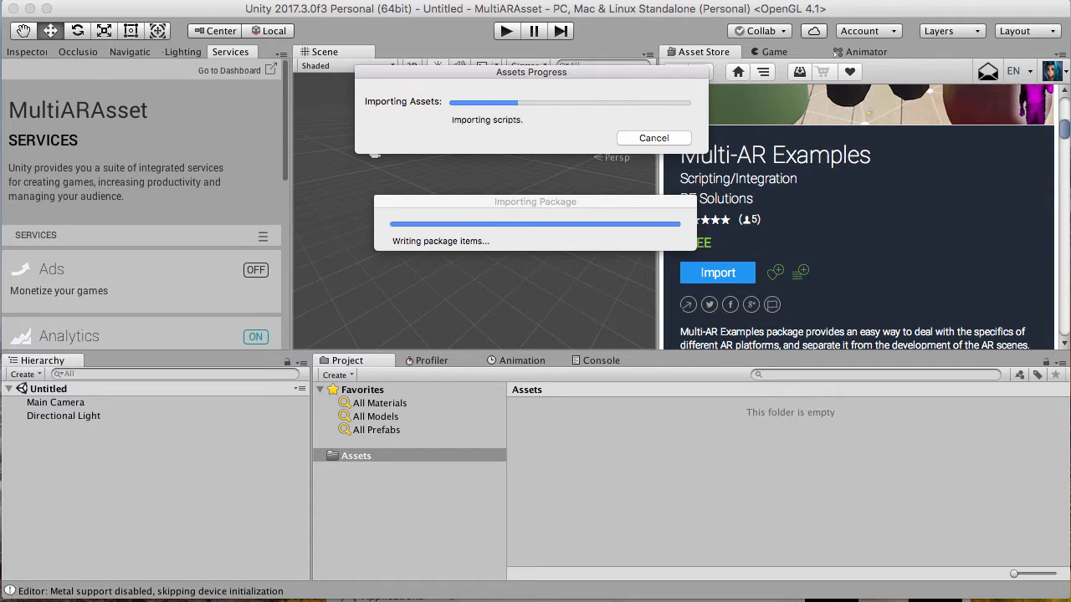
mouse_move(604, 10)
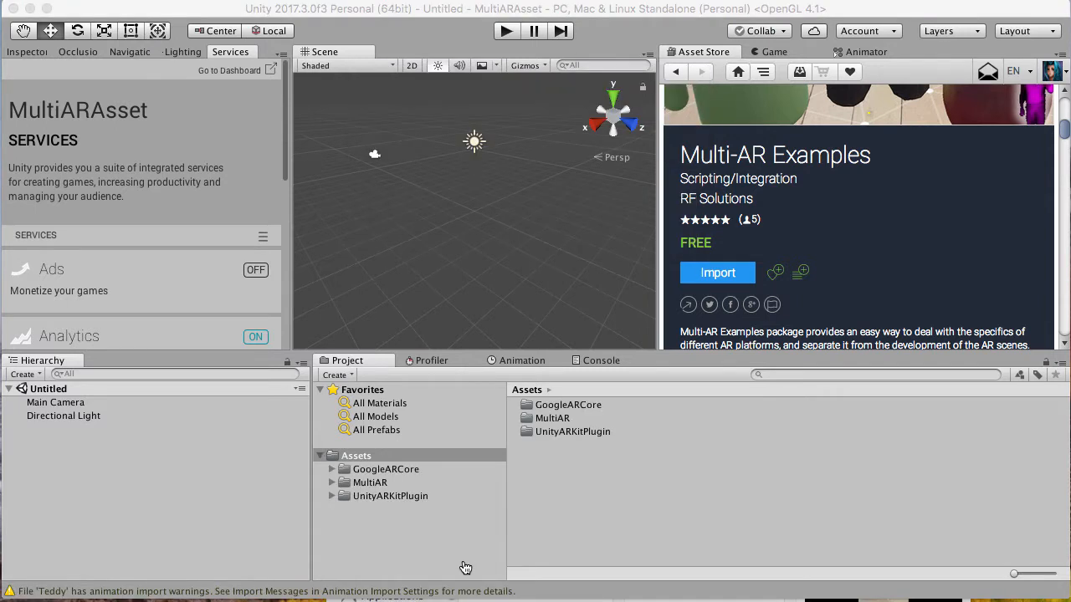
Browse Assets > MultiAR > _Readme and select the Readme-MultiAR document.
left_click(354, 455)
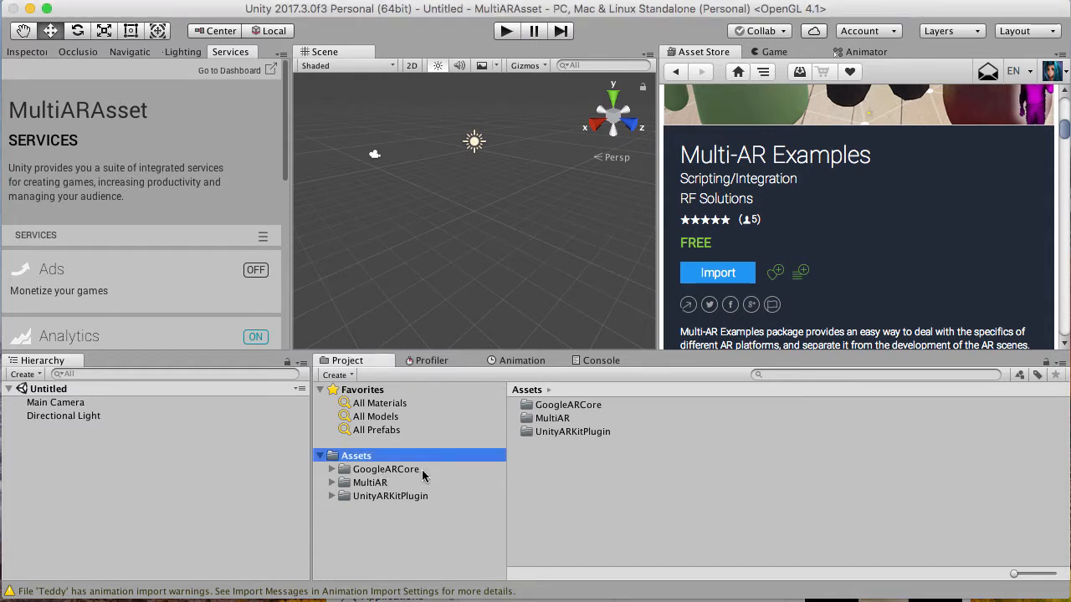
mouse_move(419, 502)
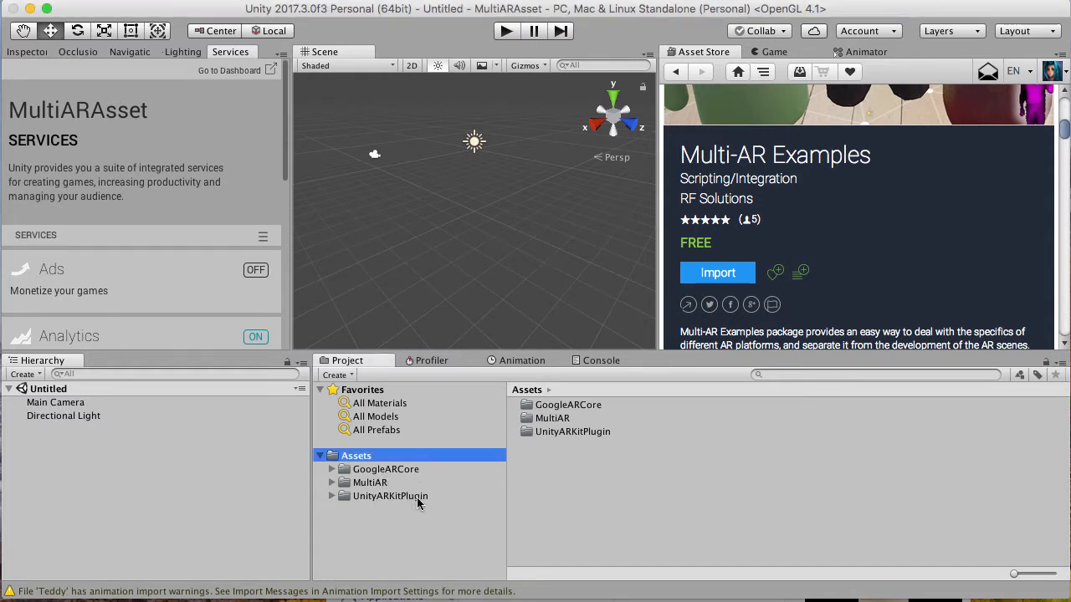
left_click(370, 482)
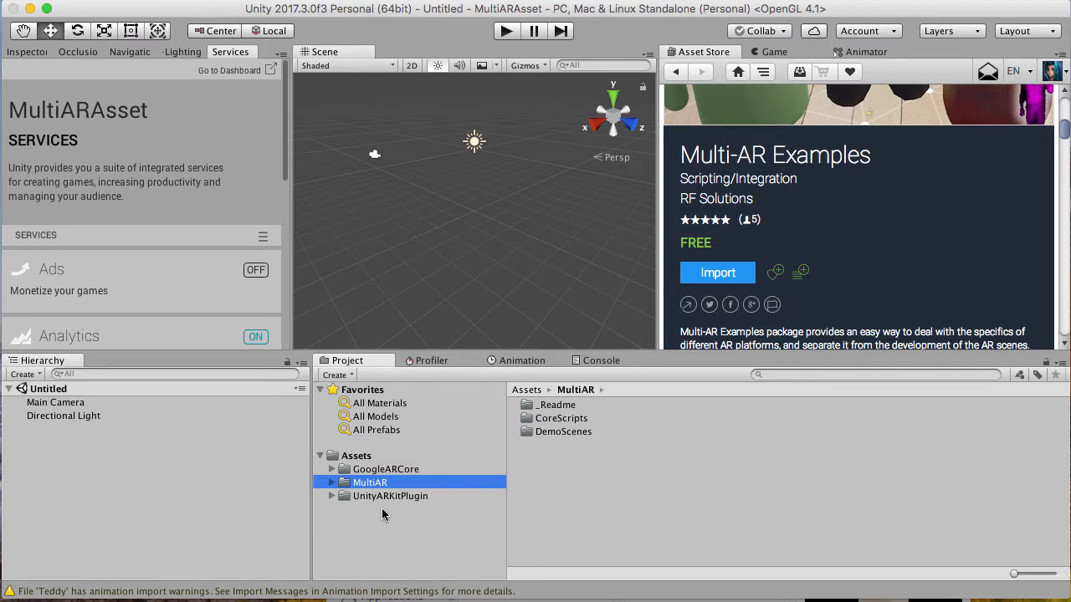
mouse_move(563, 414)
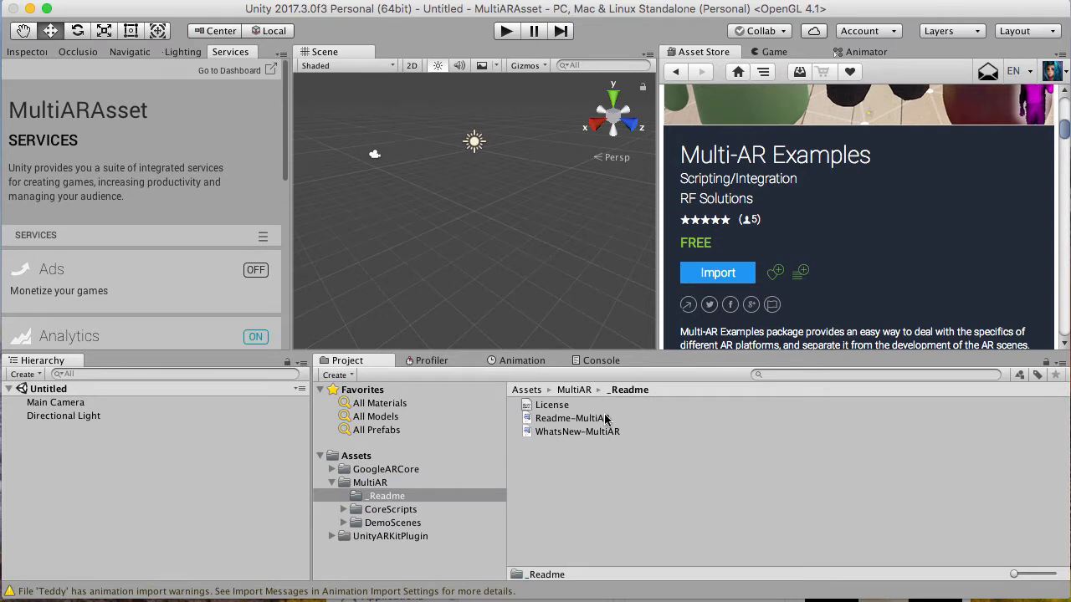
mouse_move(315, 517)
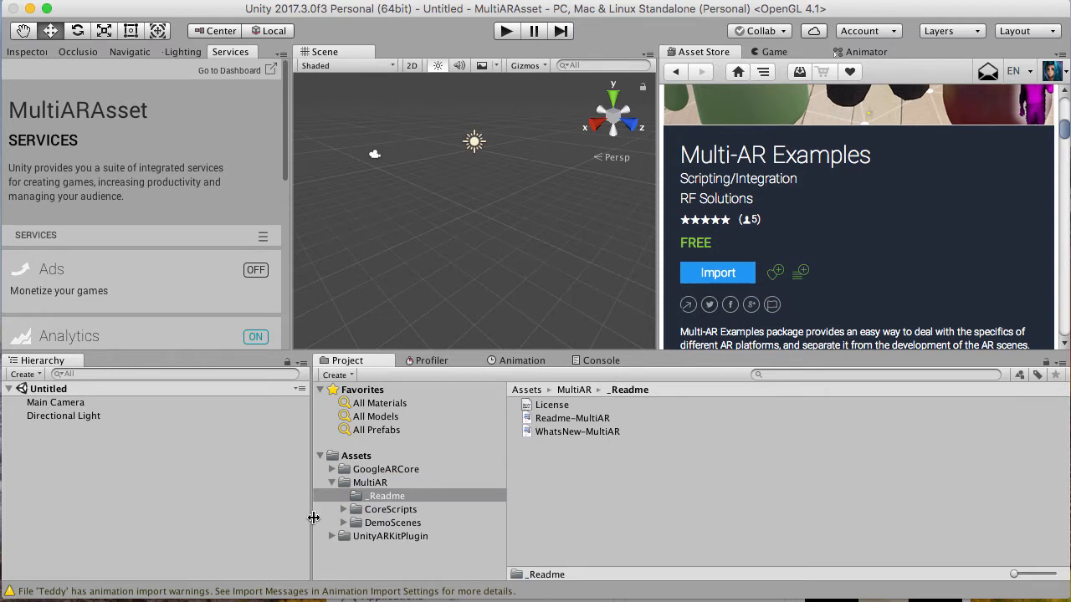
mouse_move(549, 407)
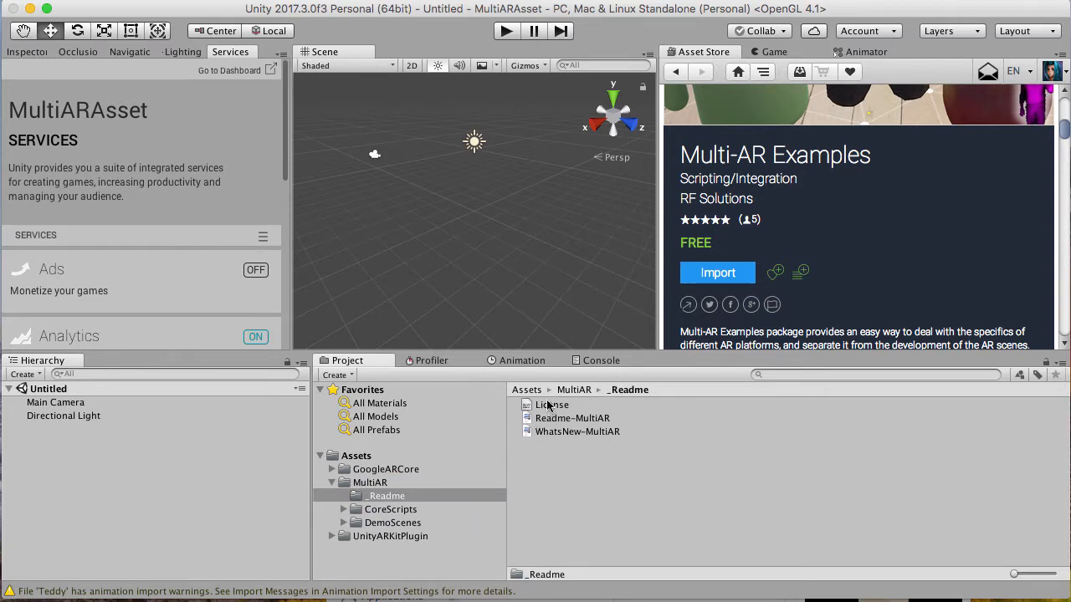
left_click(572, 418)
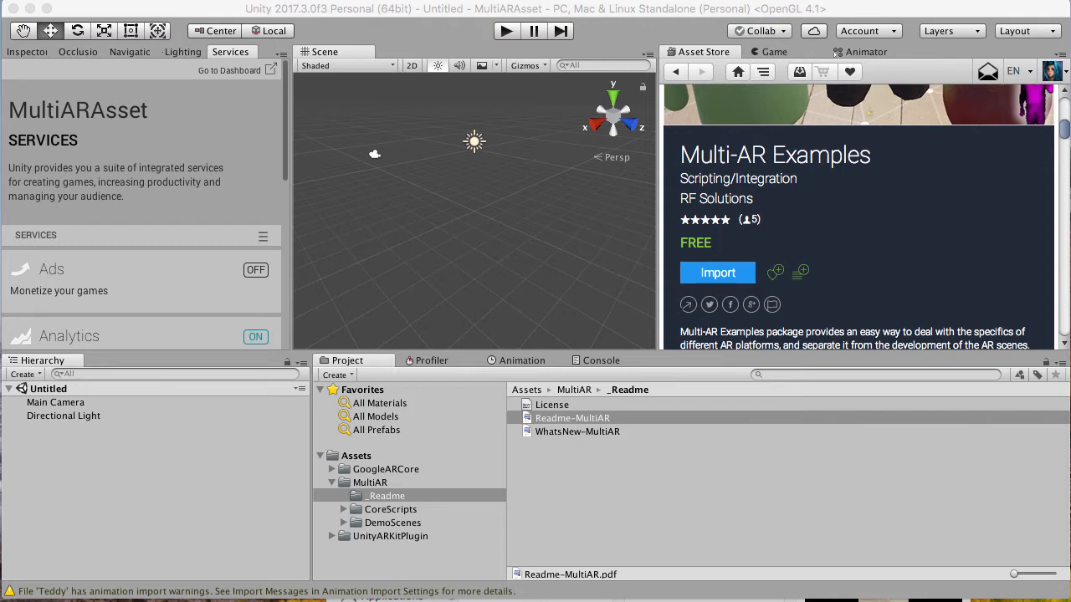
View Readme-MultiAR.pdf in Preview and read down to the 'Setup of Google AR-Core' section.
double_click(572, 418)
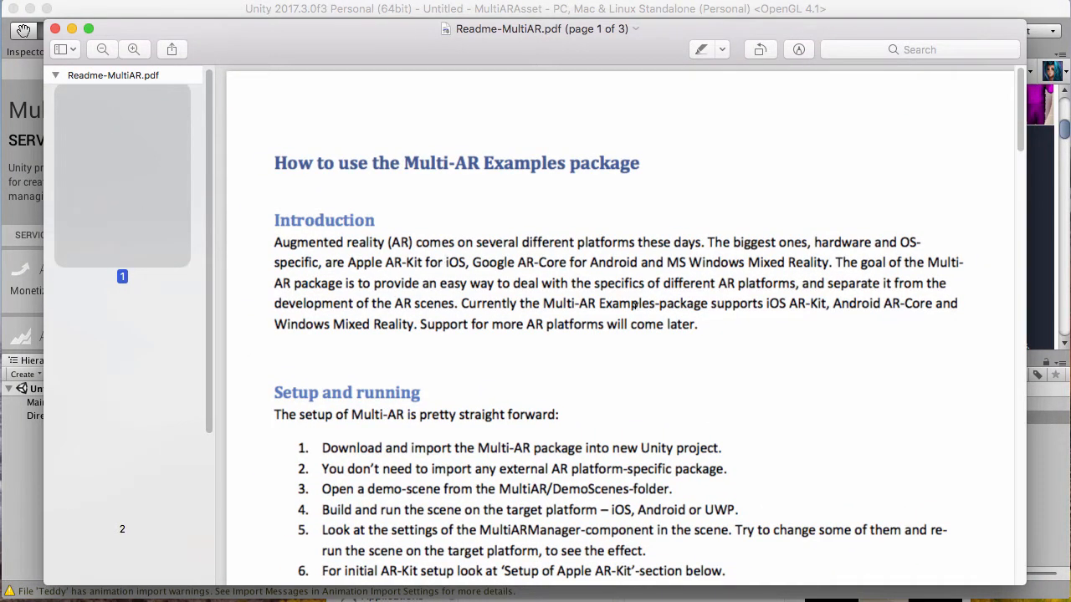
scroll("down", 3)
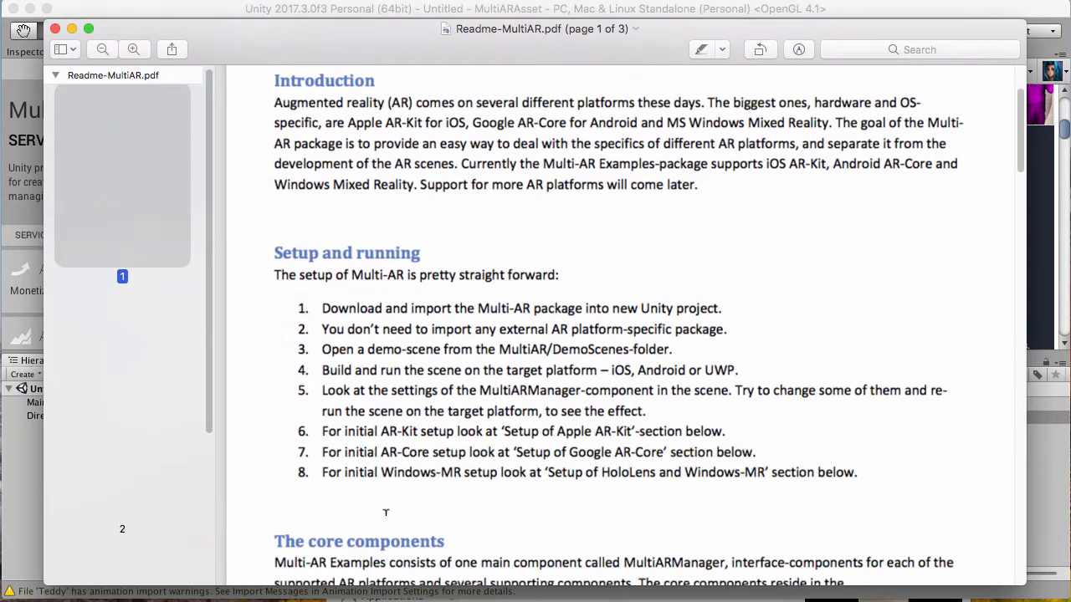
mouse_move(357, 318)
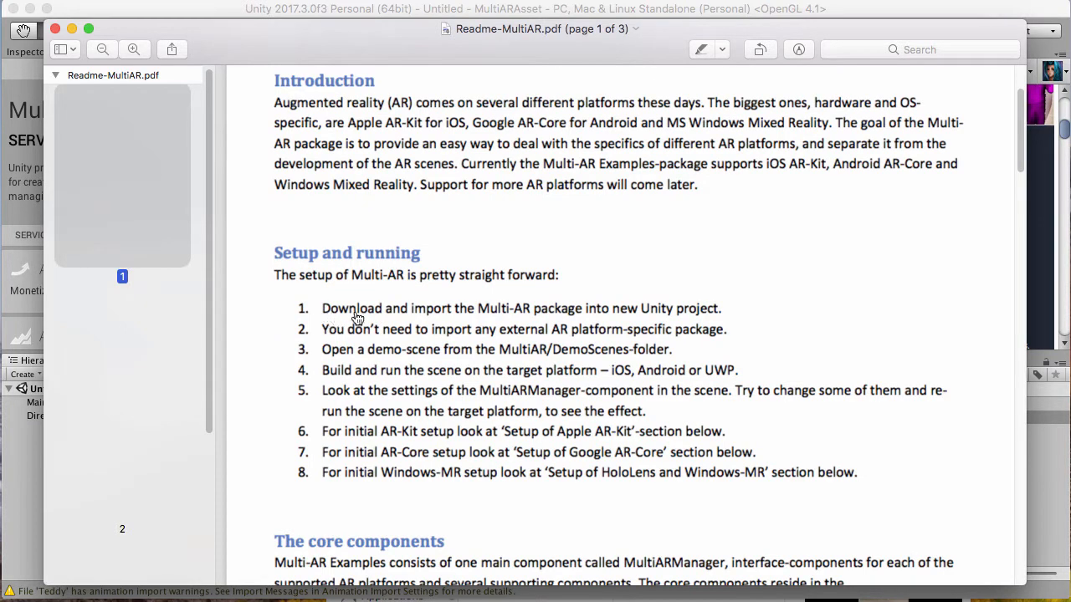
mouse_move(371, 350)
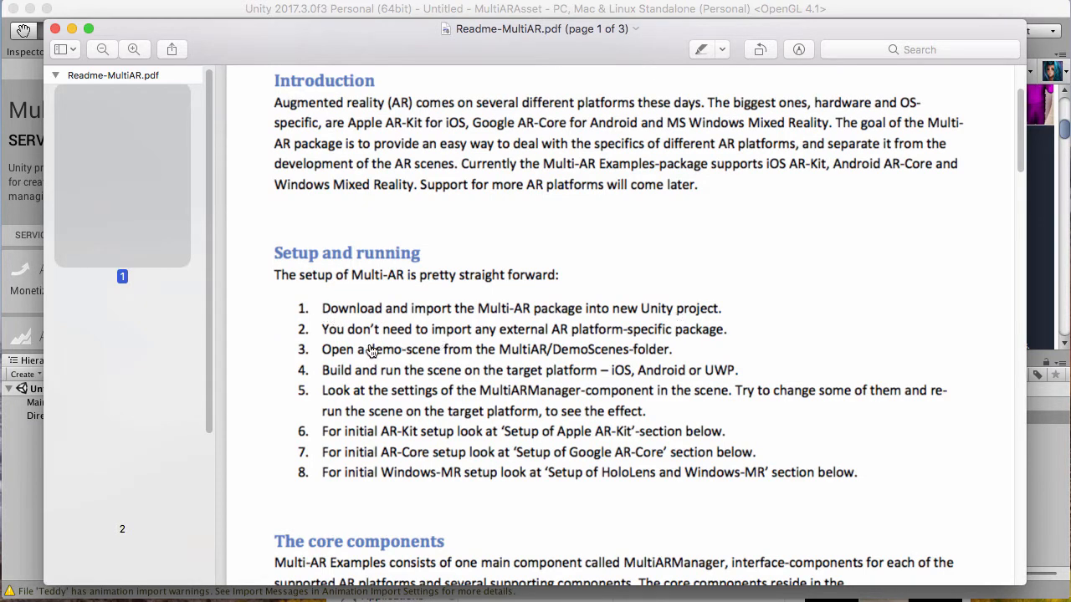
mouse_move(552, 338)
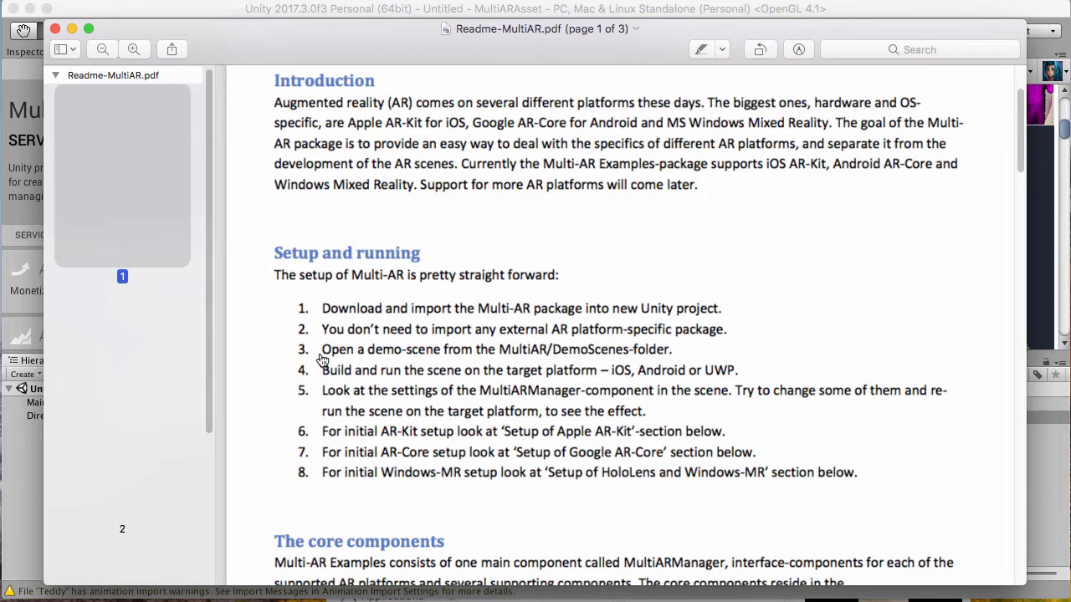
mouse_move(348, 400)
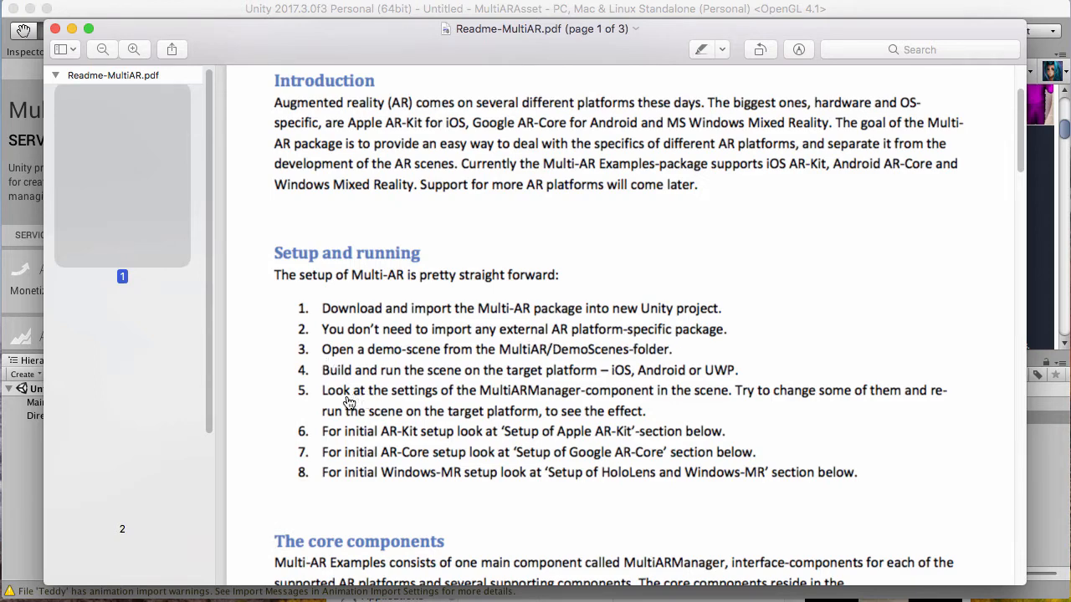
mouse_move(325, 410)
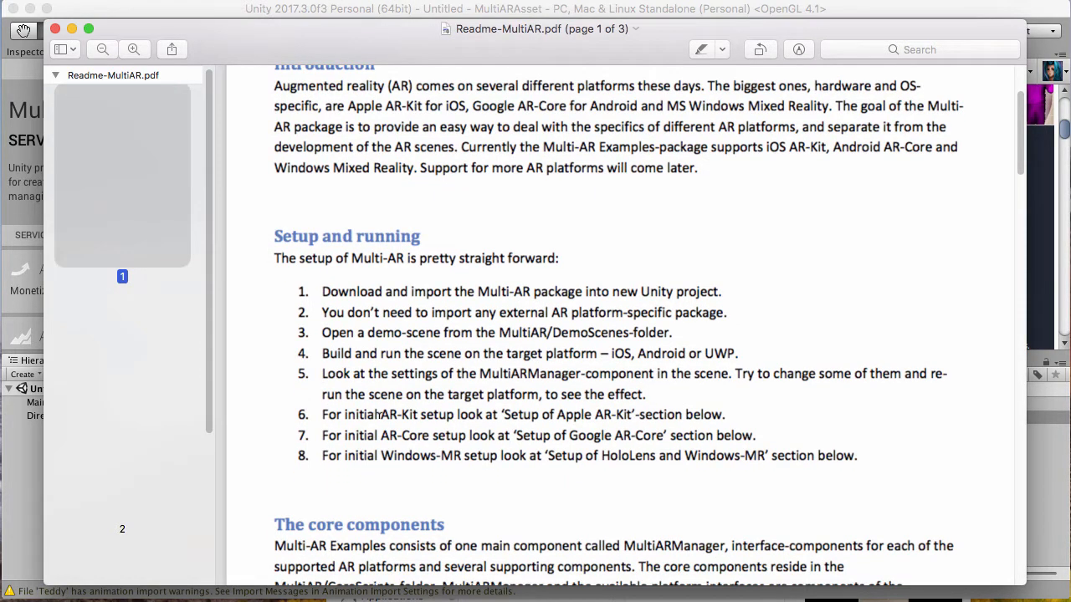
mouse_move(449, 432)
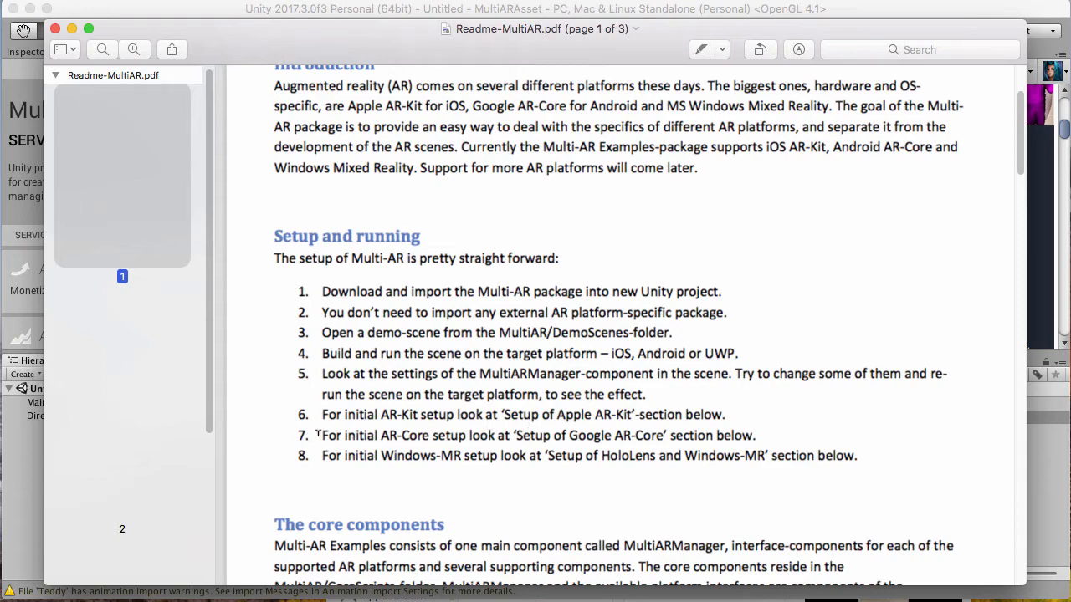
scroll("down", 3)
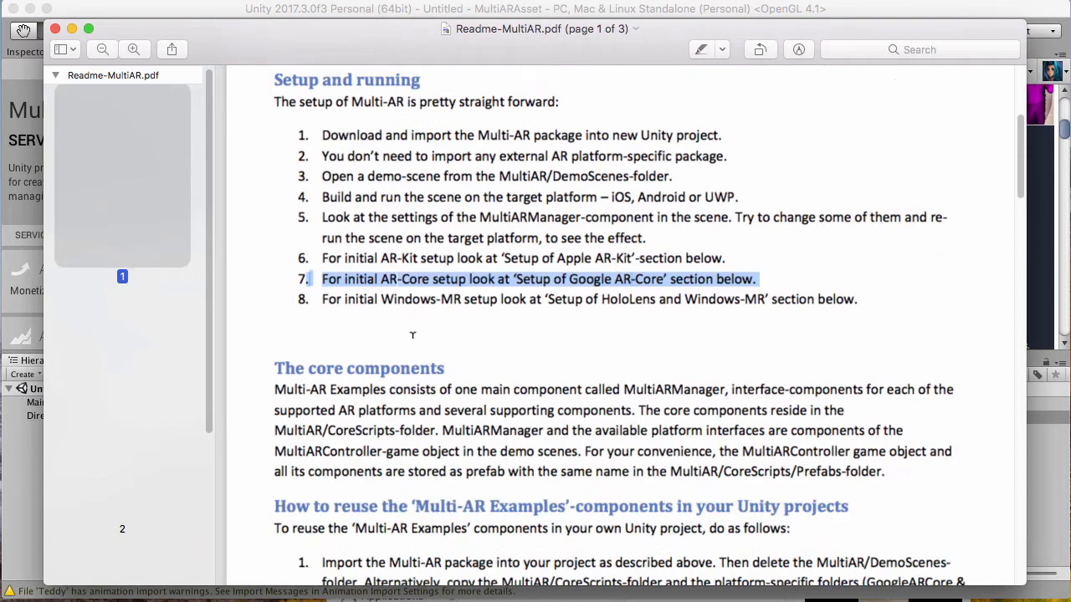
scroll("down", 3)
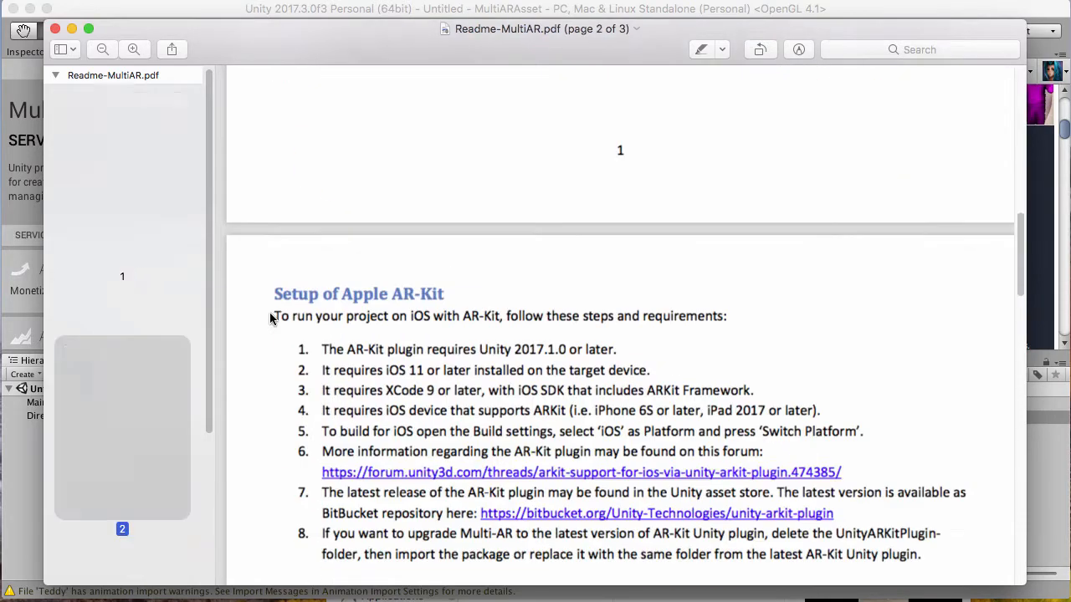
scroll("down", 3)
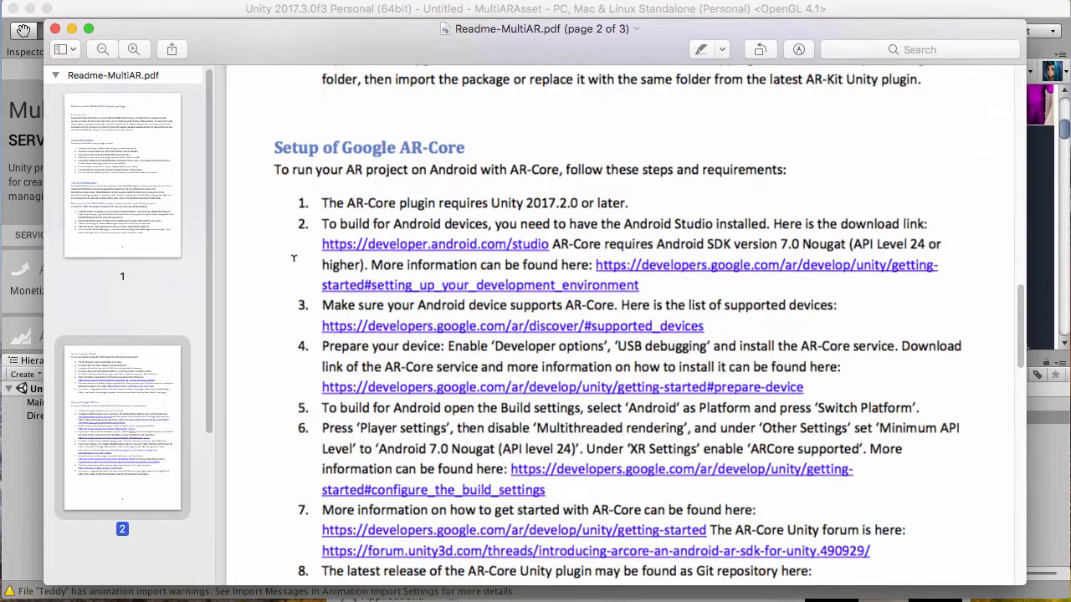
scroll("up", 3)
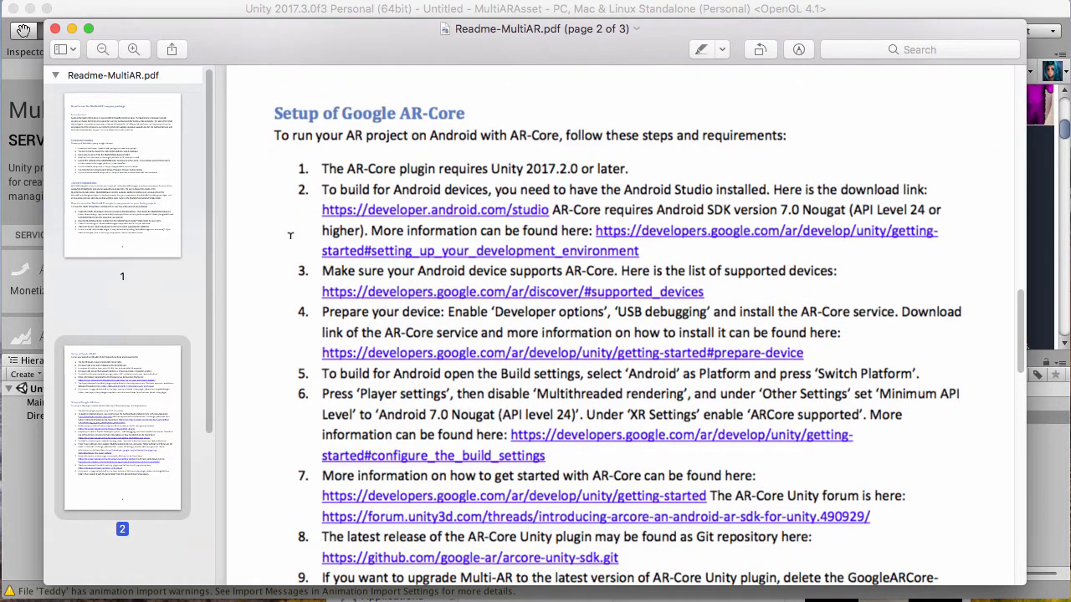
scroll("down", 3)
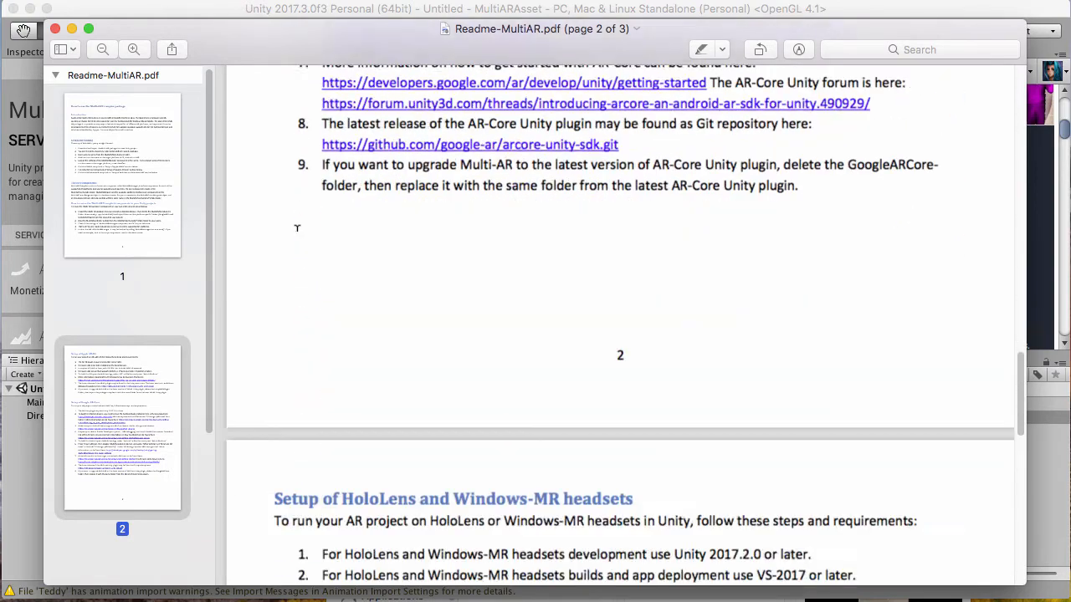
scroll("up", 3)
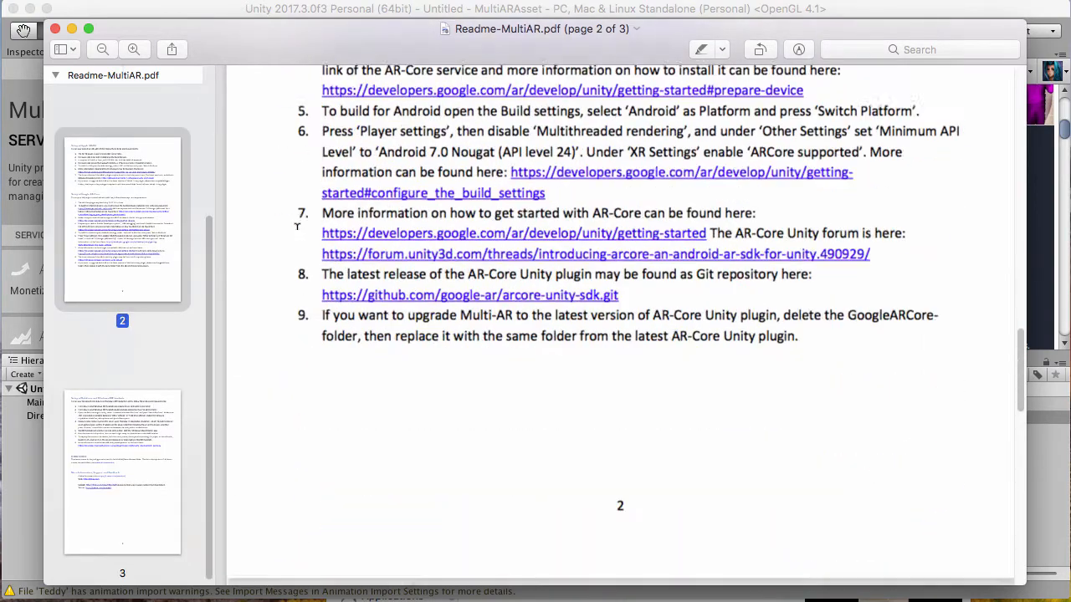
scroll("up", 3)
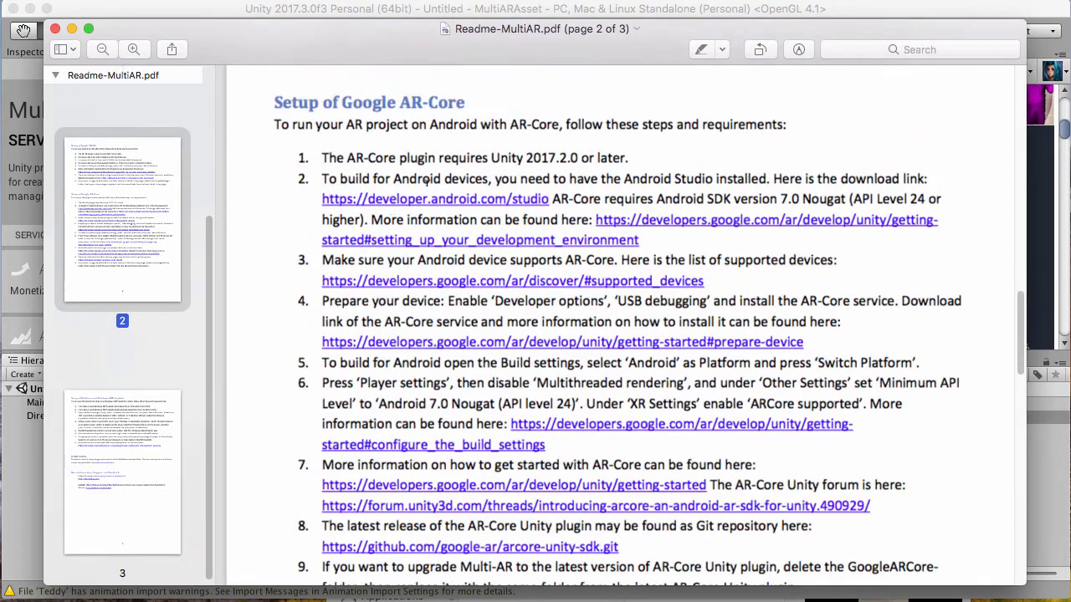
mouse_move(751, 276)
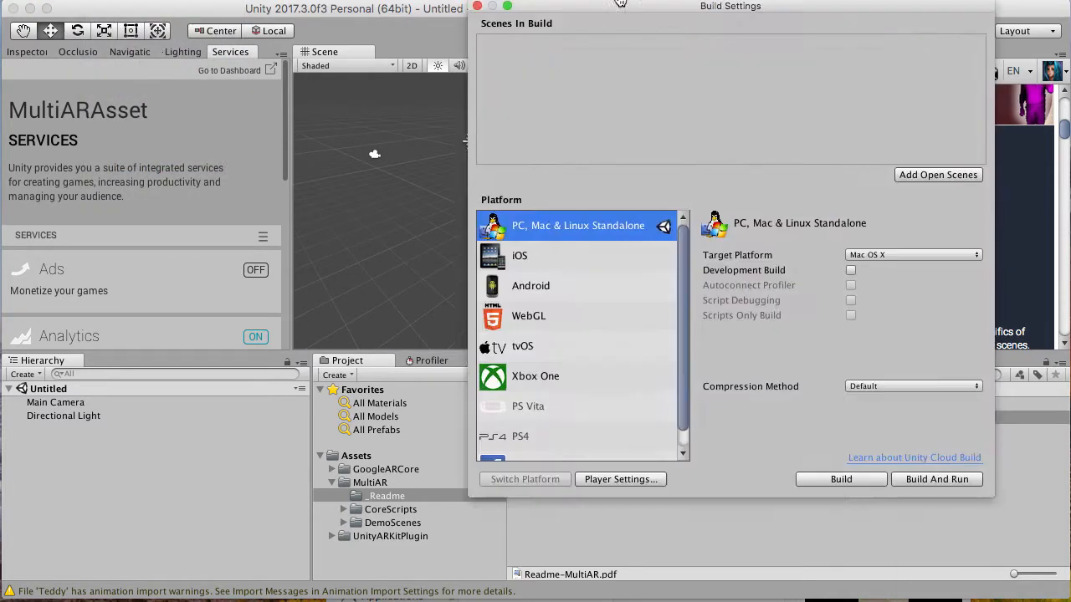
Switch the Build Settings platform to Android and move the window aside.
left_click(531, 284)
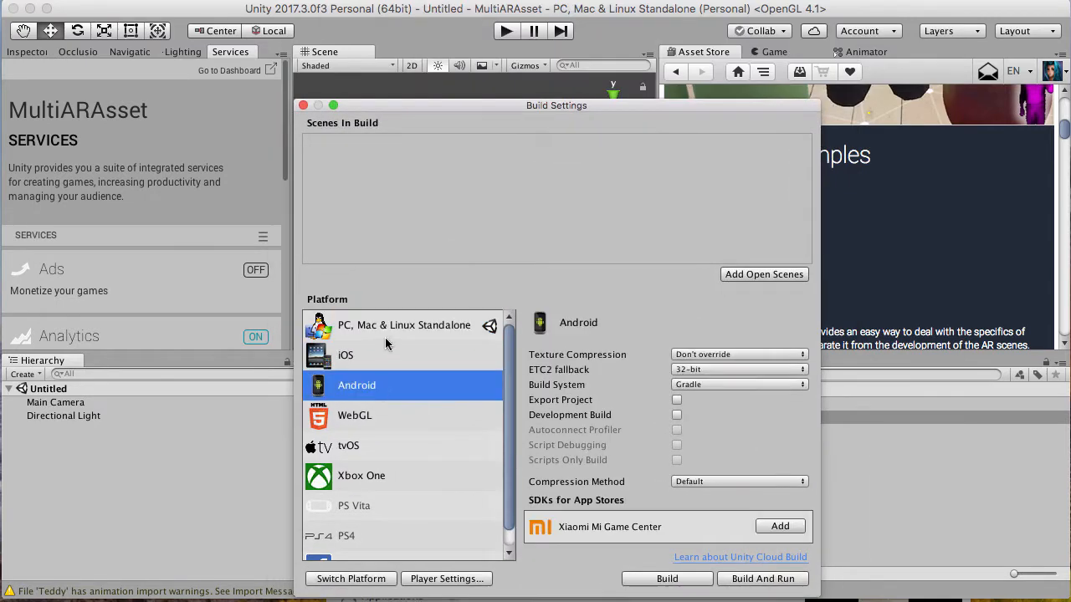
mouse_move(452, 583)
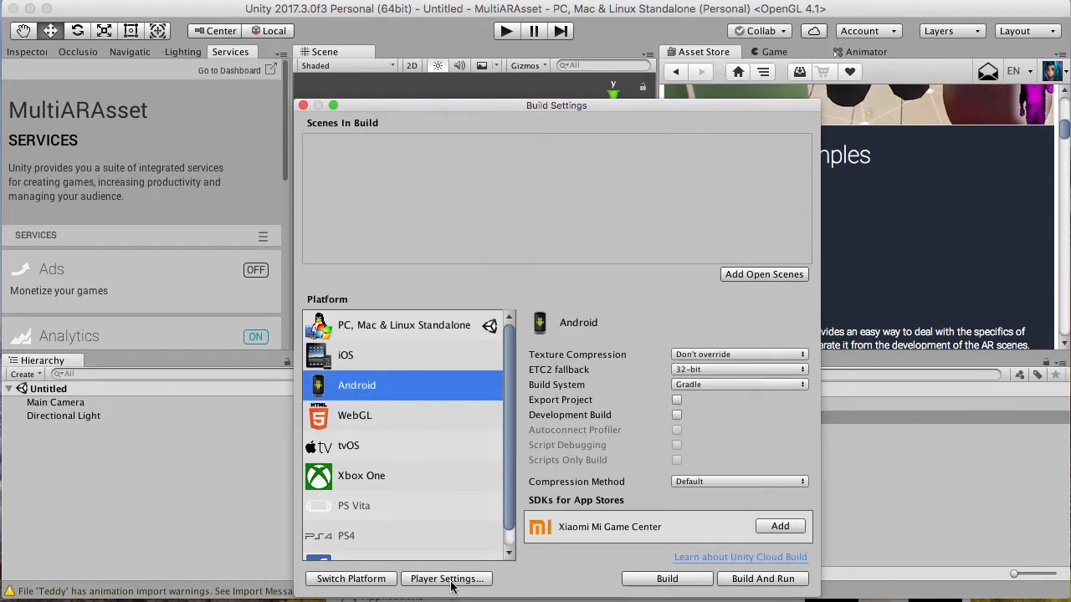
left_click(352, 578)
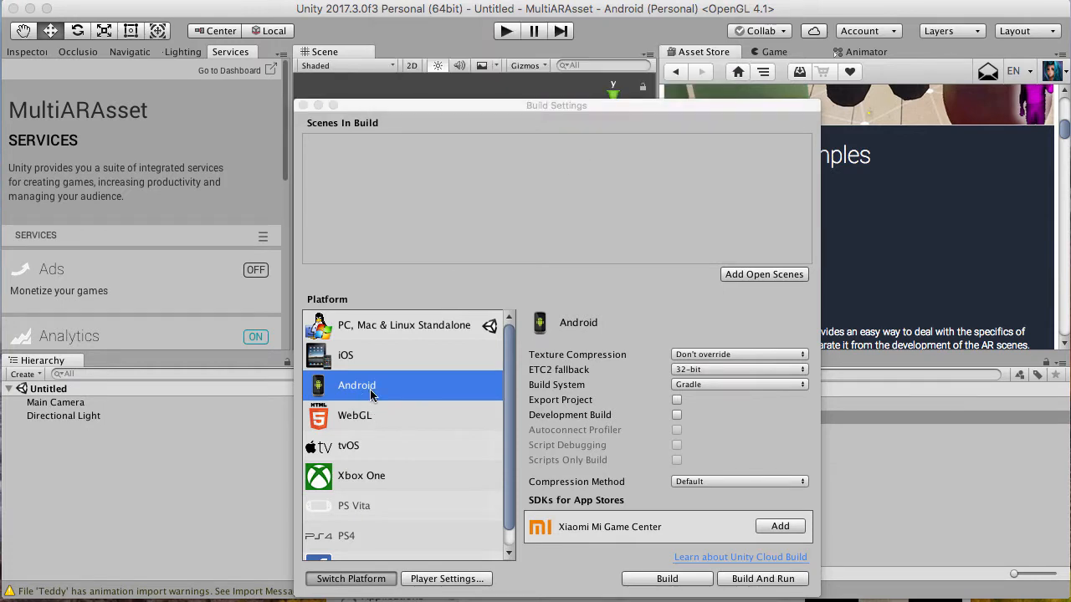
left_click_drag(555, 104, 689, 37)
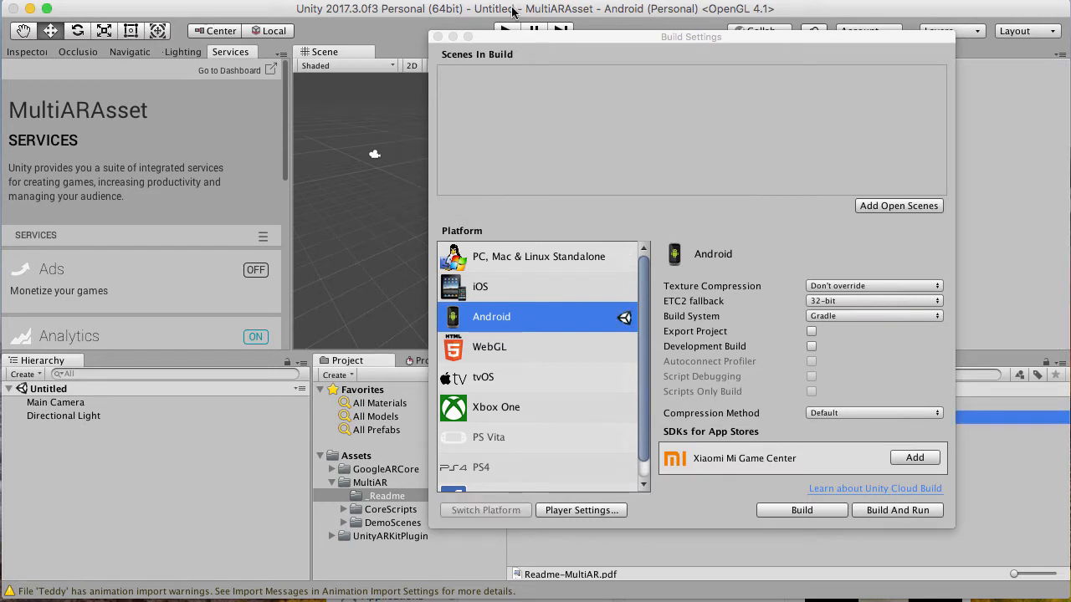
mouse_move(567, 486)
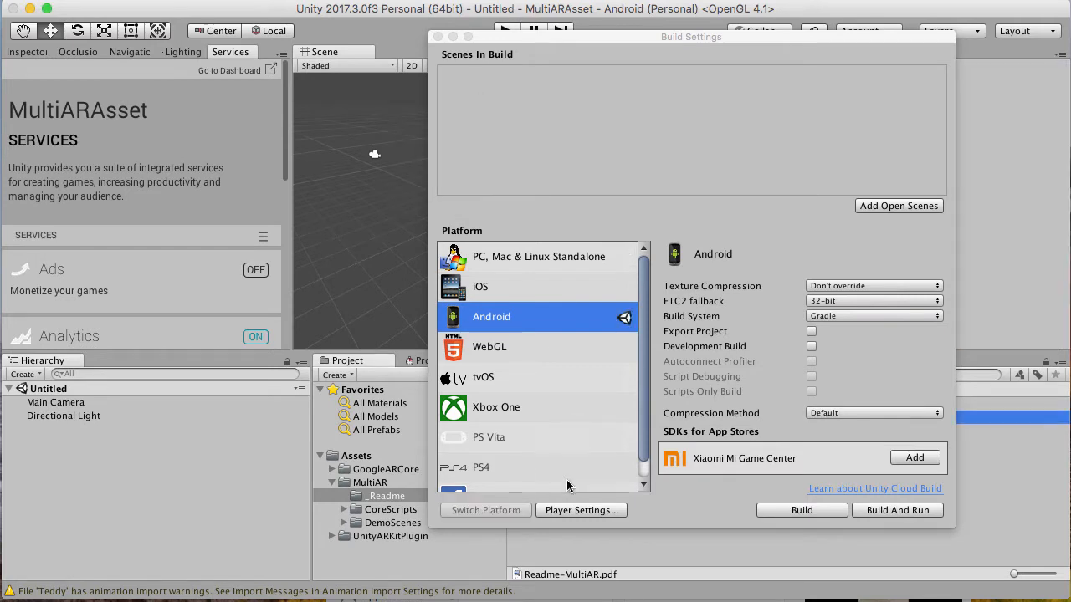
mouse_move(460, 334)
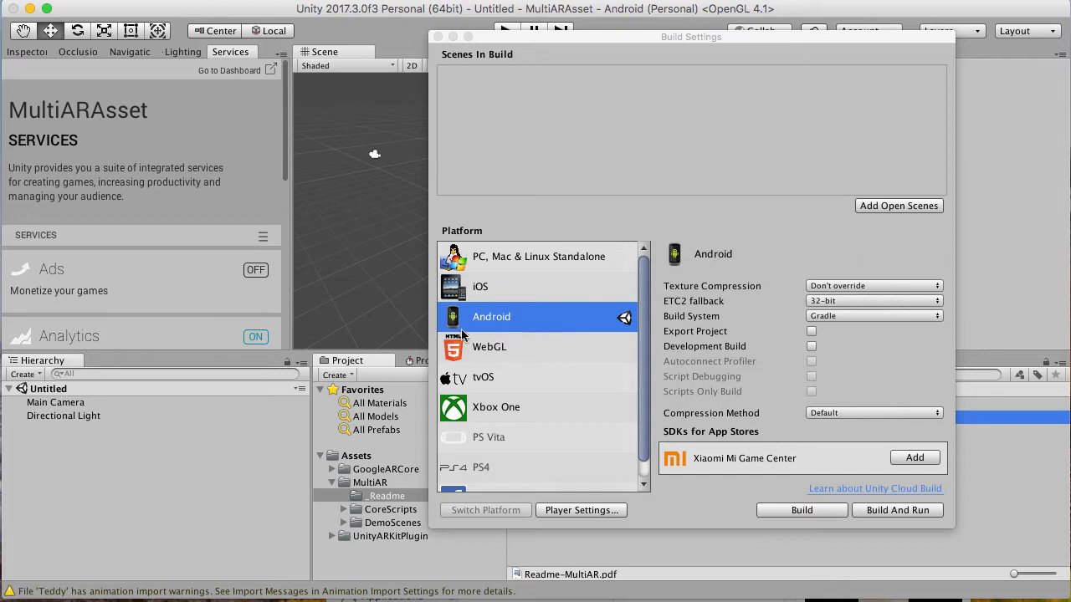
mouse_move(502, 325)
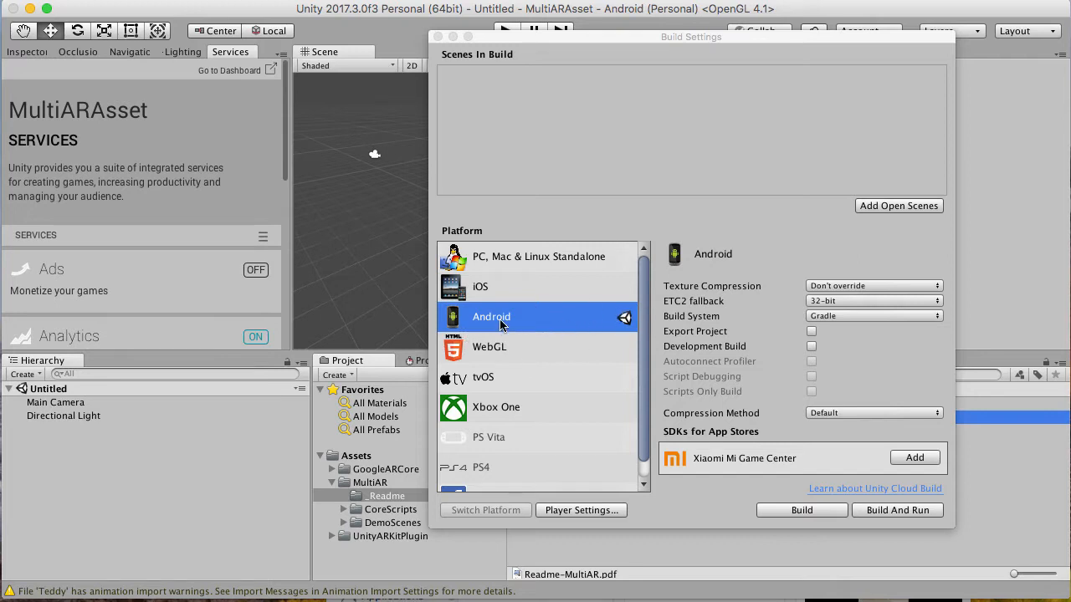
mouse_move(582, 529)
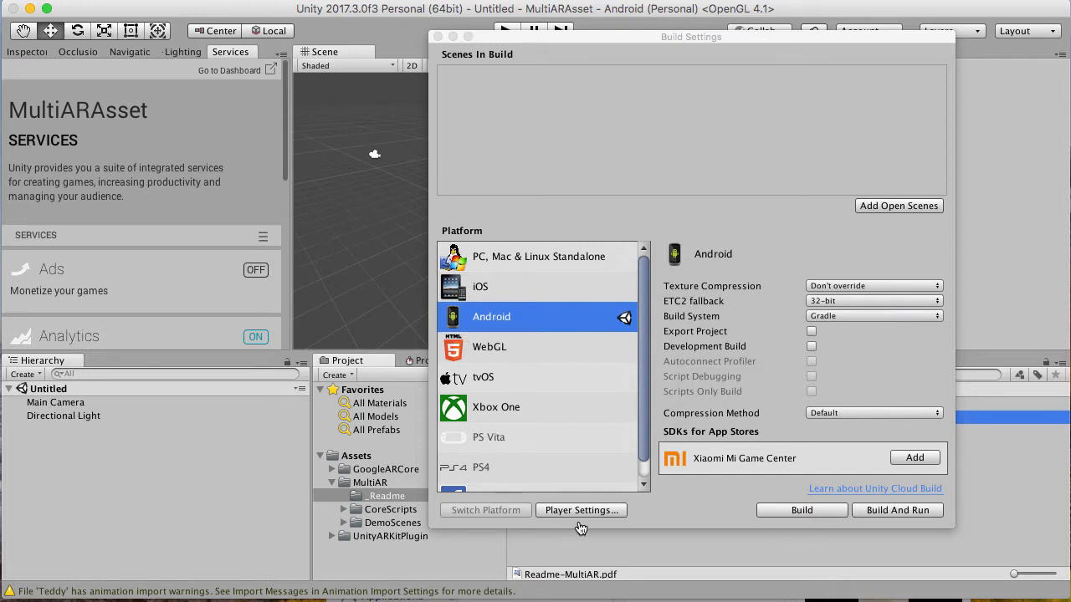
Set the Android Package Name under Other Settings to com.Satwant.MultiAR.
left_click(580, 509)
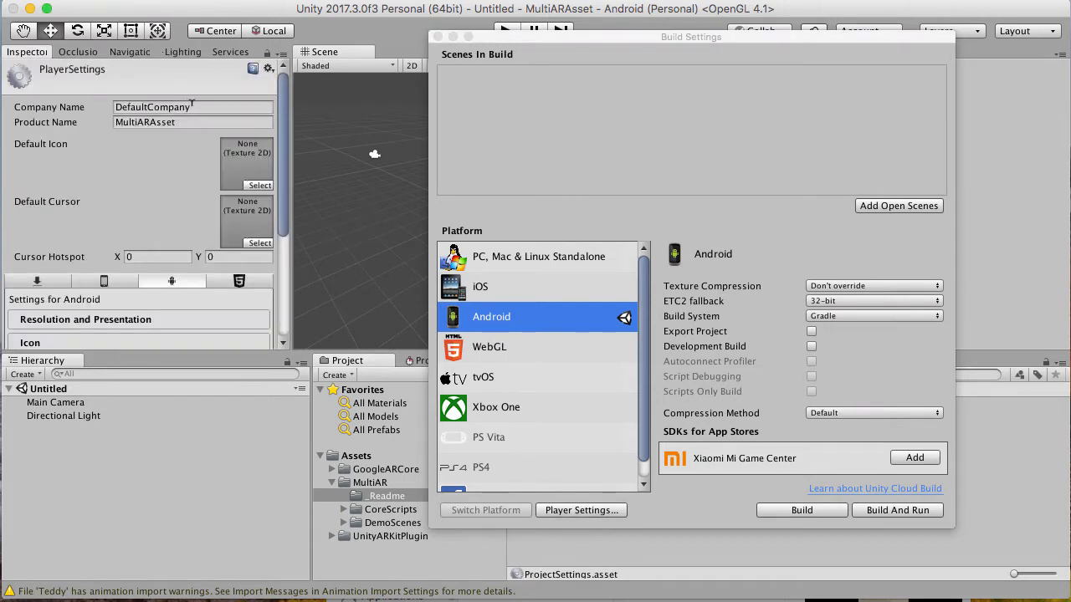
scroll("down", 3)
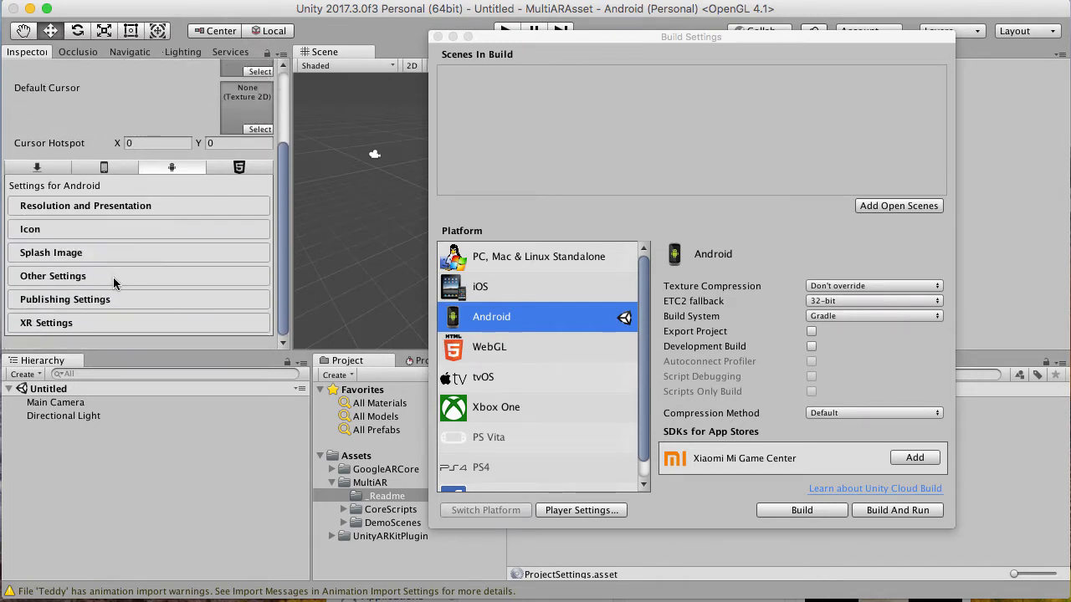
left_click(53, 274)
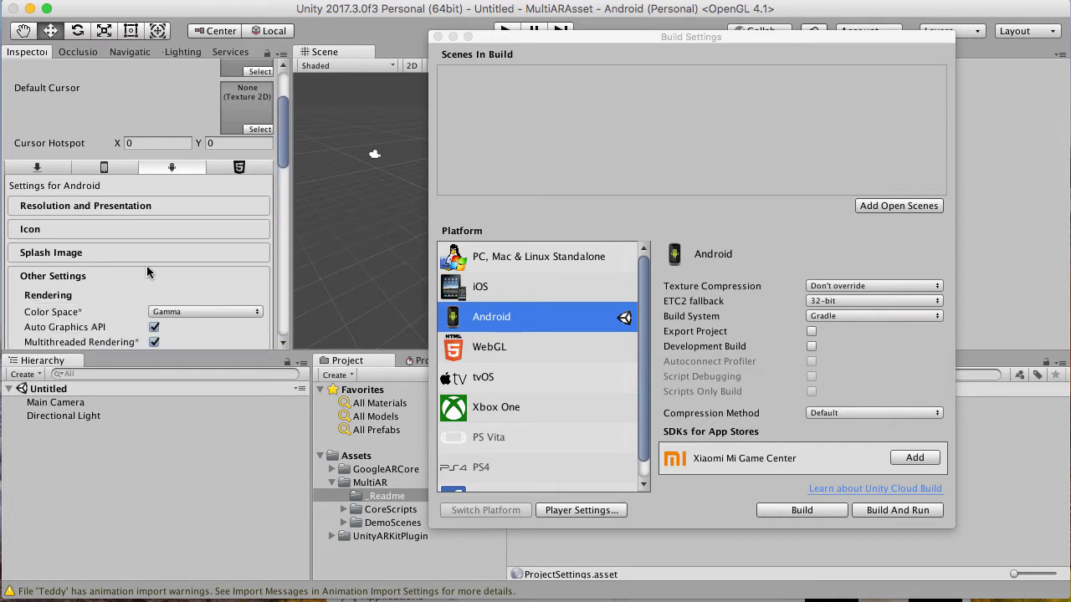
scroll("down", 3)
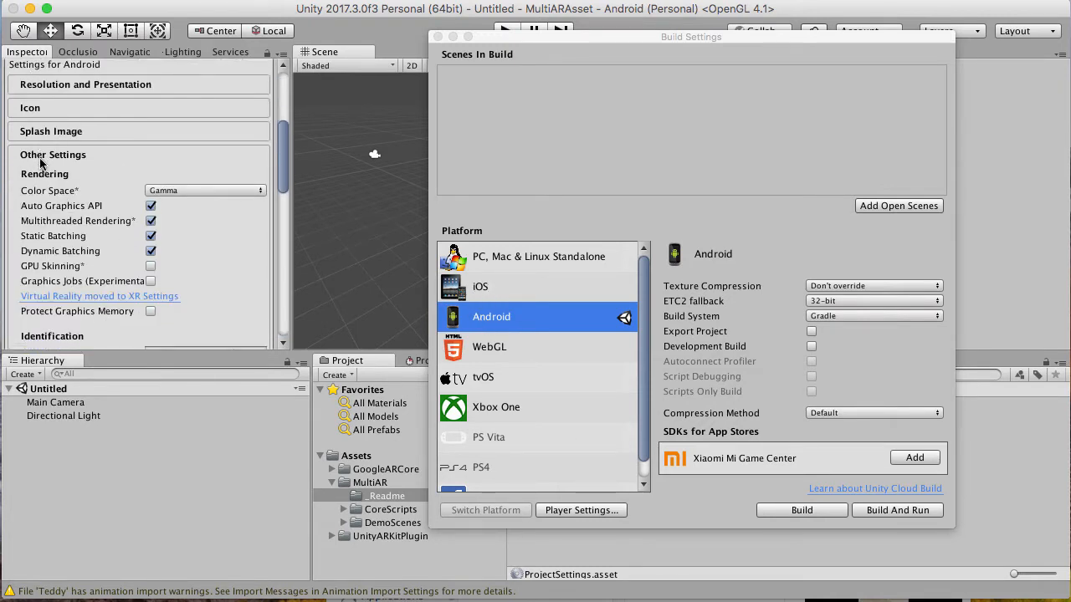
scroll("down", 3)
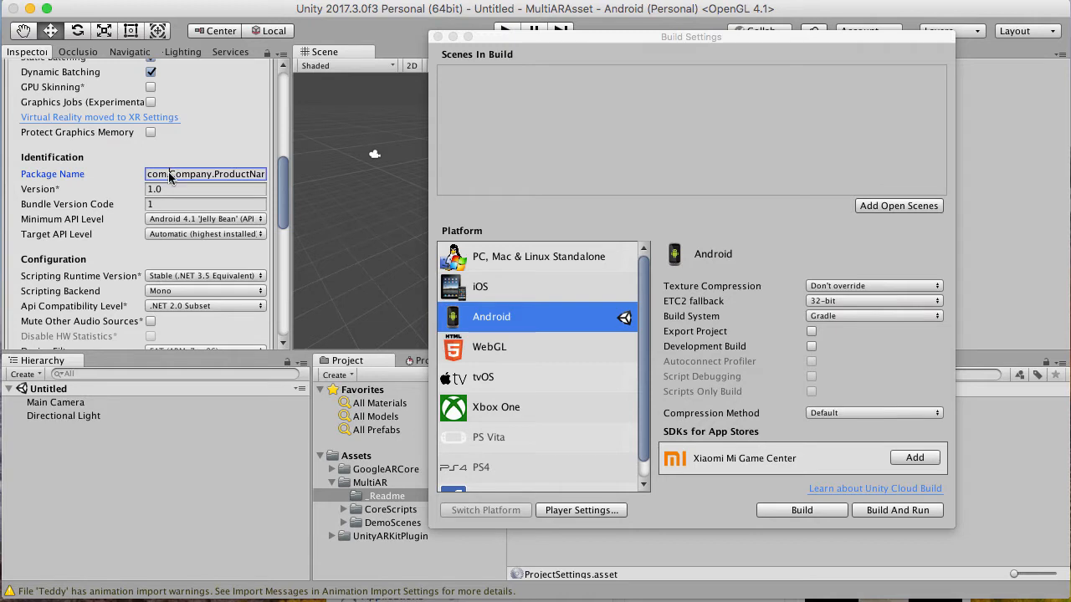
type("com.Sat")
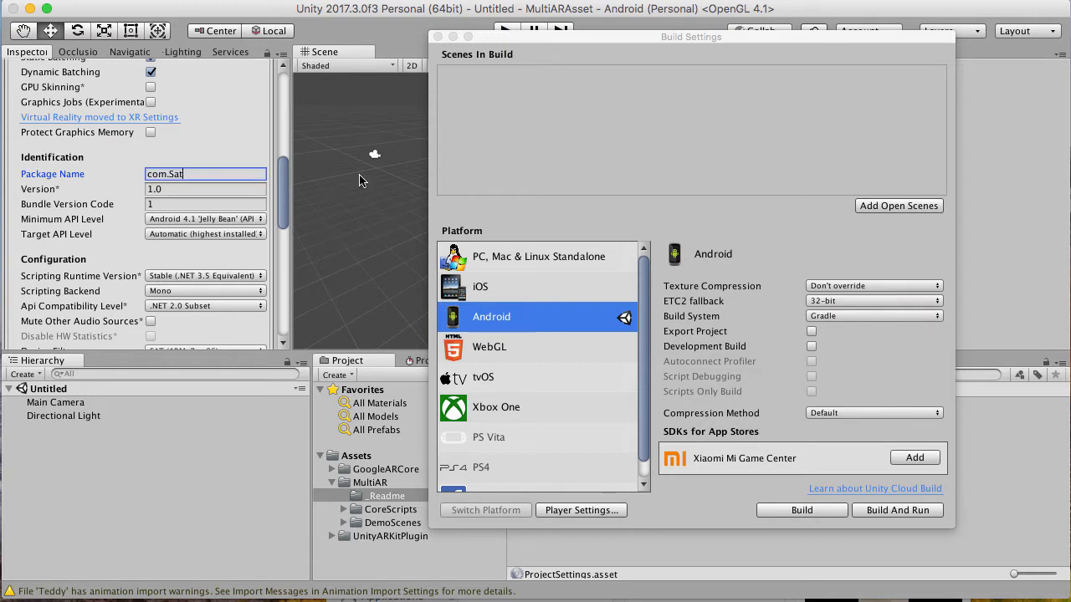
type("want.MultiAR")
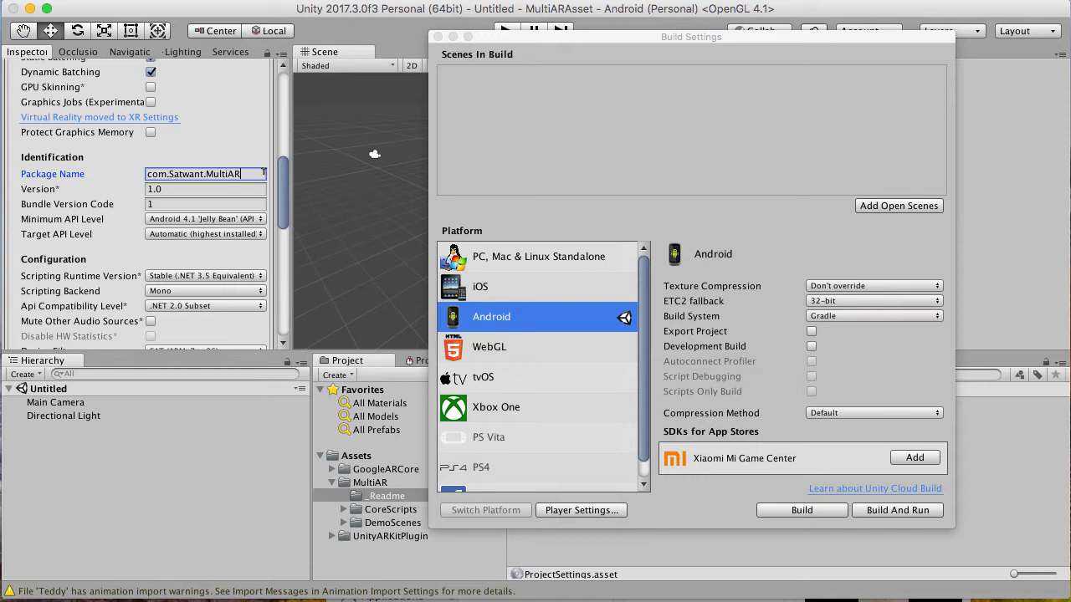
scroll("up", 3)
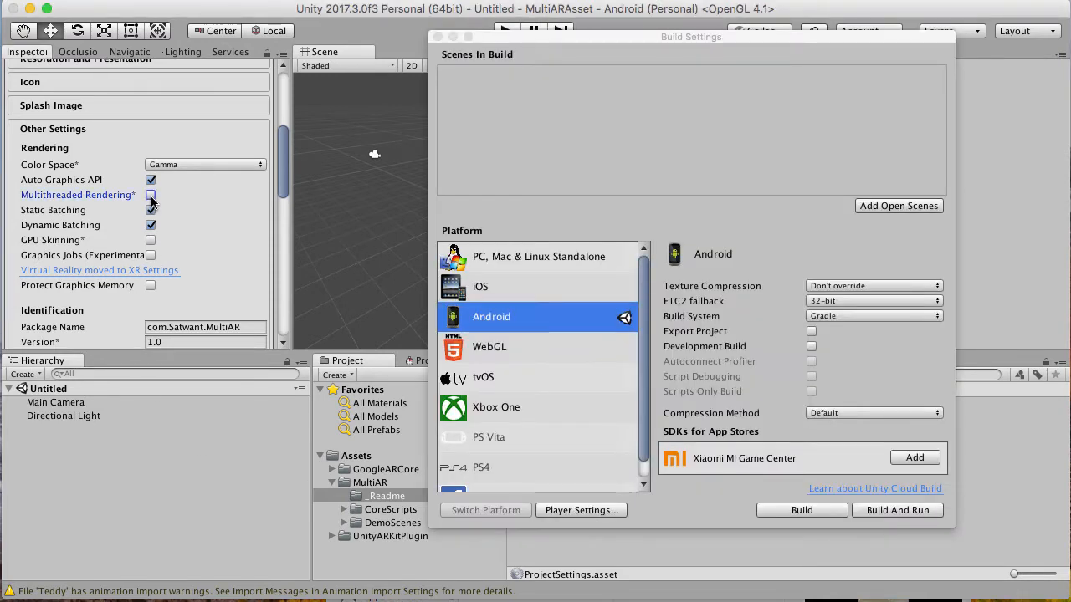
Require minimum API level Android 7.0 Nougat and enable ARCore Supported under XR Settings.
scroll("down", 3)
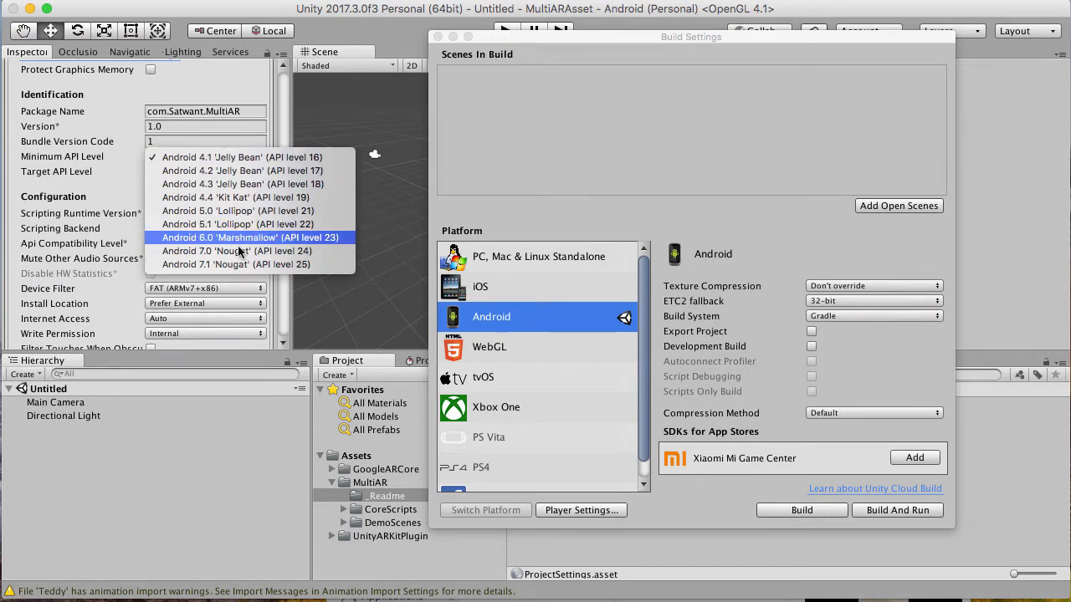
left_click(238, 251)
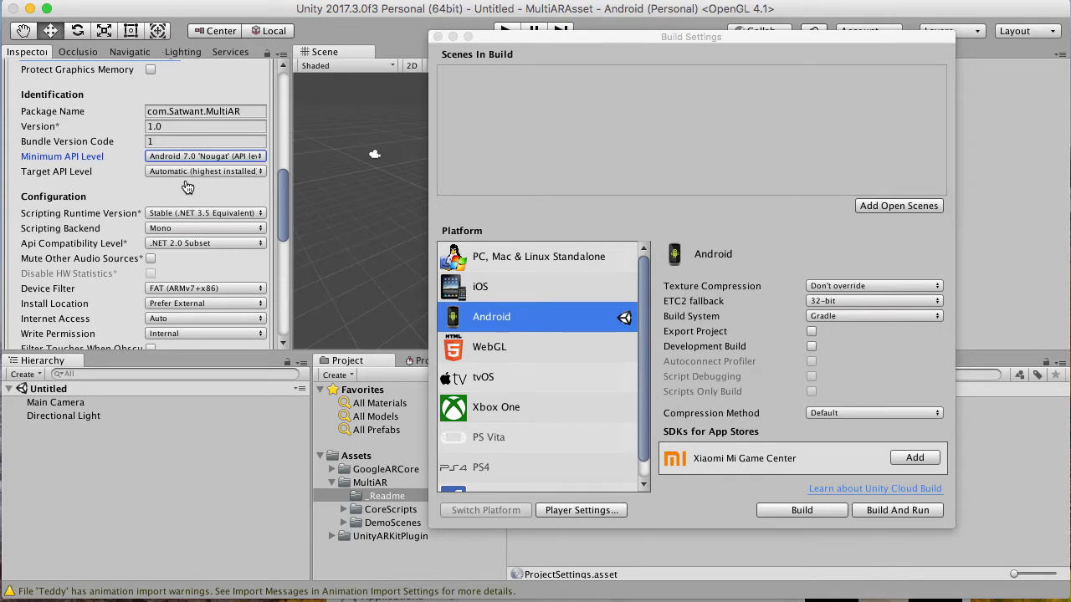
scroll("down", 3)
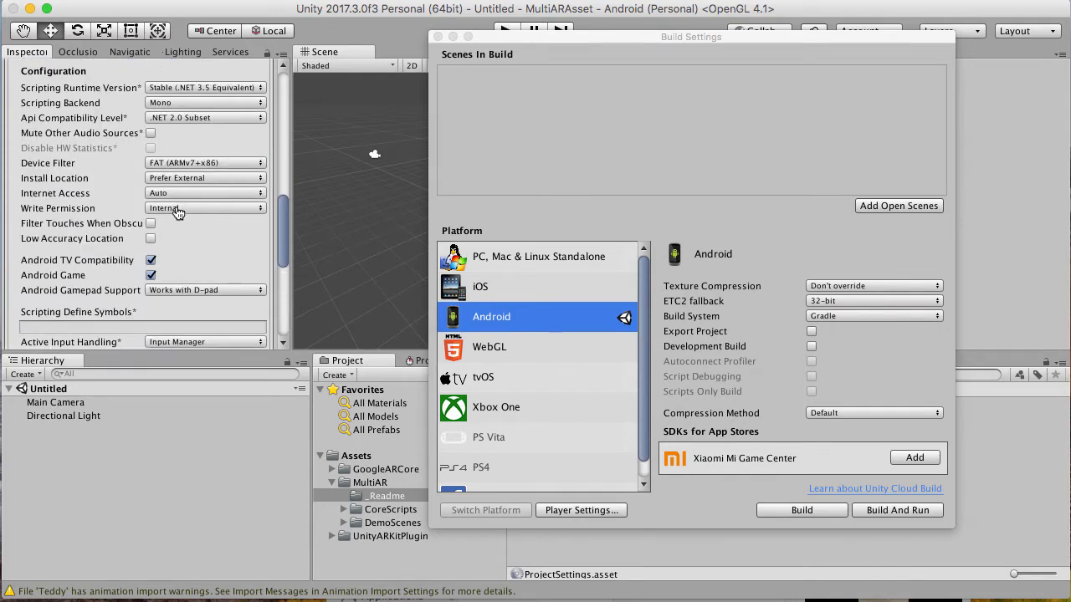
scroll("down", 3)
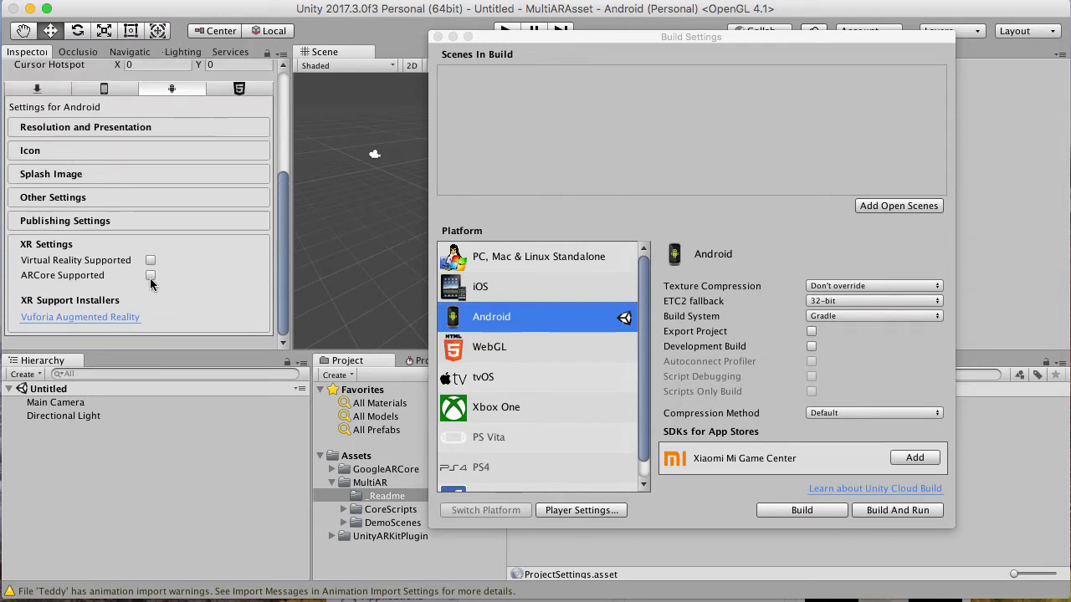
left_click(150, 276)
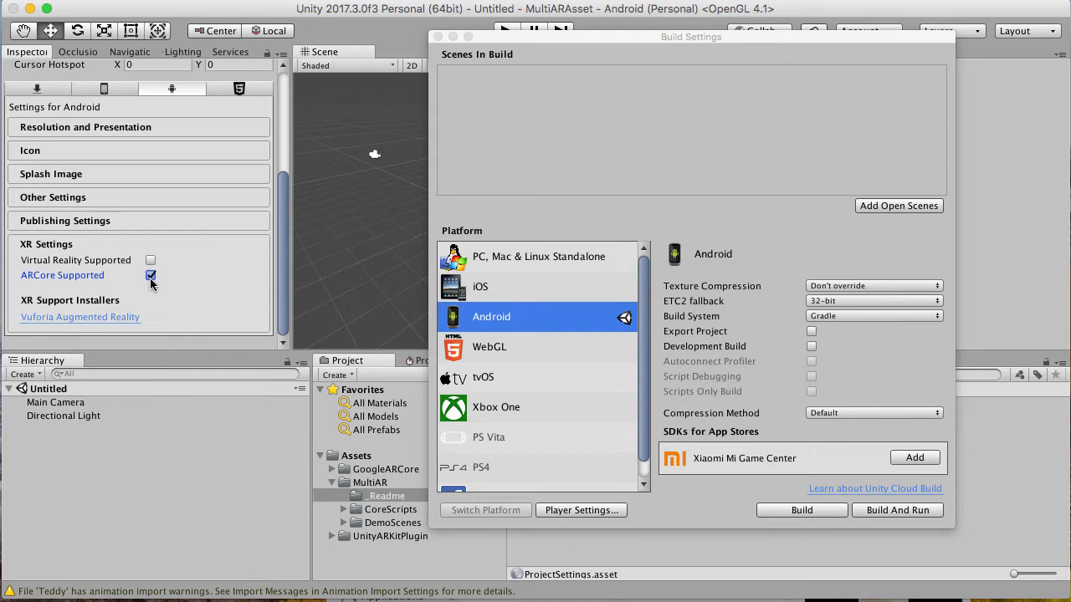
left_click(435, 37)
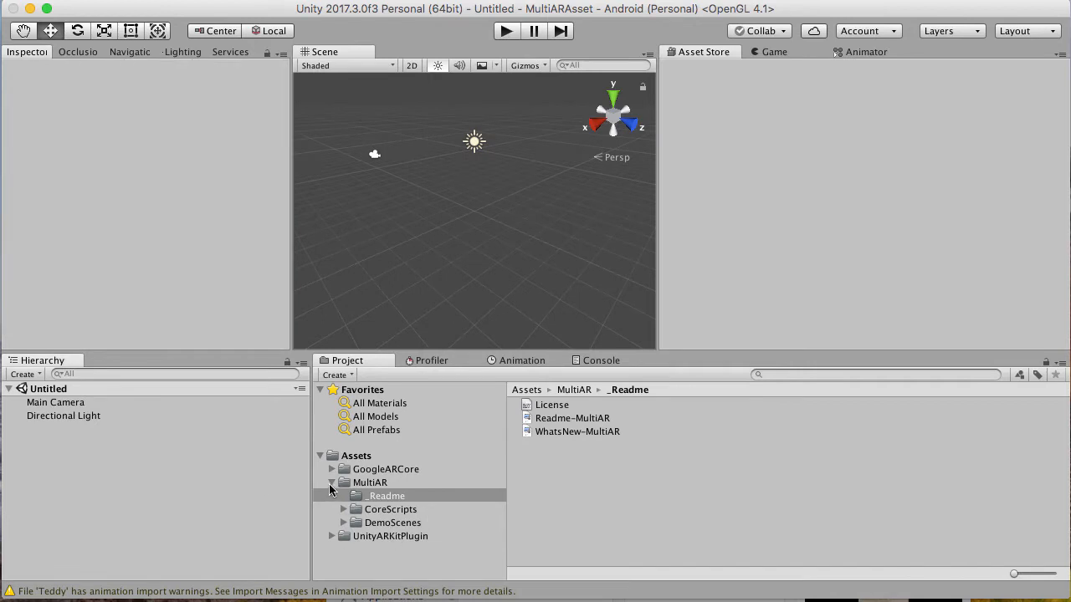
Load ObjectSpawnerDemo and AnchorUnanchorDemo scenes alongside the untitled scene from the demo folder.
left_click(370, 481)
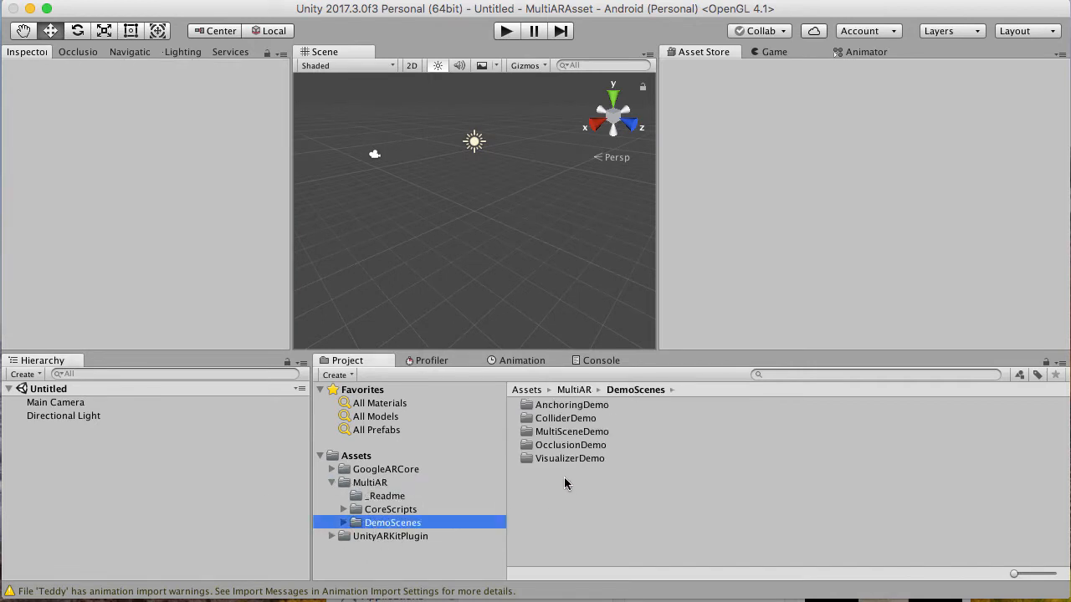
mouse_move(525, 422)
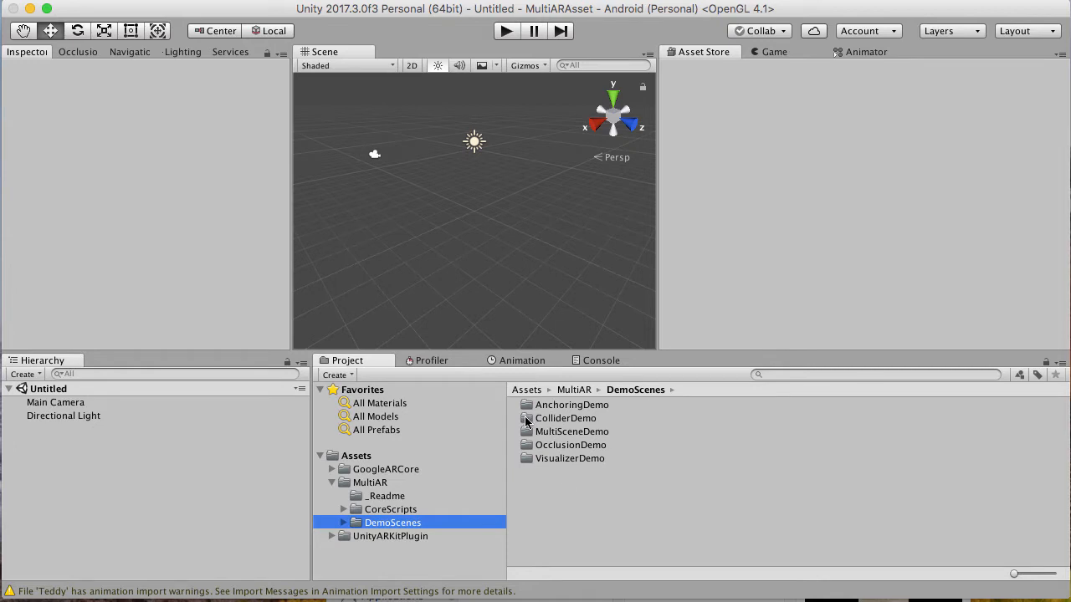
mouse_move(527, 417)
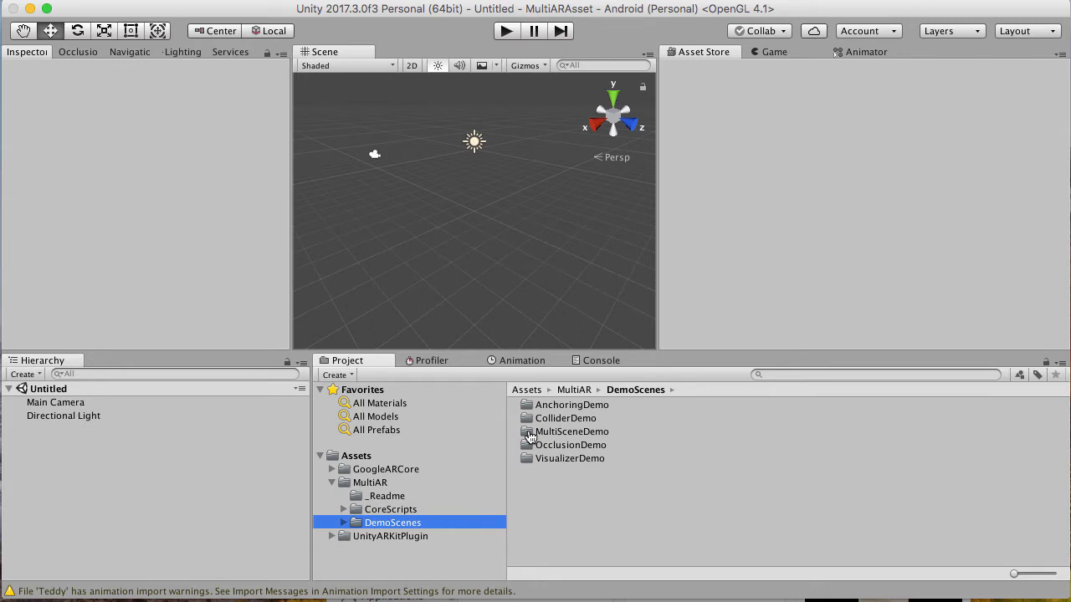
mouse_move(529, 459)
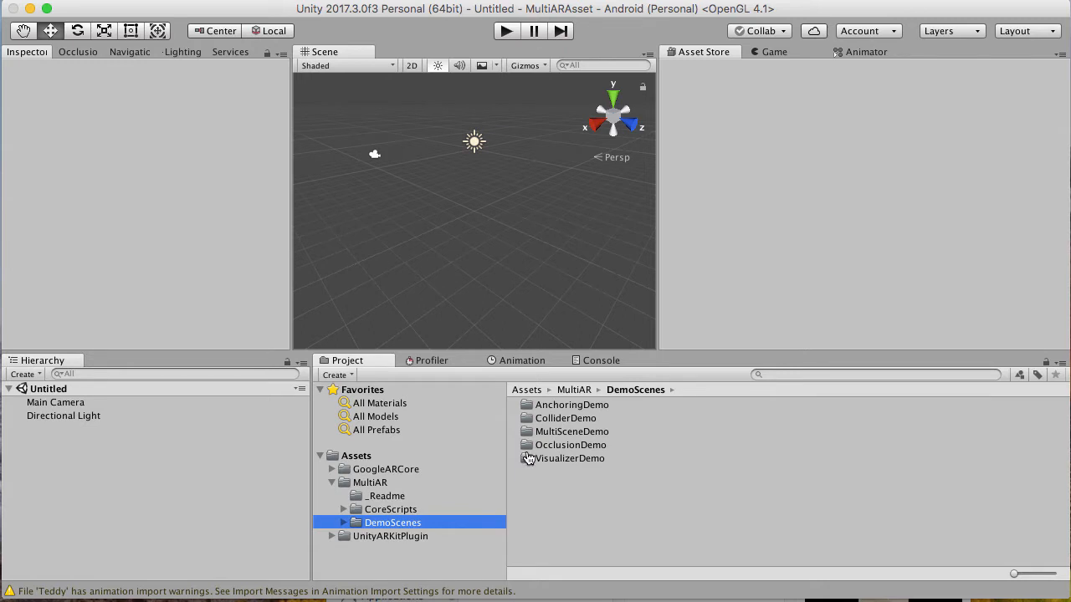
mouse_move(527, 465)
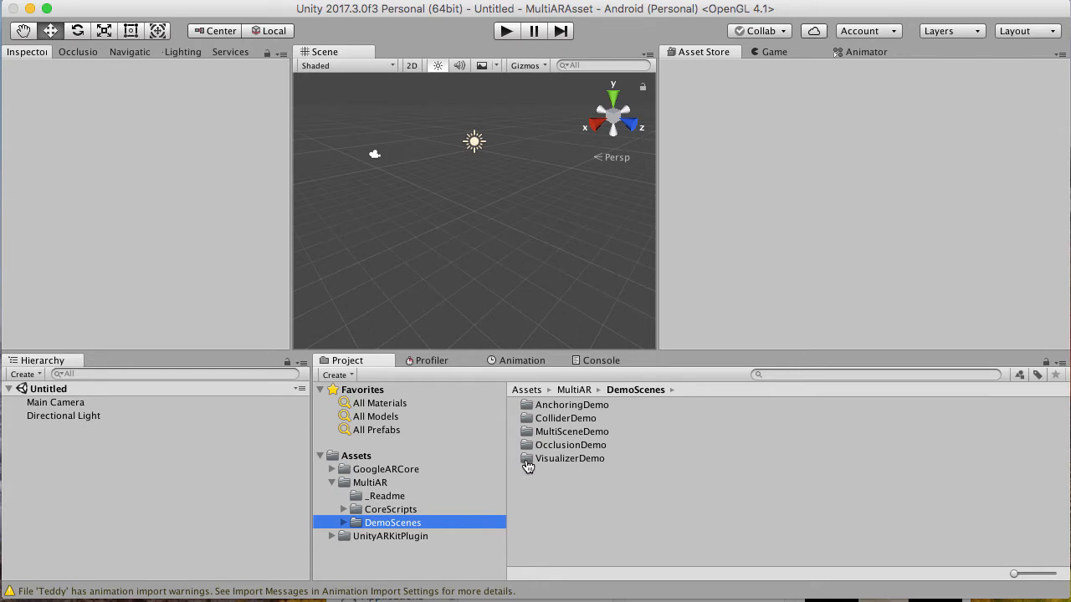
mouse_move(528, 413)
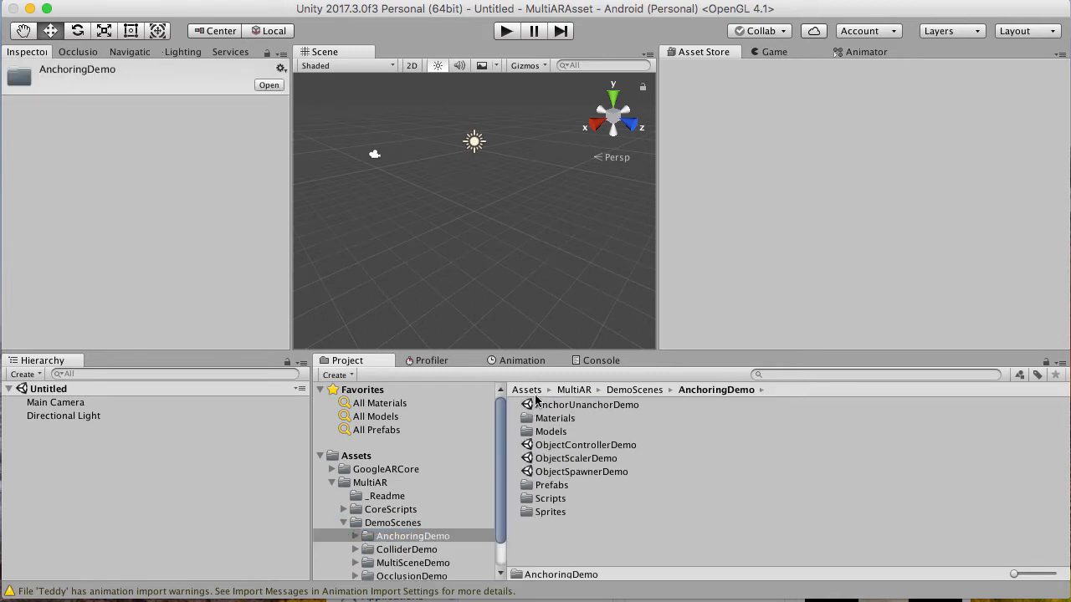
mouse_move(751, 400)
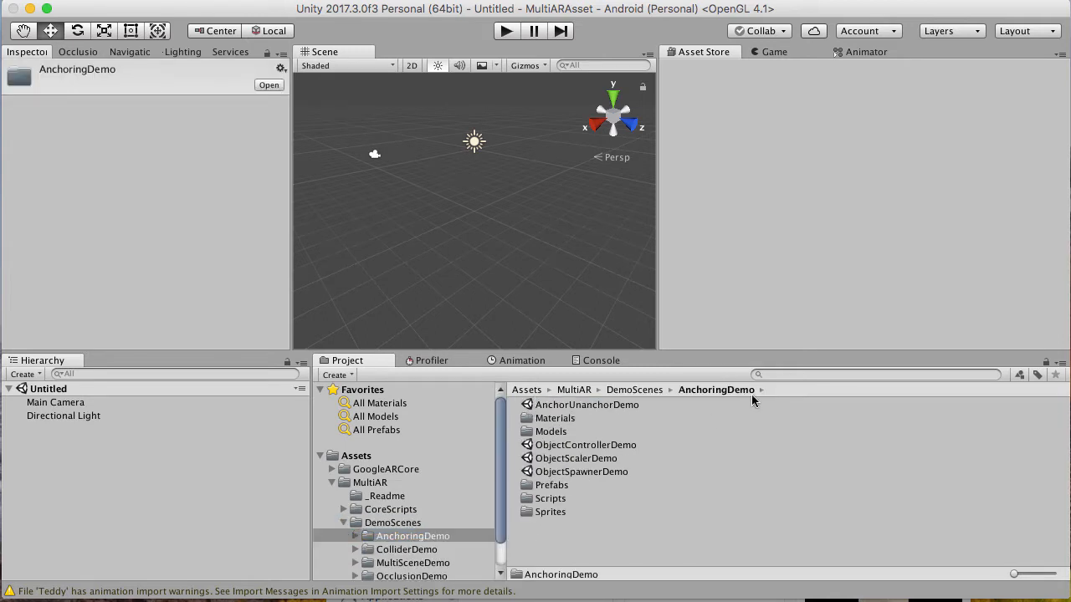
left_click(576, 459)
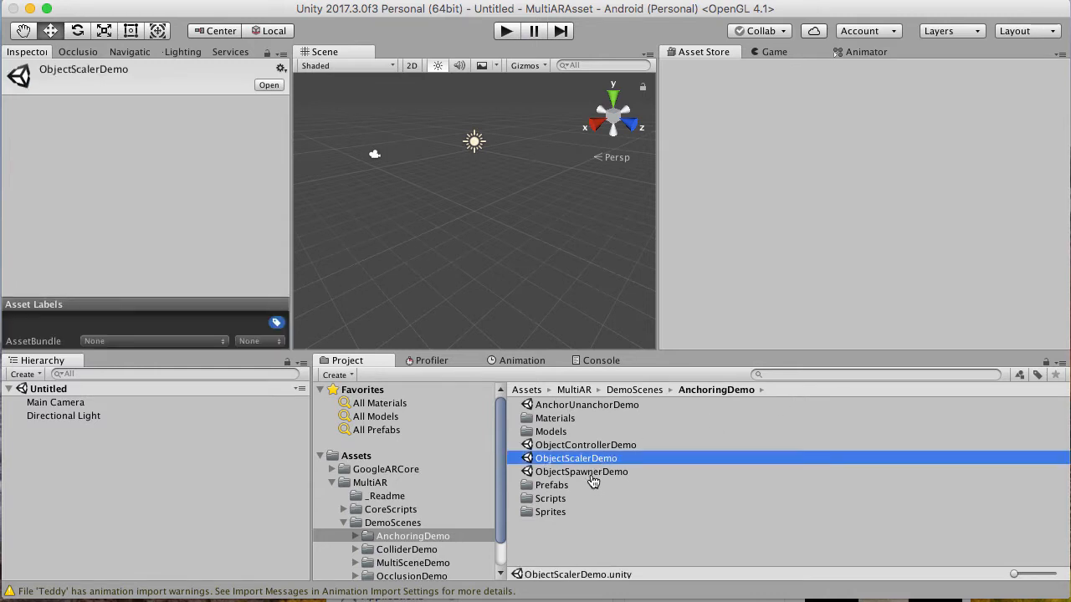
left_click(581, 472)
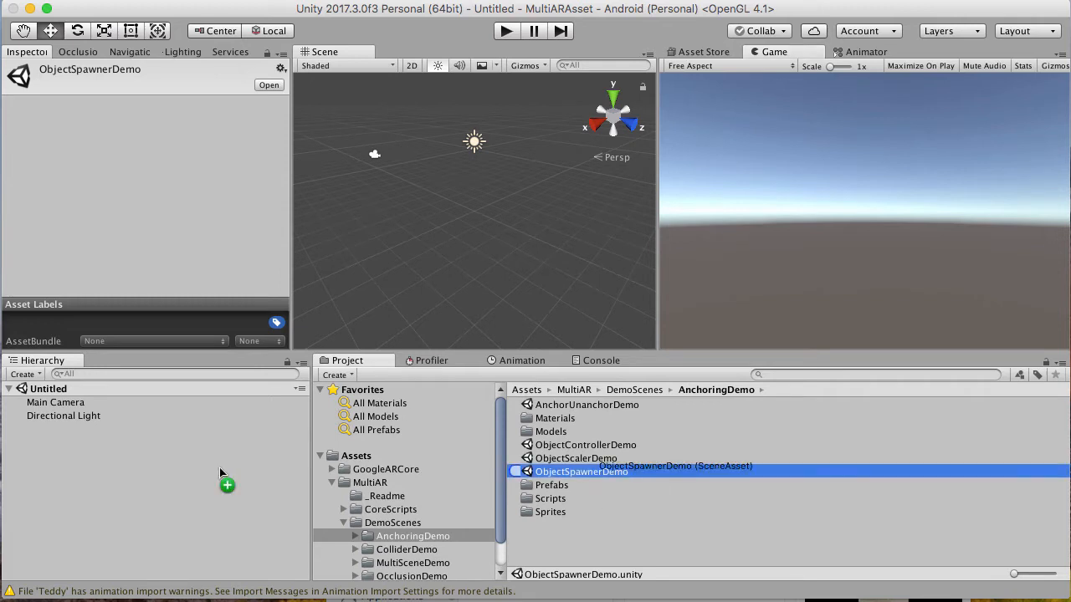
double_click(580, 472)
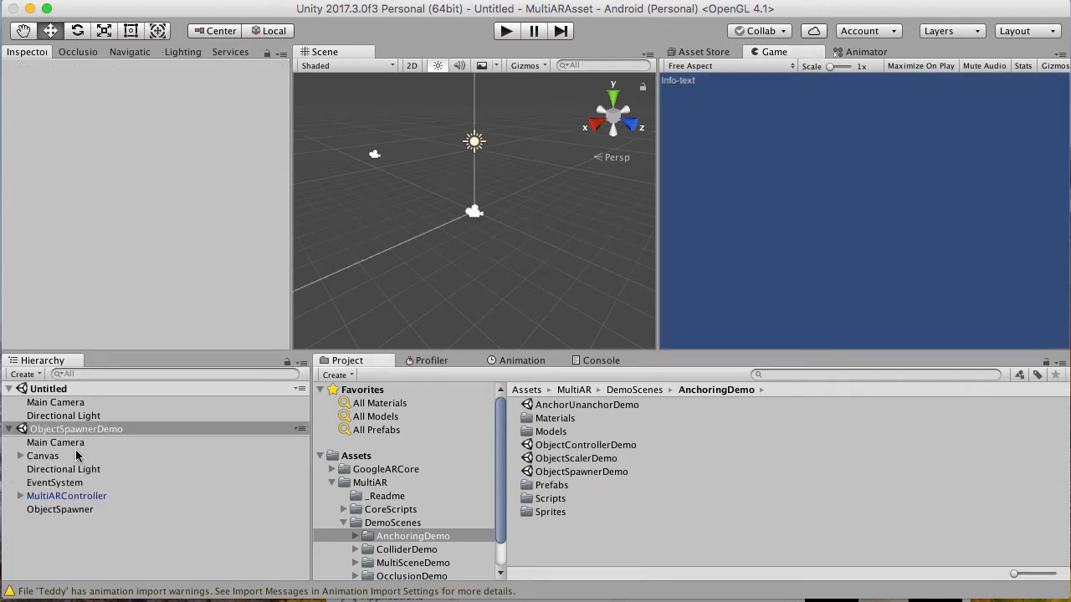
left_click(20, 428)
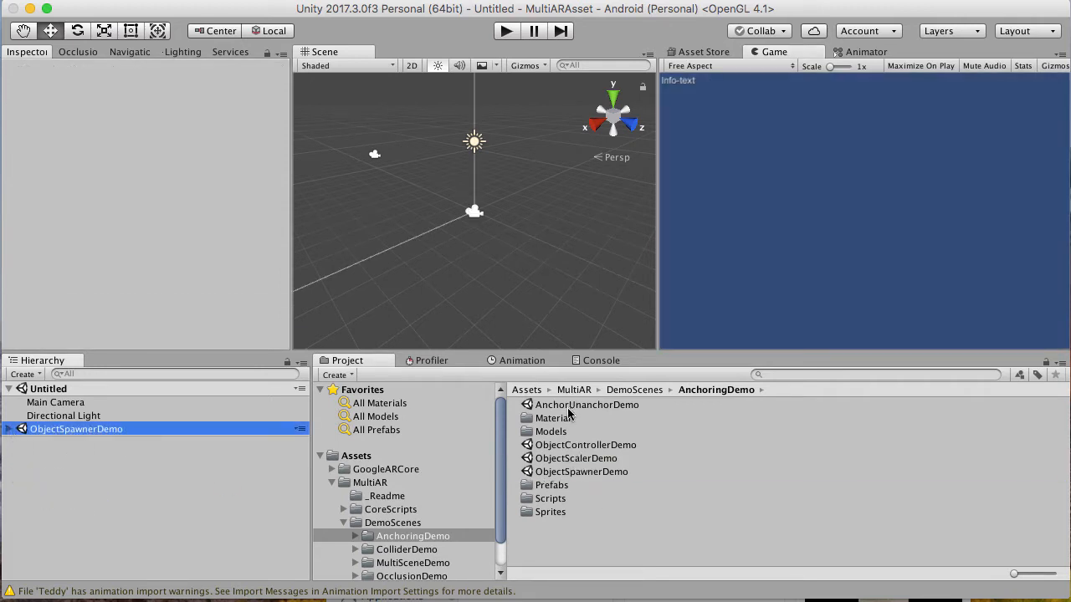
double_click(586, 405)
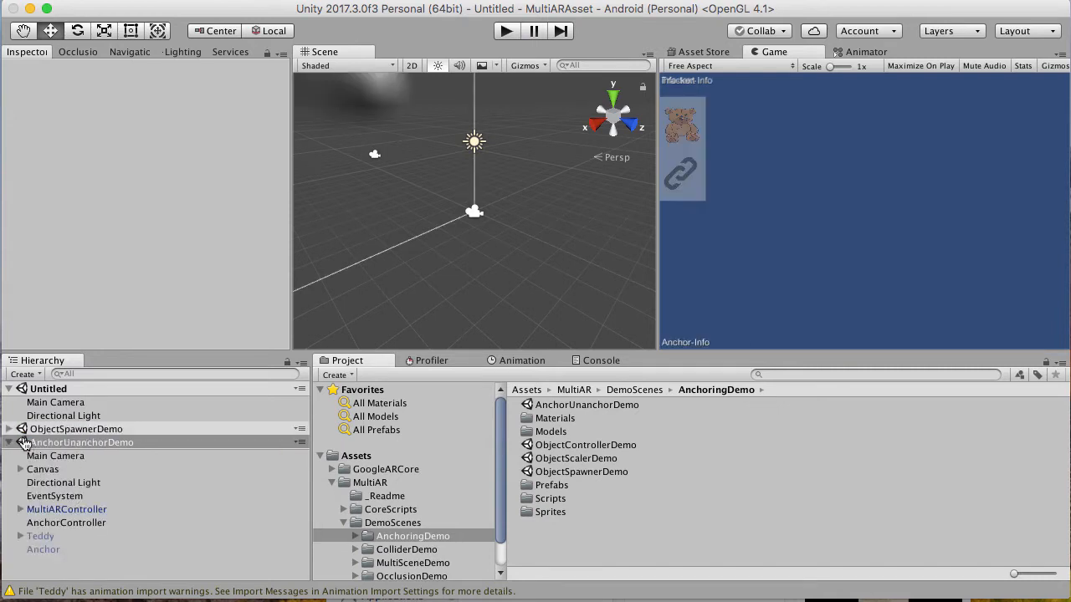
left_click(20, 441)
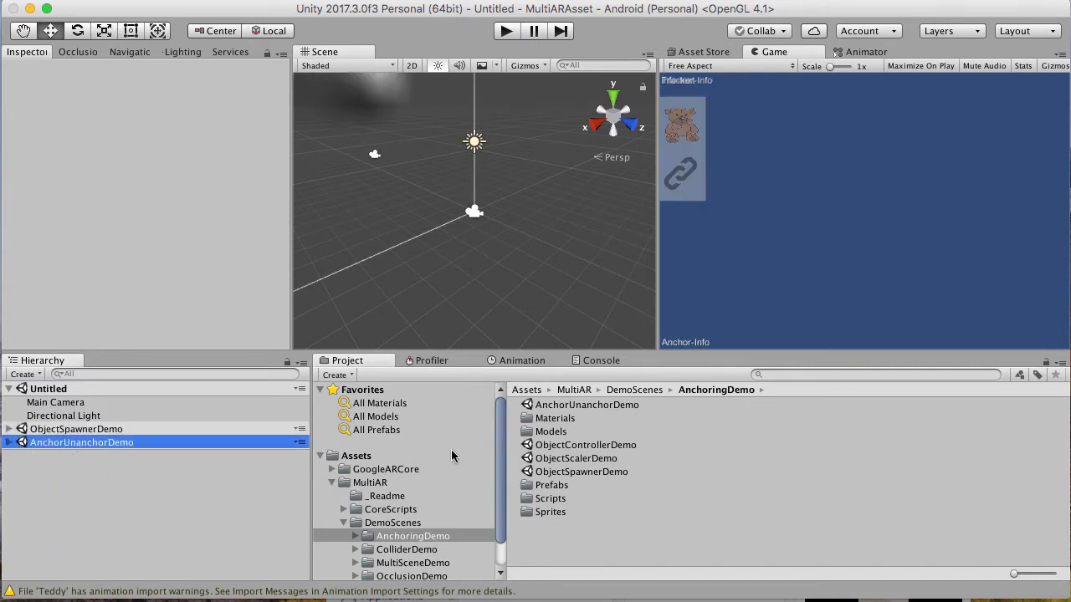
Load ObjectControllerDemo, then make it the only open scene.
left_click(80, 455)
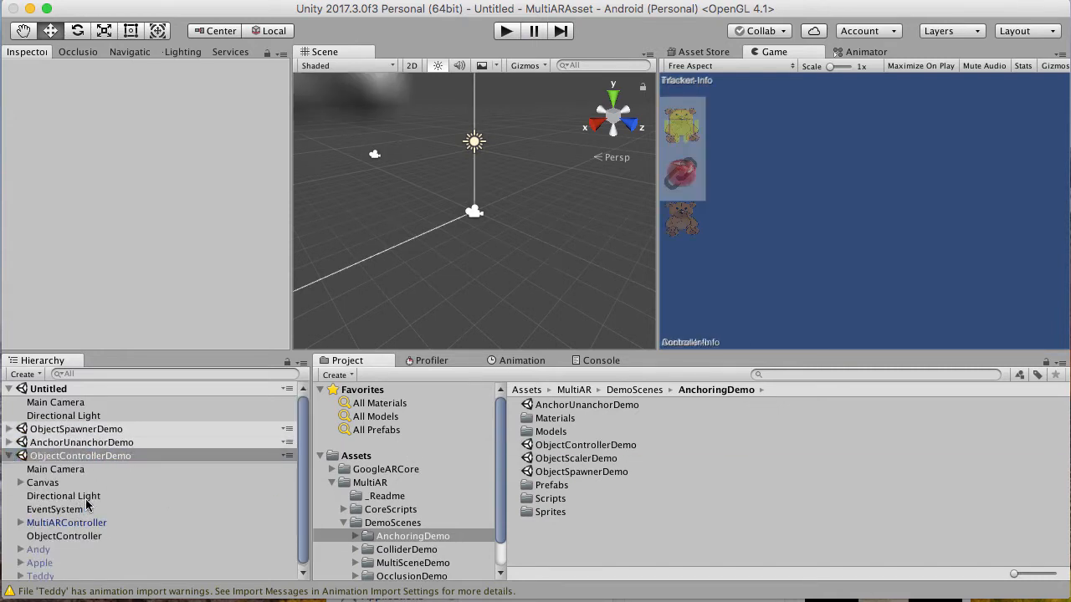
left_click(80, 442)
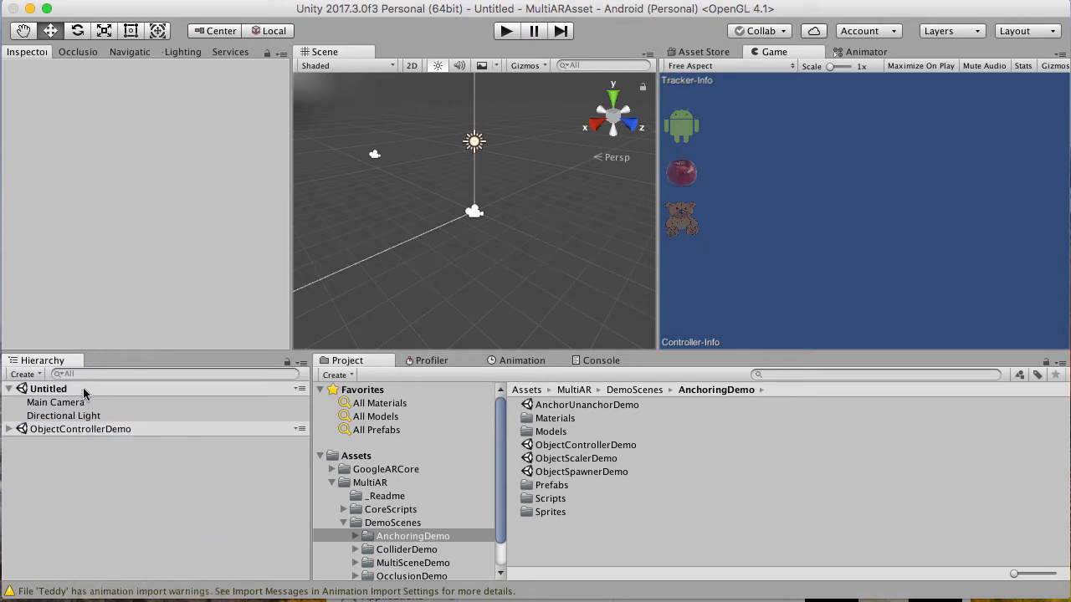
double_click(586, 445)
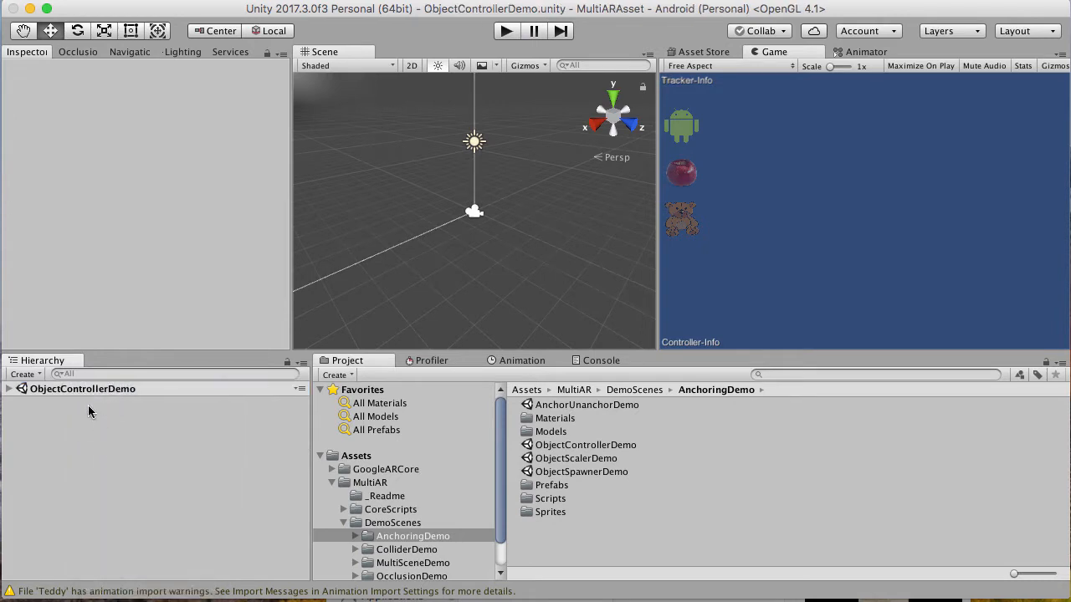
scroll("down", 3)
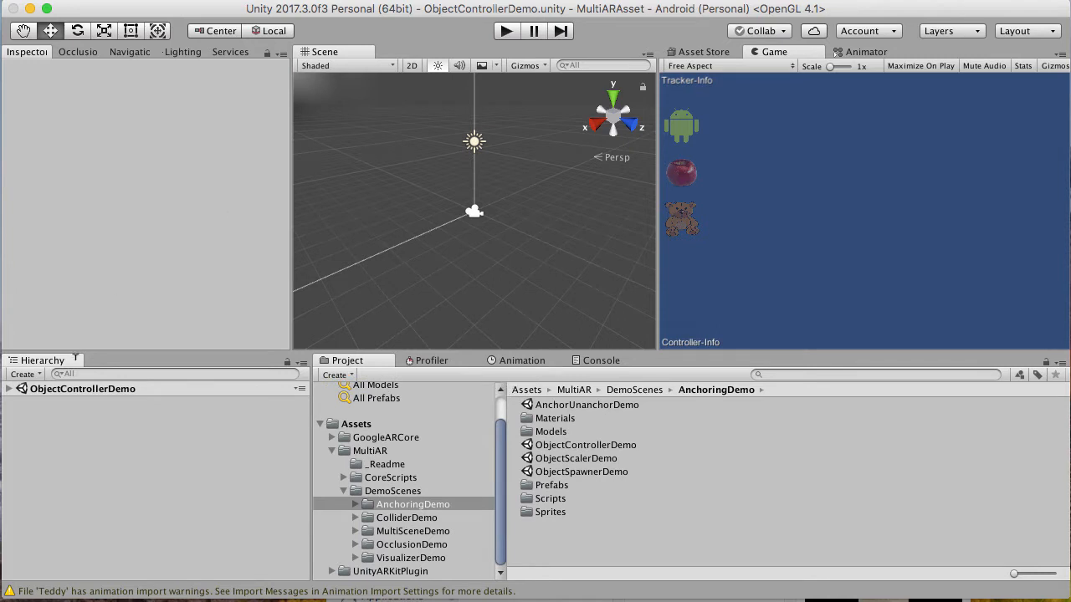
mouse_move(110, 3)
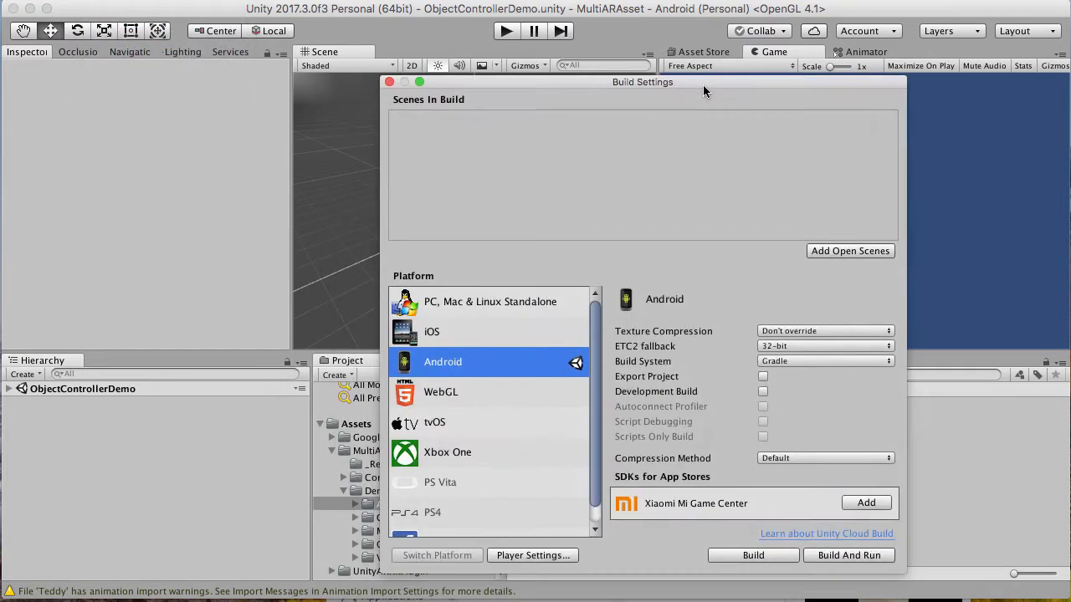
mouse_move(609, 87)
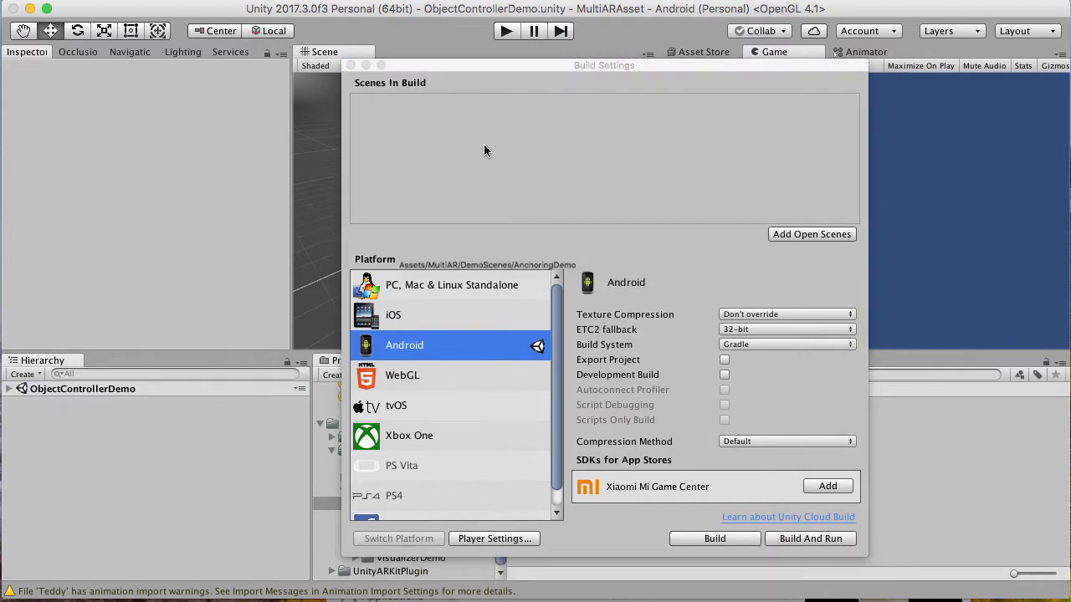
Add ObjectControllerDemo to the build and Build And Run it on the Android phone.
left_click(810, 234)
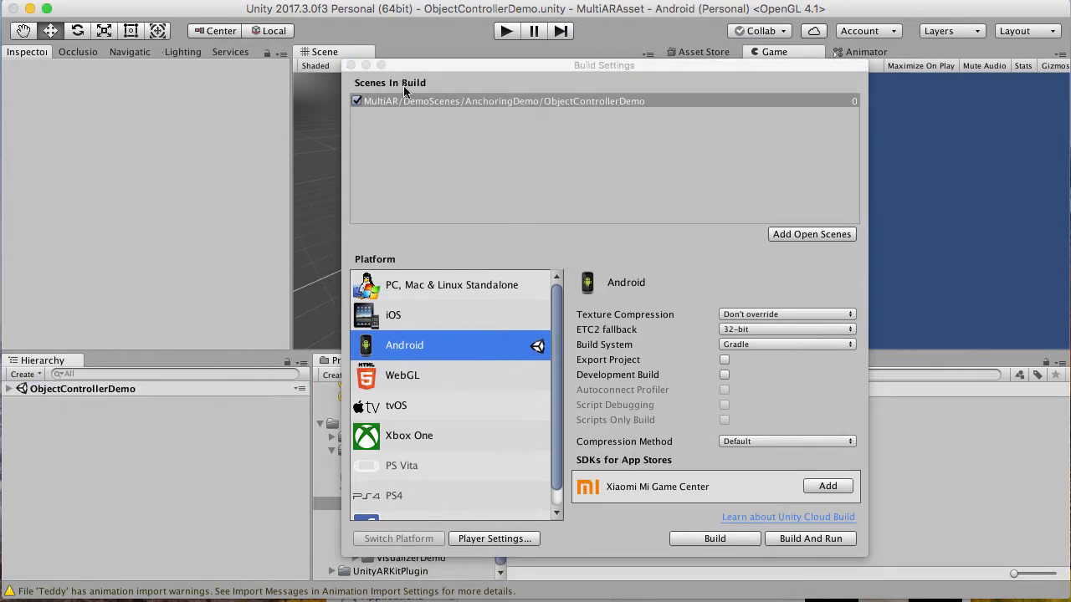
mouse_move(611, 141)
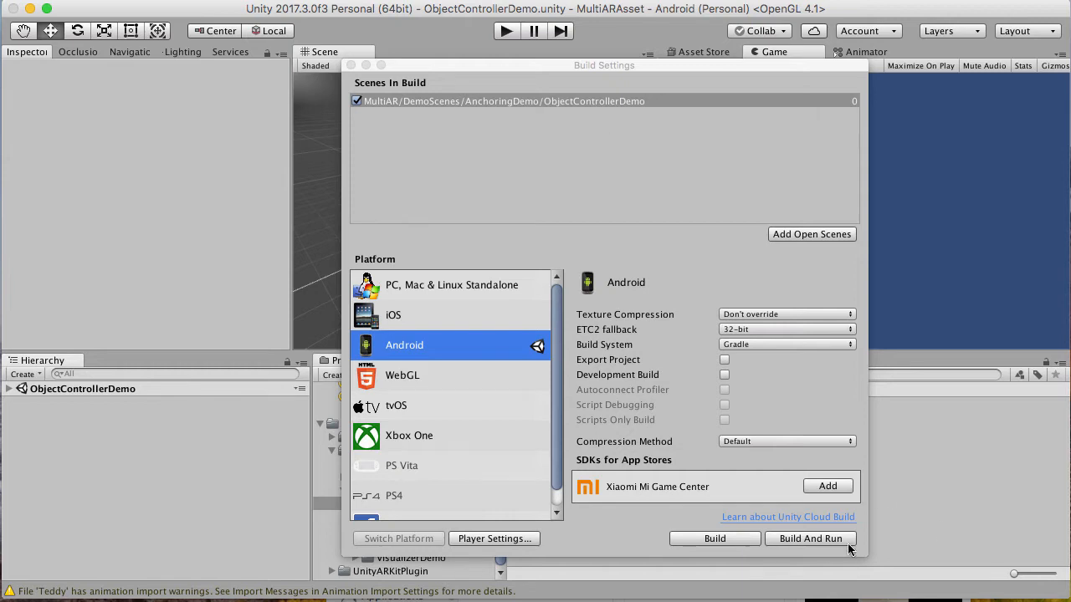
left_click(810, 539)
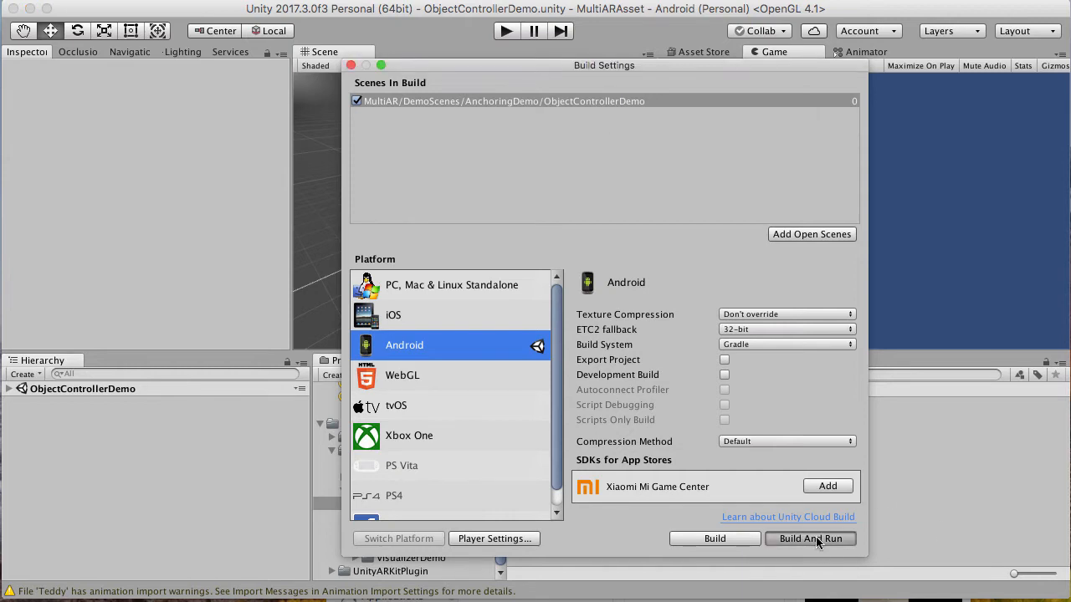
left_click(809, 539)
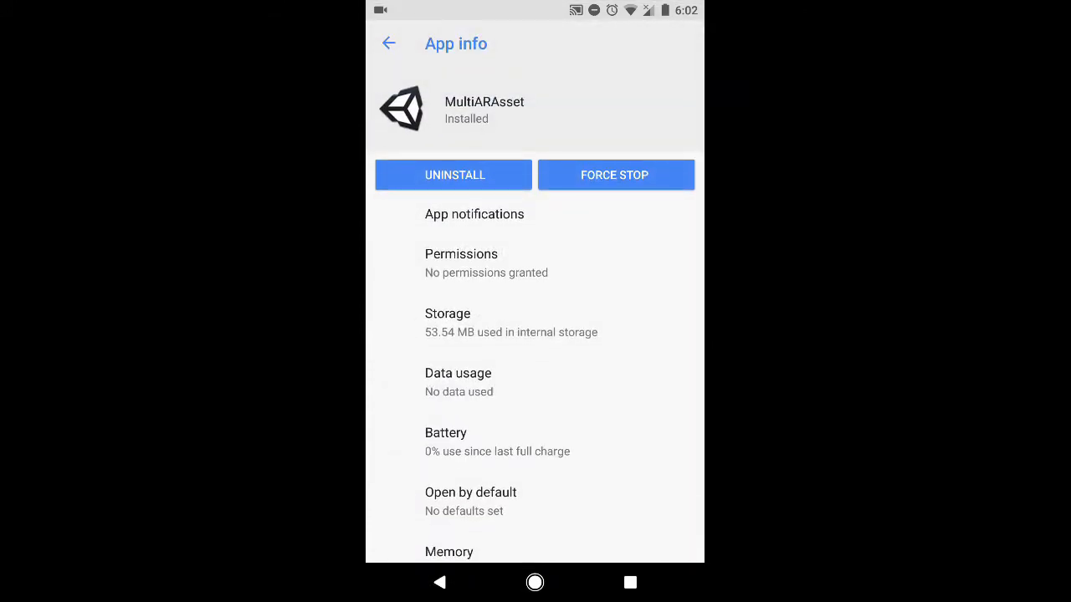
Grant MultiARAsset the Camera permission in its App info Permissions page.
left_click(462, 263)
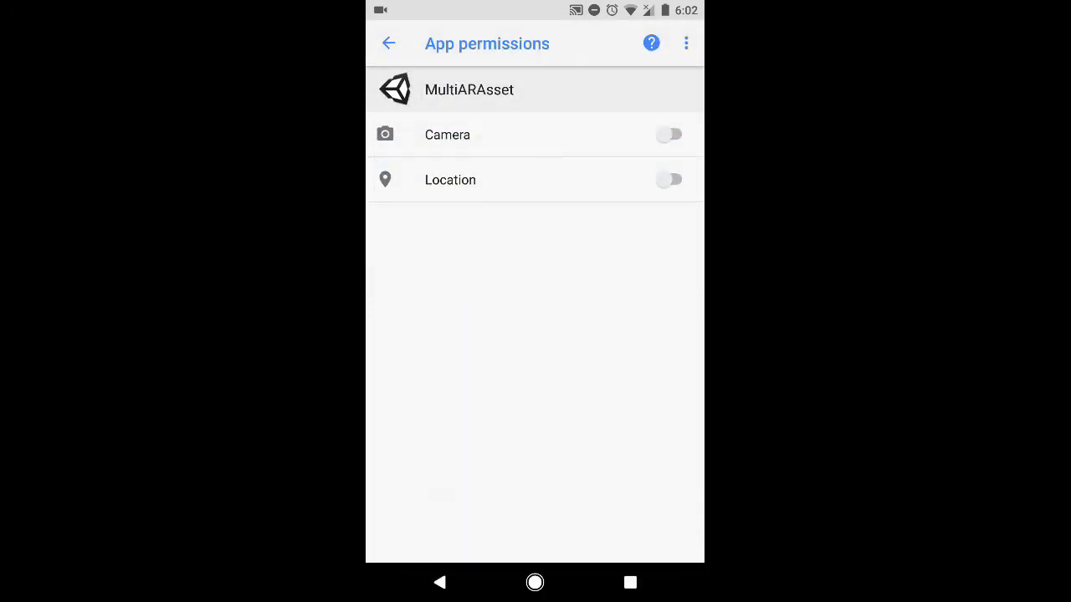
left_click(669, 134)
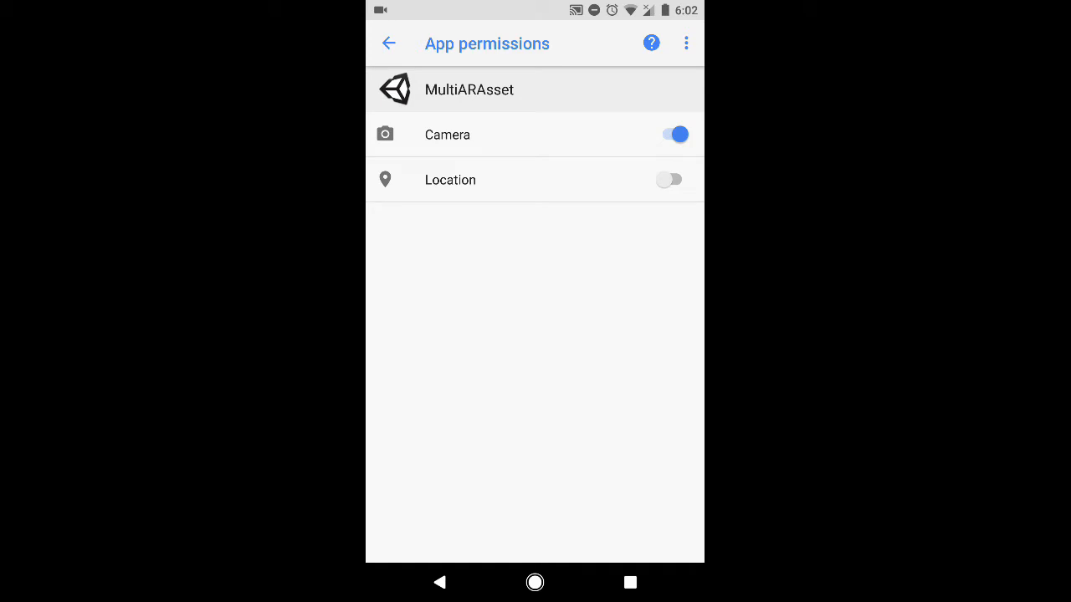
left_click(669, 179)
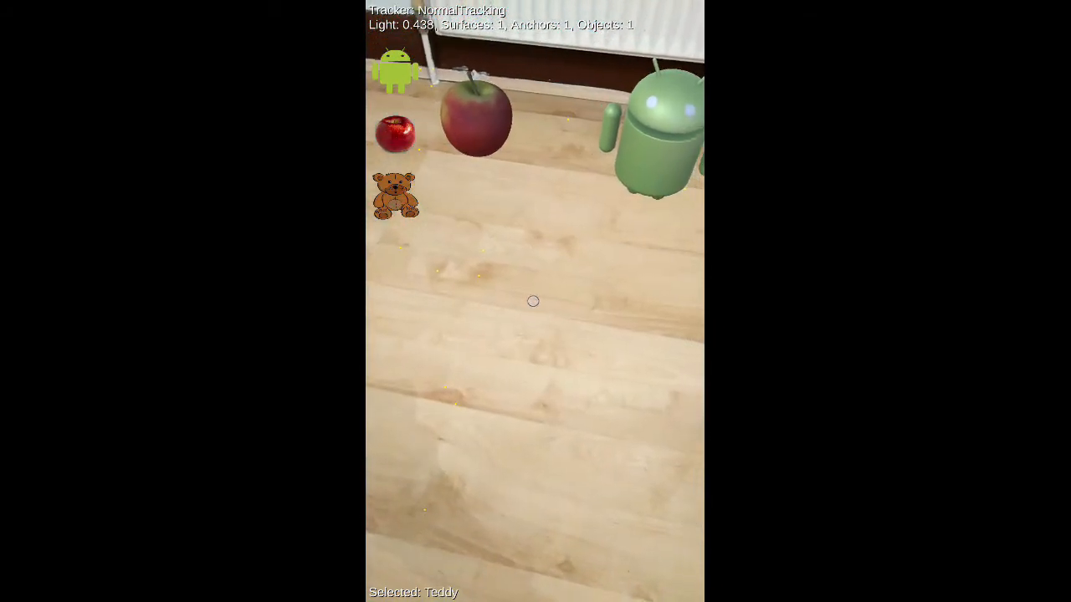
Tap the detected floor in the phone app to place an AR model.
left_click(536, 302)
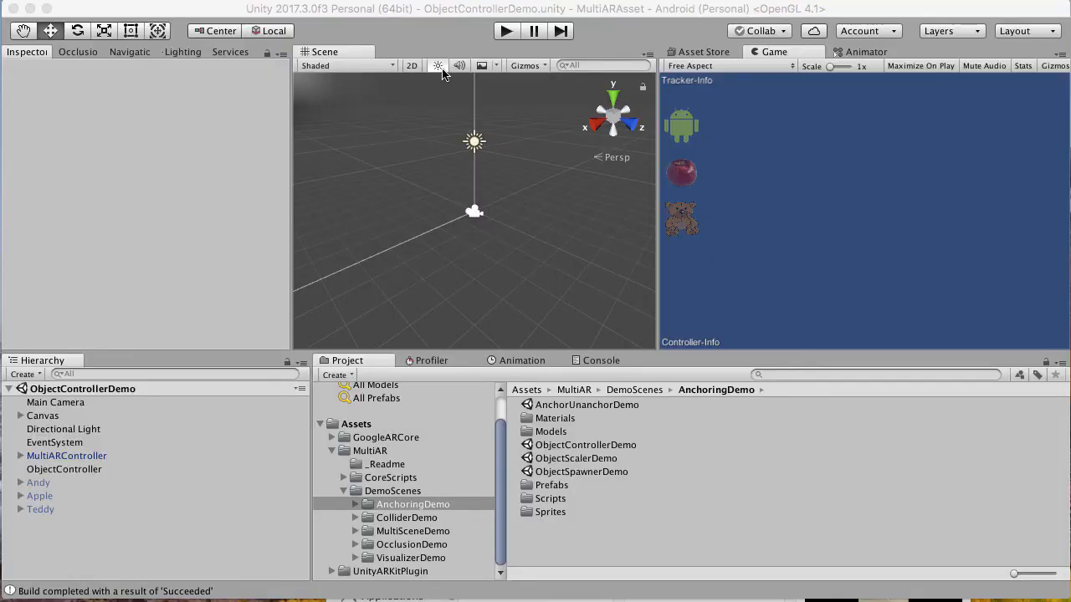
Load SurfaceColliderDemo from the ColliderDemo folder and unload ObjectControllerDemo from the hierarchy.
left_click(406, 517)
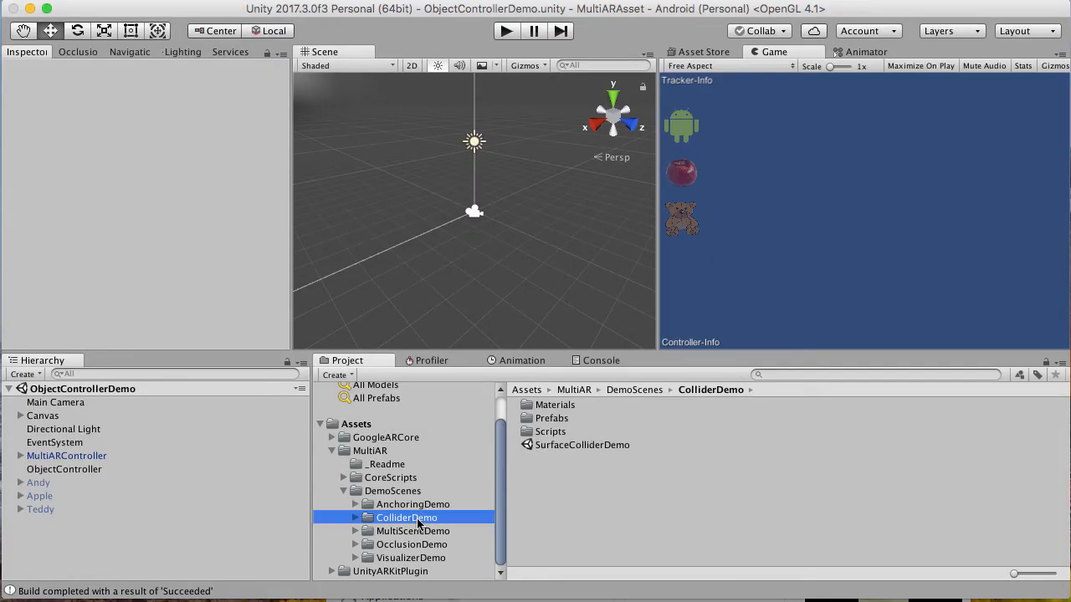
mouse_move(566, 466)
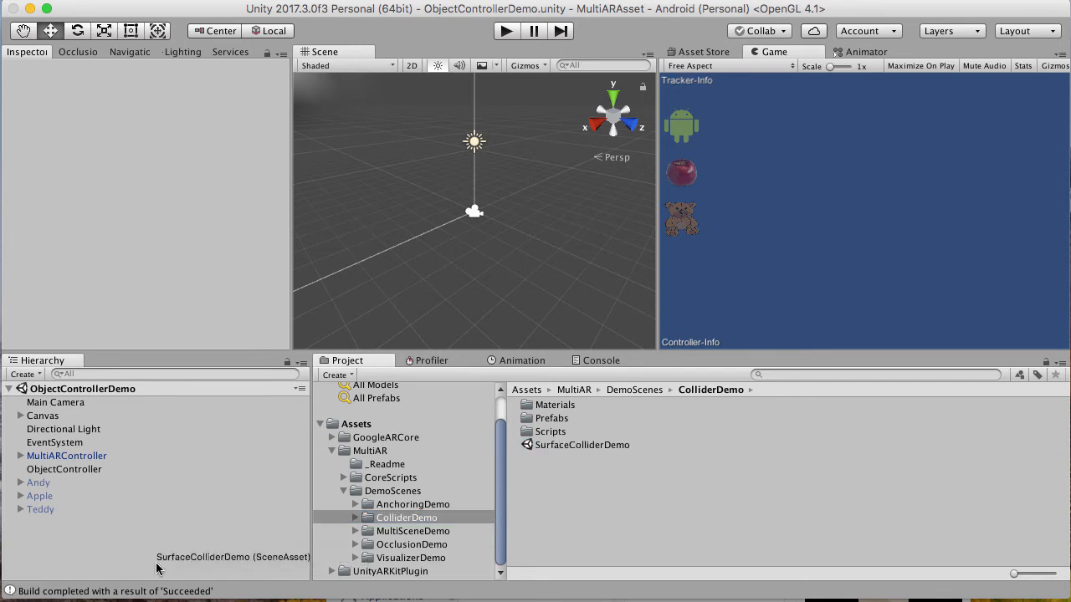
double_click(582, 445)
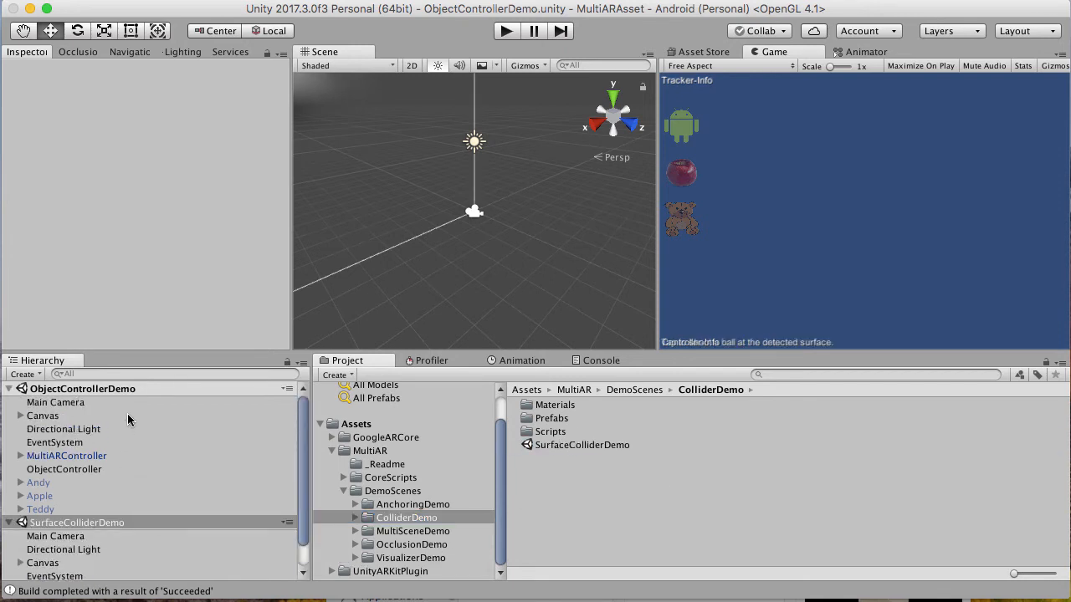
left_click(83, 388)
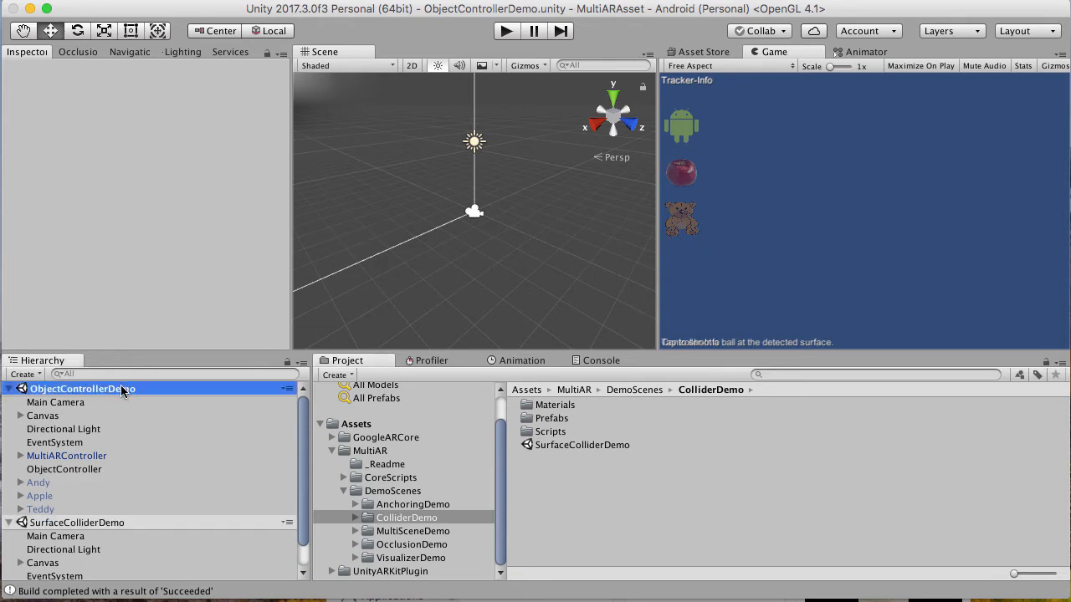
mouse_move(141, 502)
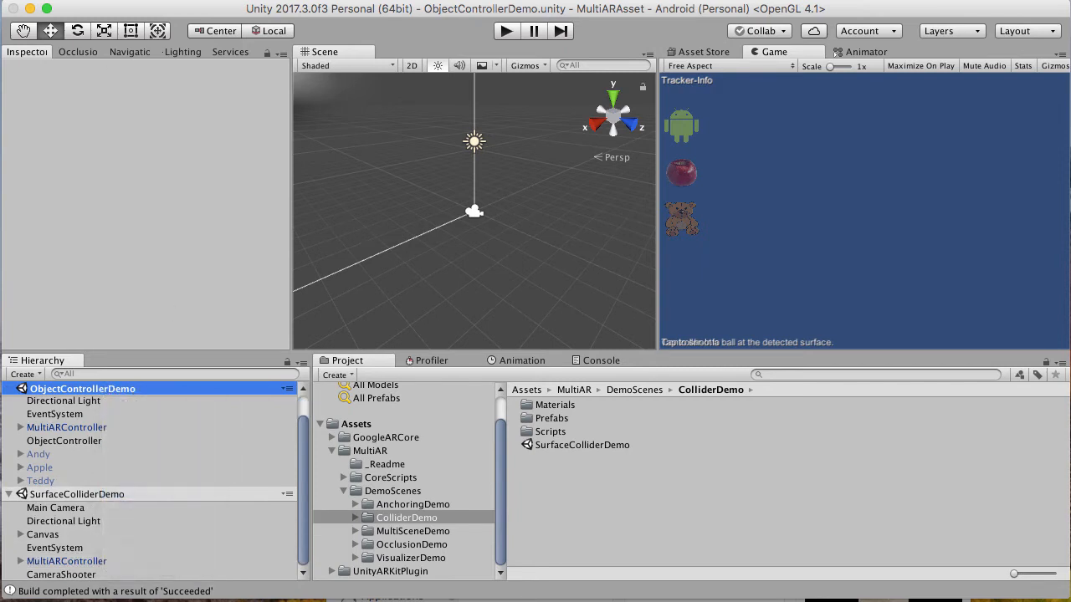
double_click(581, 445)
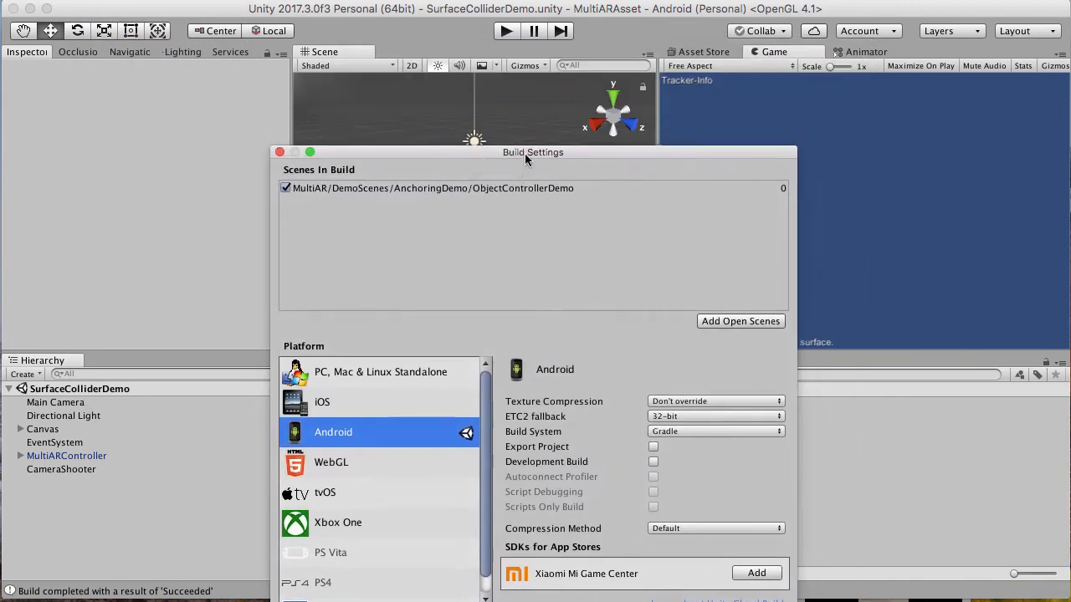
Make SurfaceColliderDemo the only enabled build scene and build and run it on the phone.
left_click(285, 188)
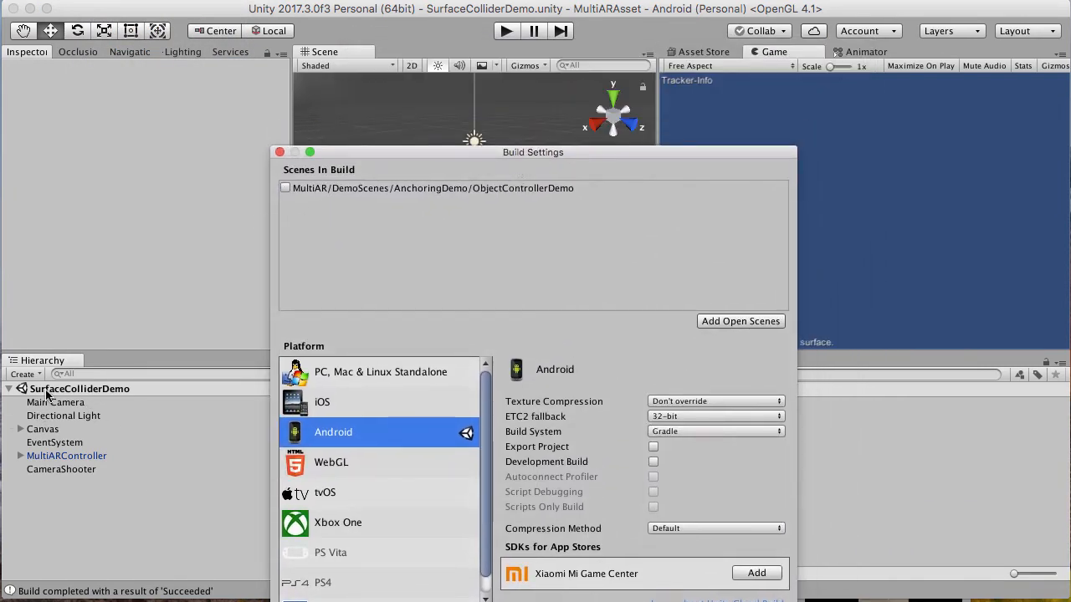
left_click(740, 322)
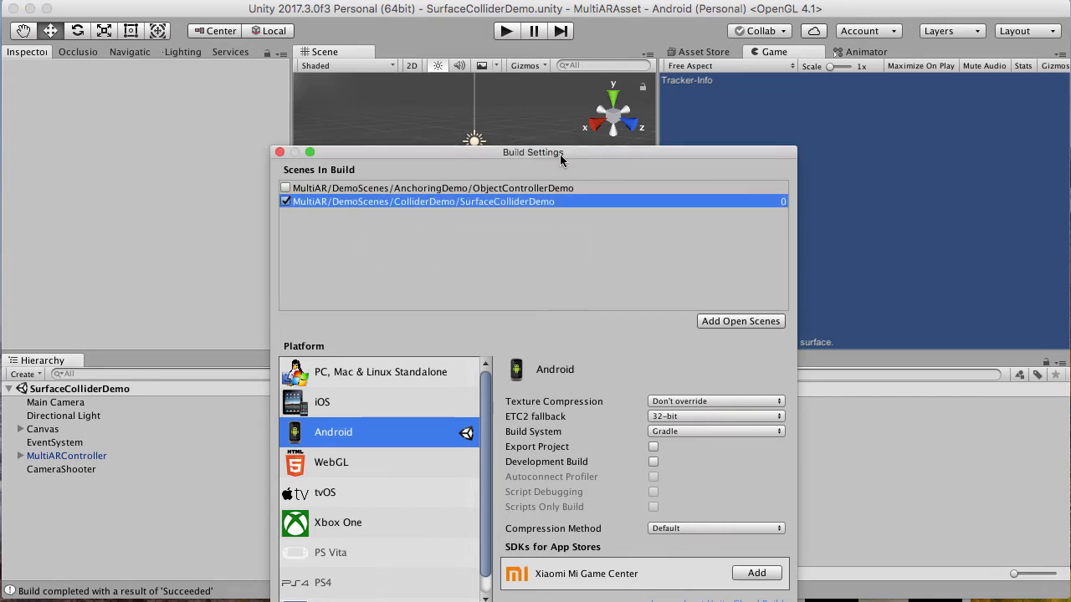
left_click_drag(533, 152, 554, 82)
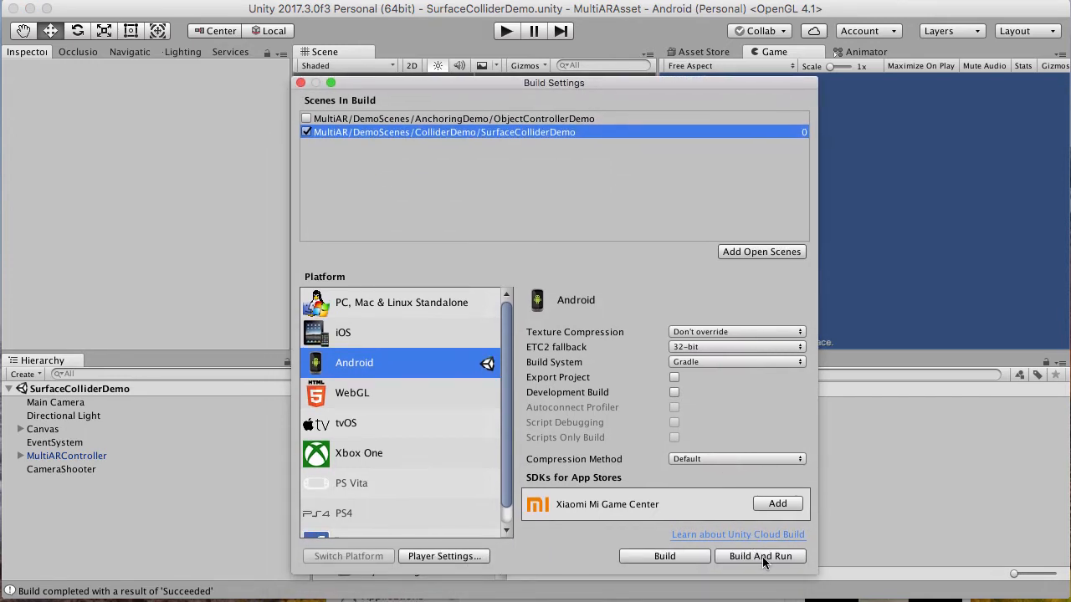
left_click(760, 555)
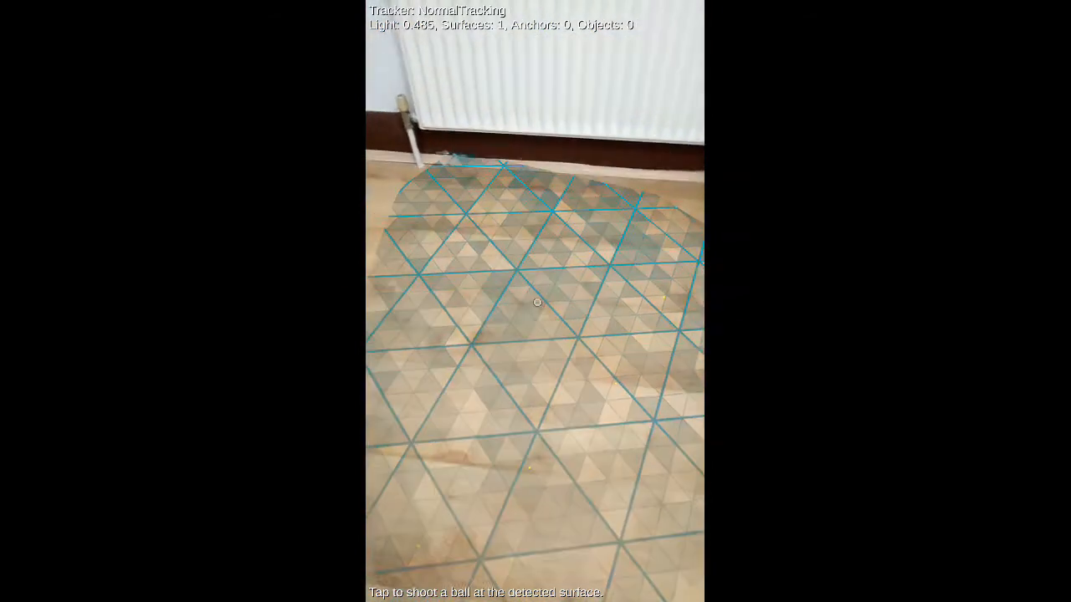
Tap the screen to shoot balls onto the detected floor in the collider demo.
left_click(535, 301)
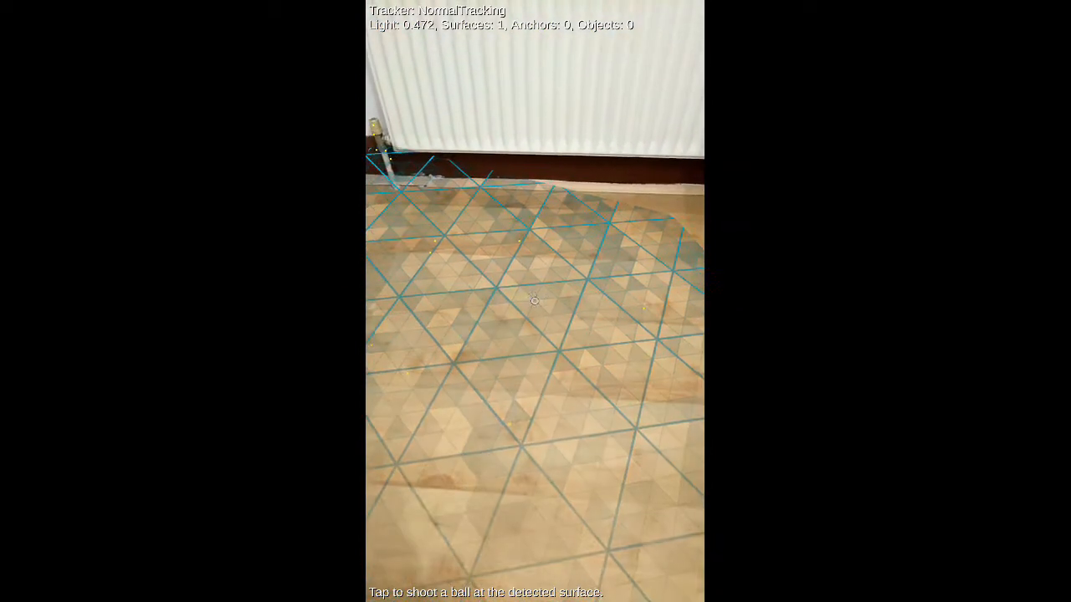
left_click(536, 301)
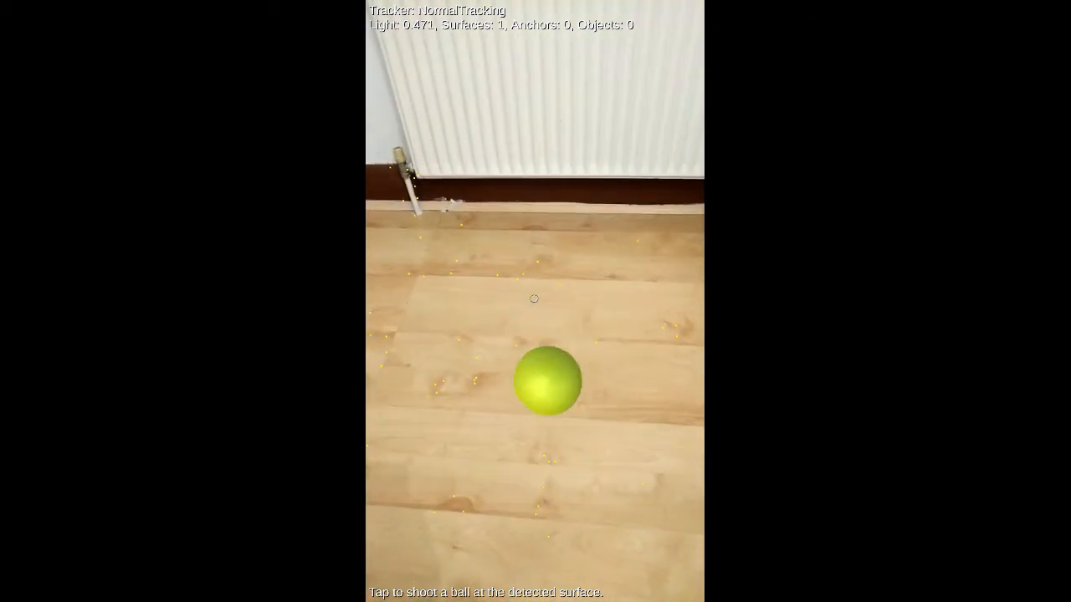
left_click(535, 301)
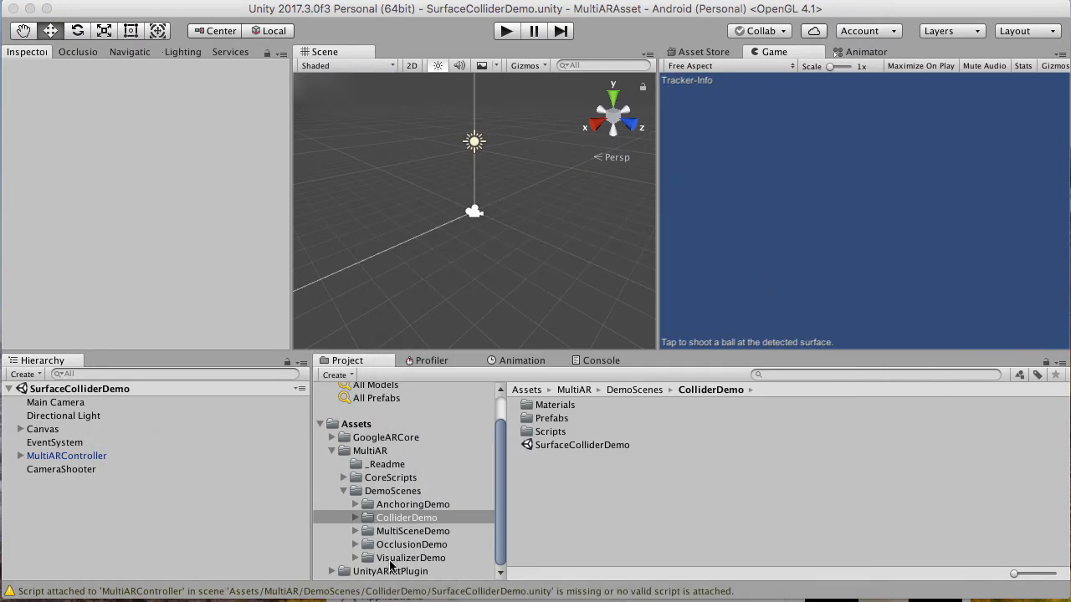
Add PortalOpenerDemo from the OcclusionDemo folder and remove SurfaceColliderDemo from the hierarchy.
left_click(412, 544)
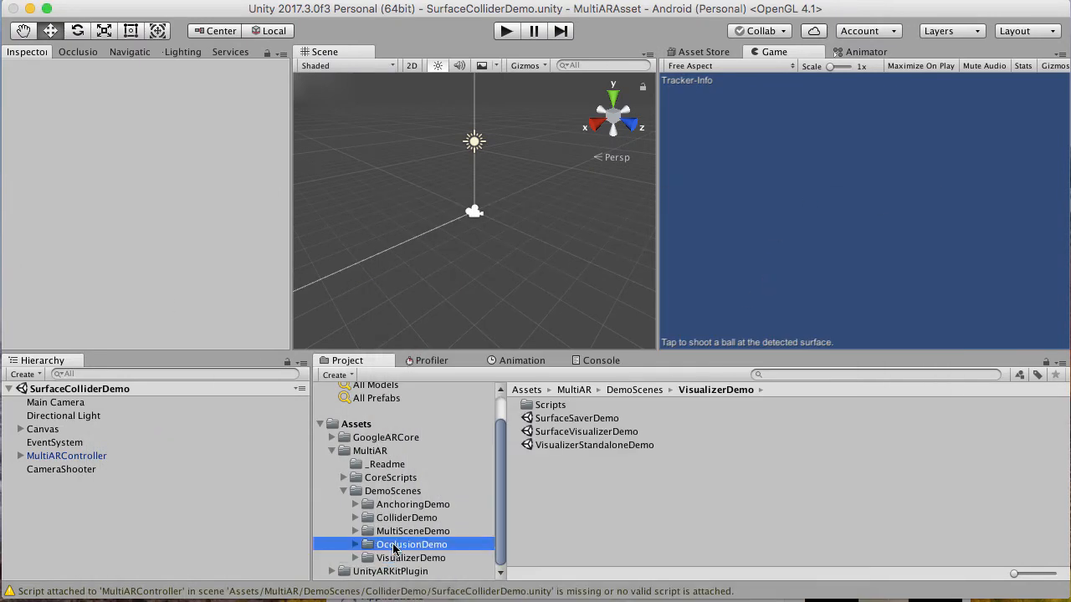
left_click(411, 544)
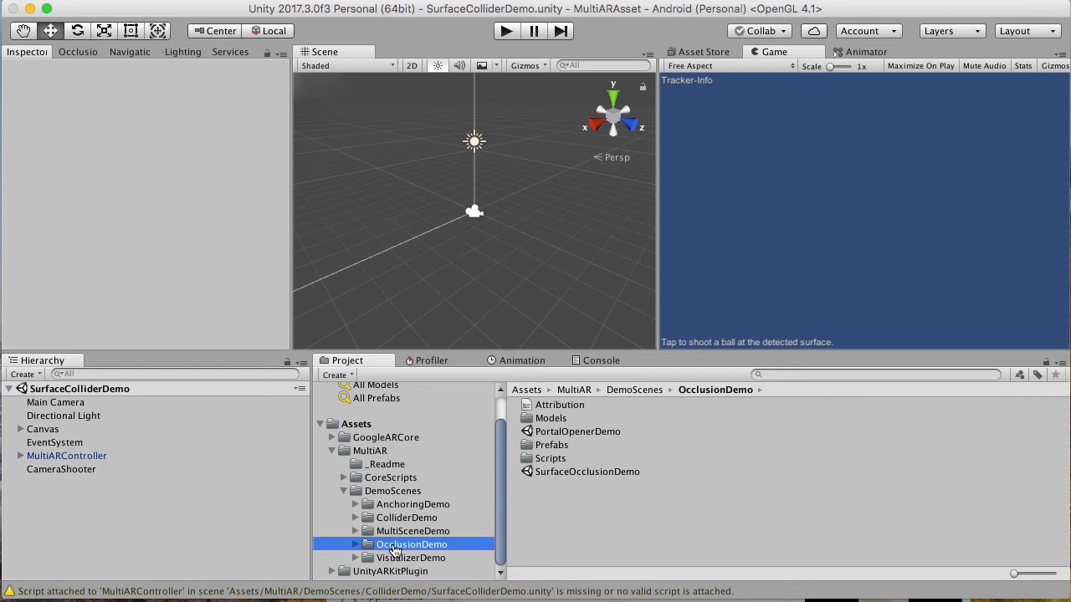
mouse_move(597, 442)
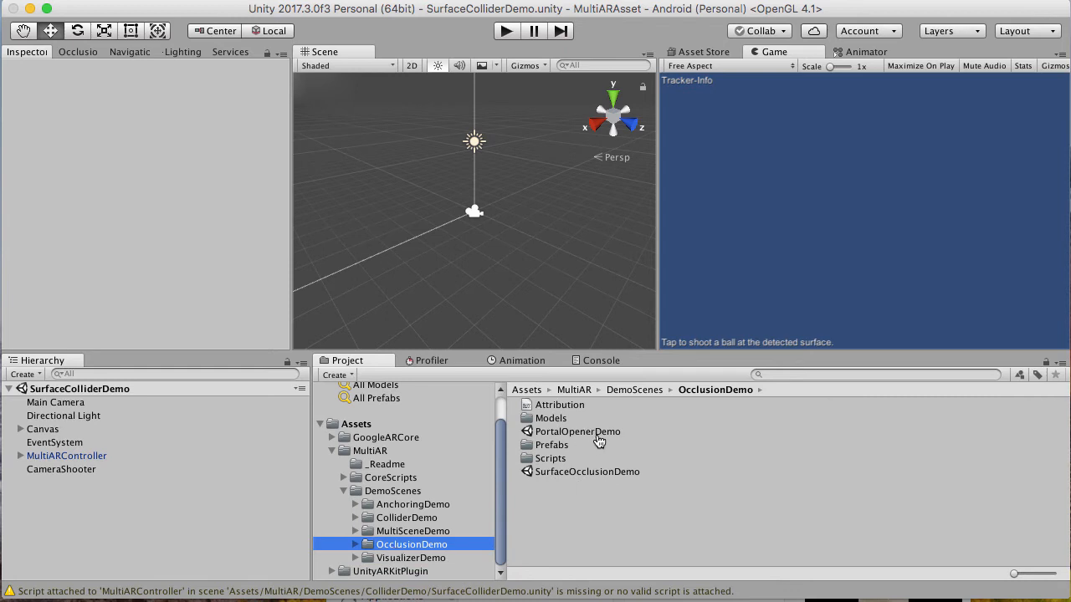
left_click(578, 431)
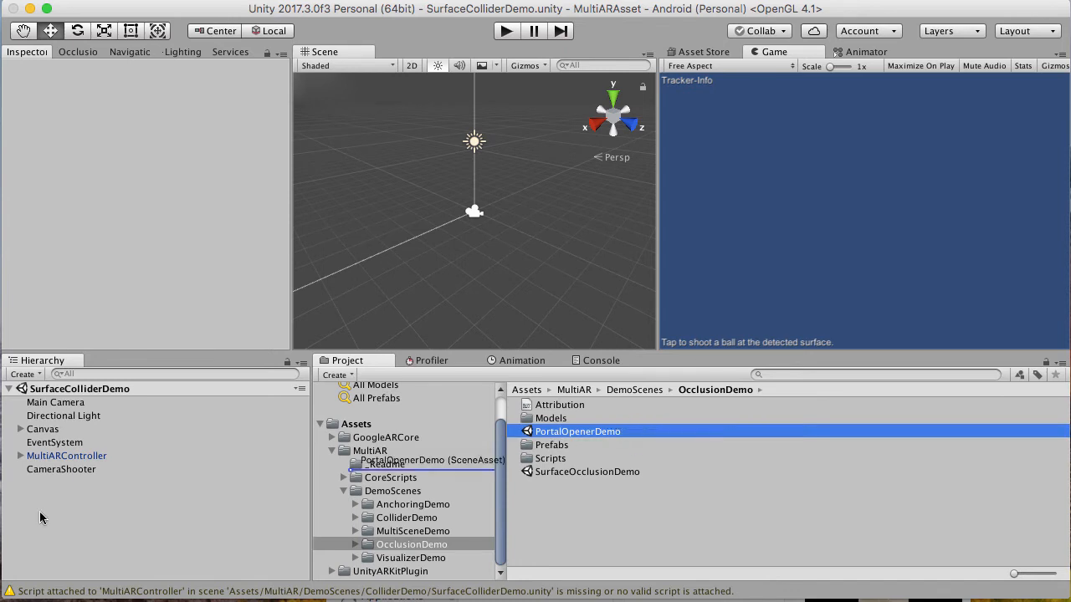
right_click(80, 389)
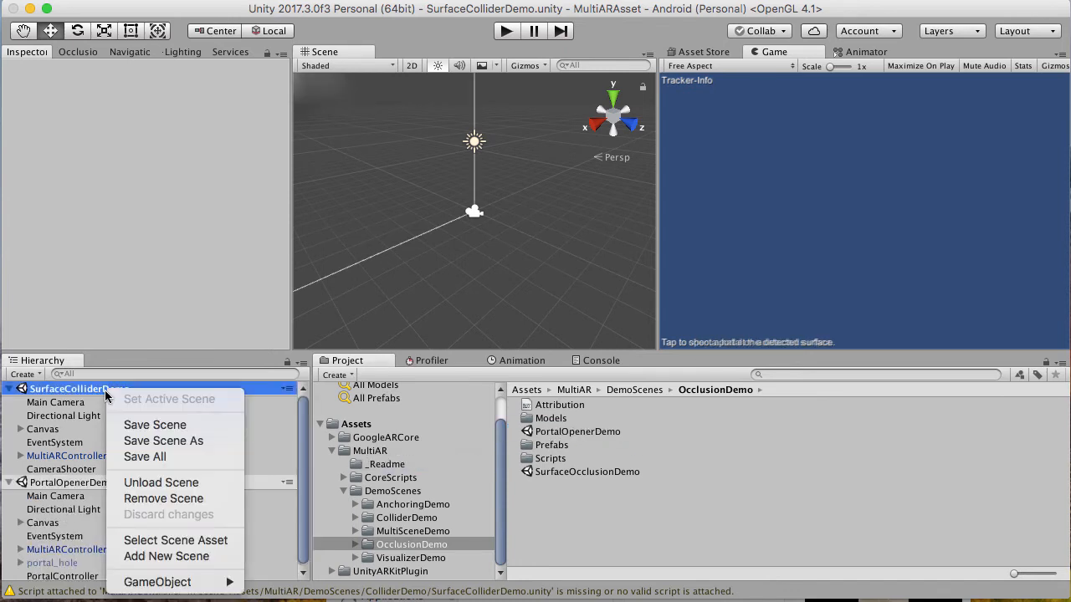
left_click(198, 465)
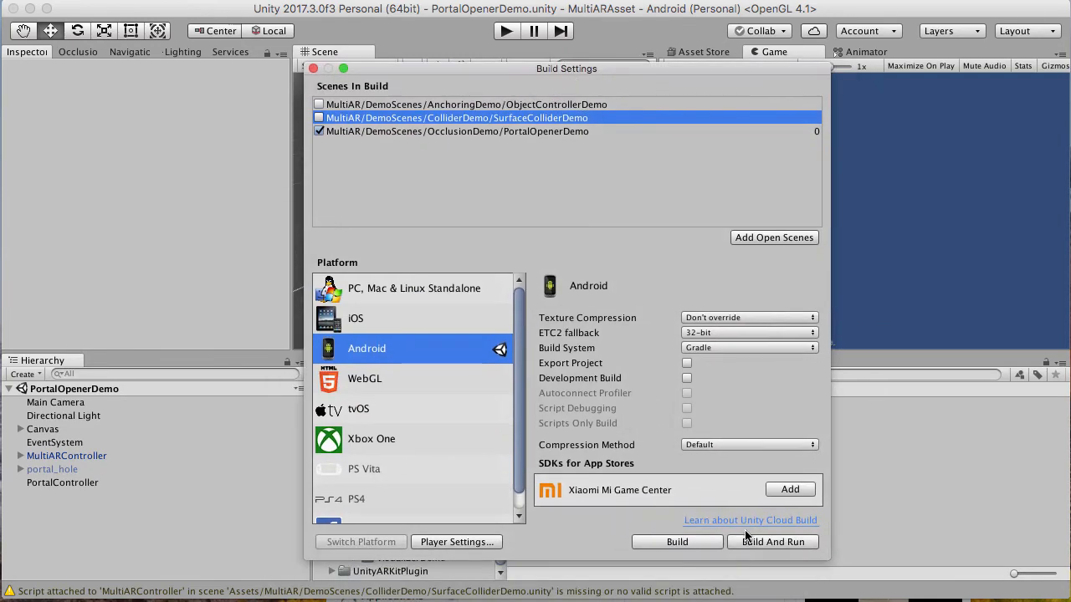
mouse_move(746, 532)
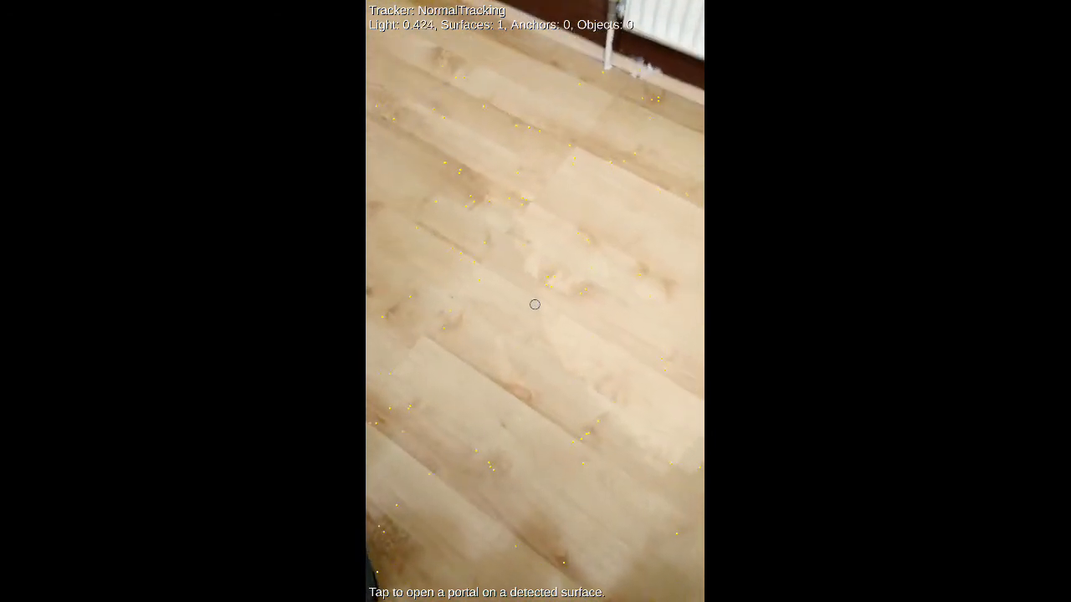
Tap the detected floor in the phone app to open a portal.
left_click(535, 305)
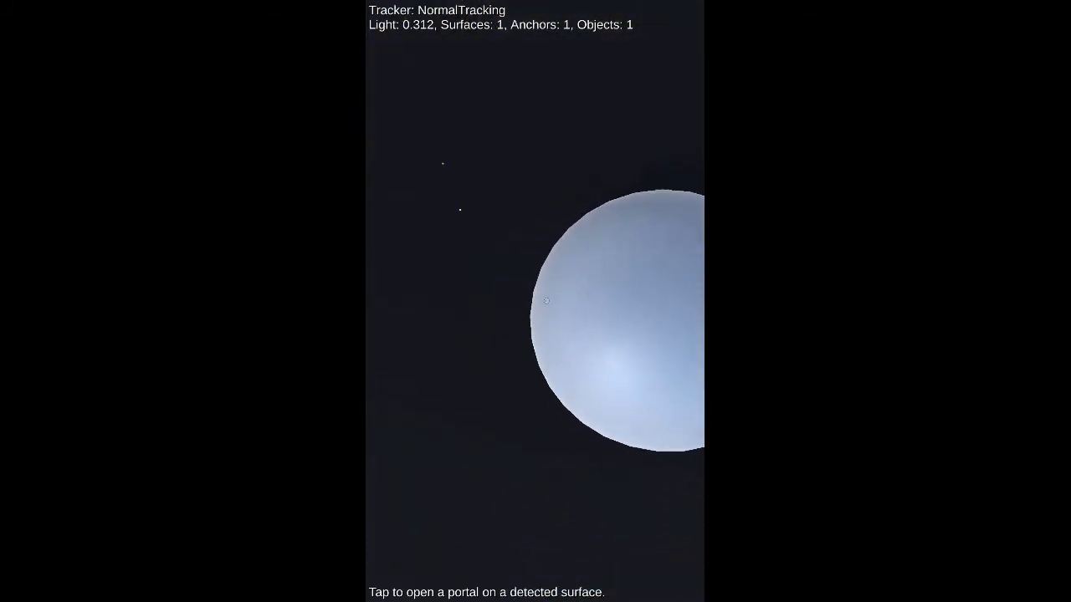
left_click(536, 304)
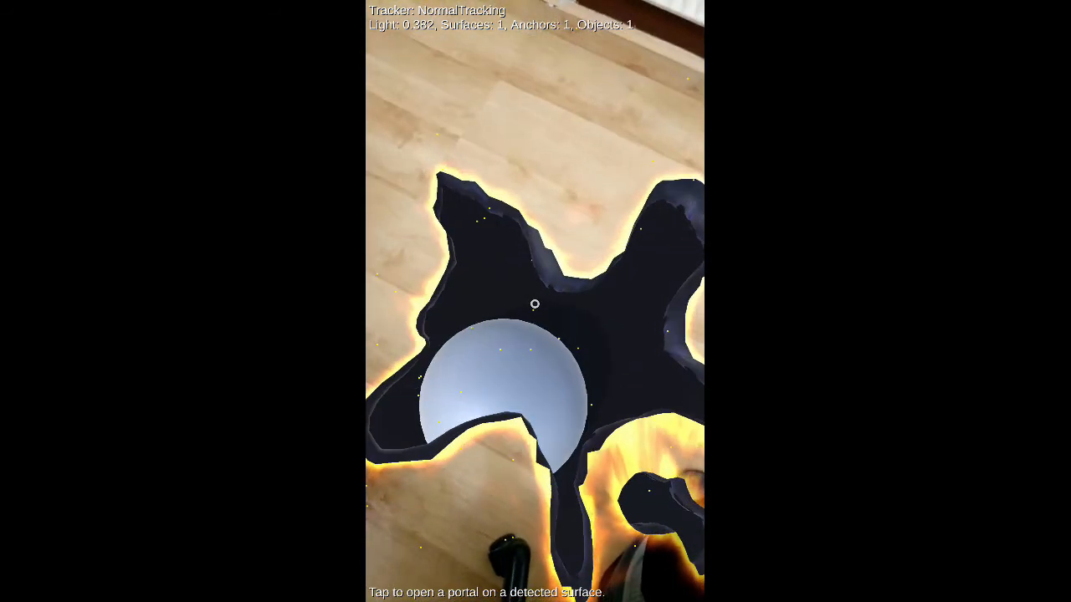